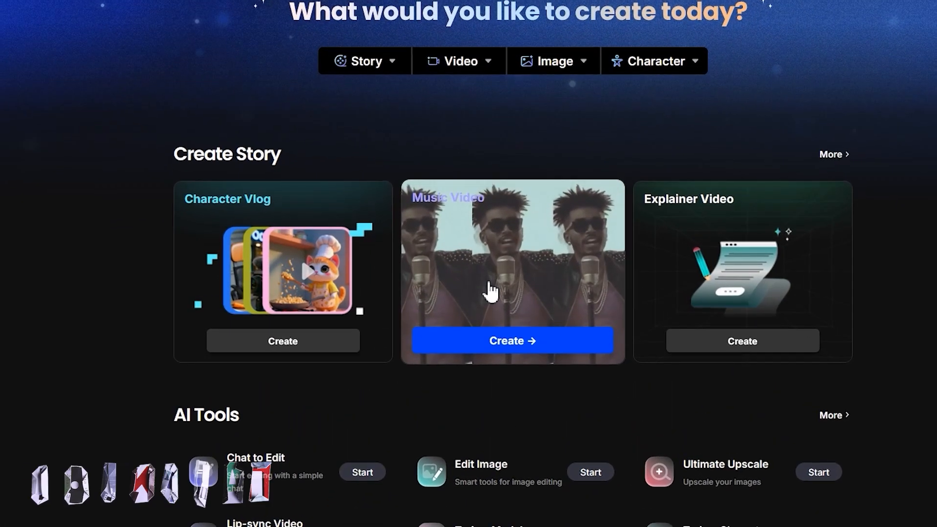
{"action": "mouse_move", "coordinate": [717, 302]}
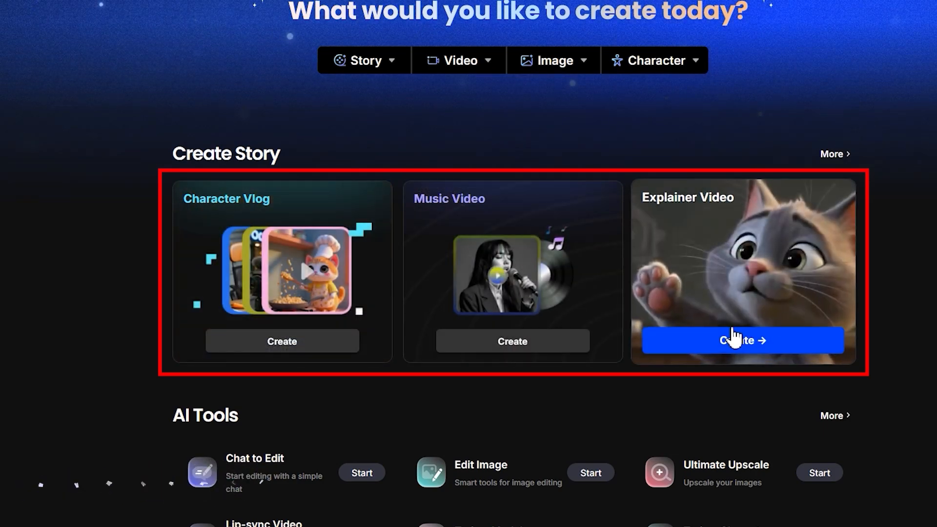
{"action": "mouse_move", "coordinate": [510, 211]}
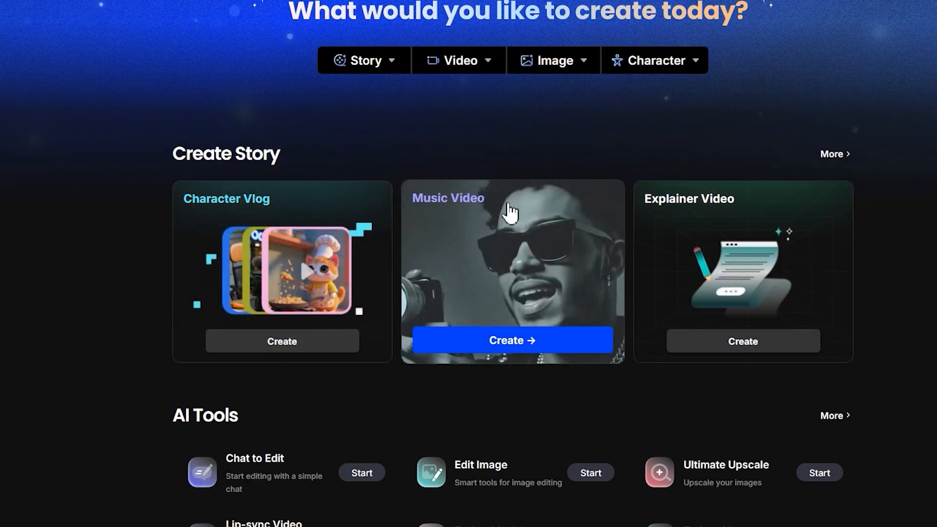
Preview the Neon Grunge Protest Odyssey story, then return to the One-Click Story page.
{"action": "left_click", "coordinate": [511, 340]}
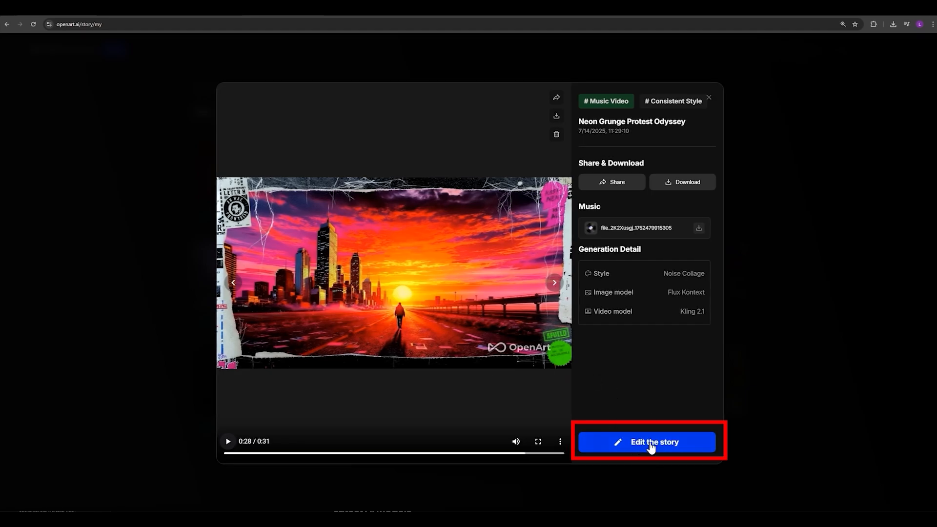
{"action": "mouse_move", "coordinate": [639, 460]}
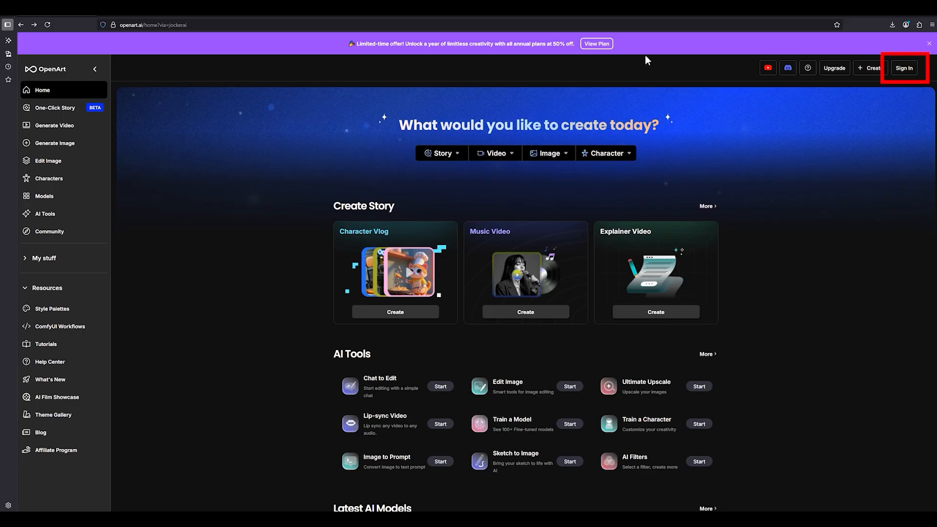
{"action": "left_click", "coordinate": [902, 67]}
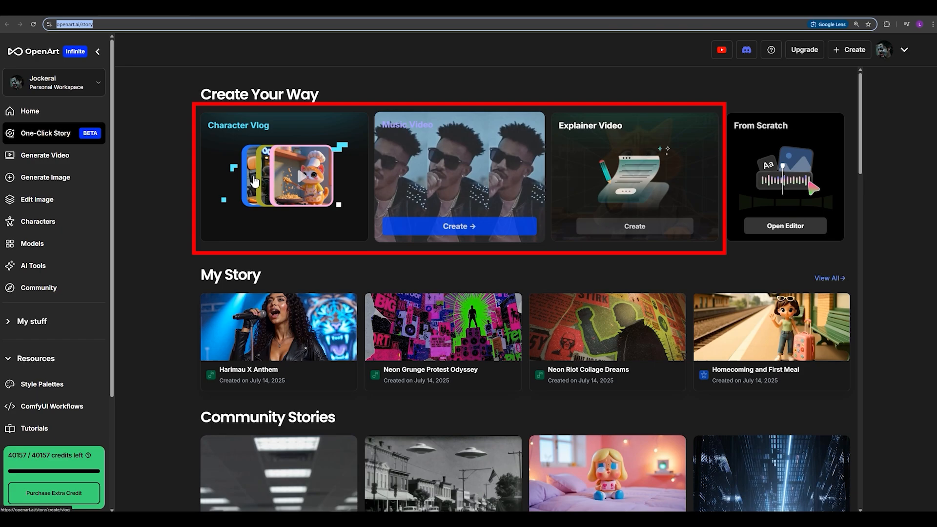
{"action": "mouse_move", "coordinate": [491, 172]}
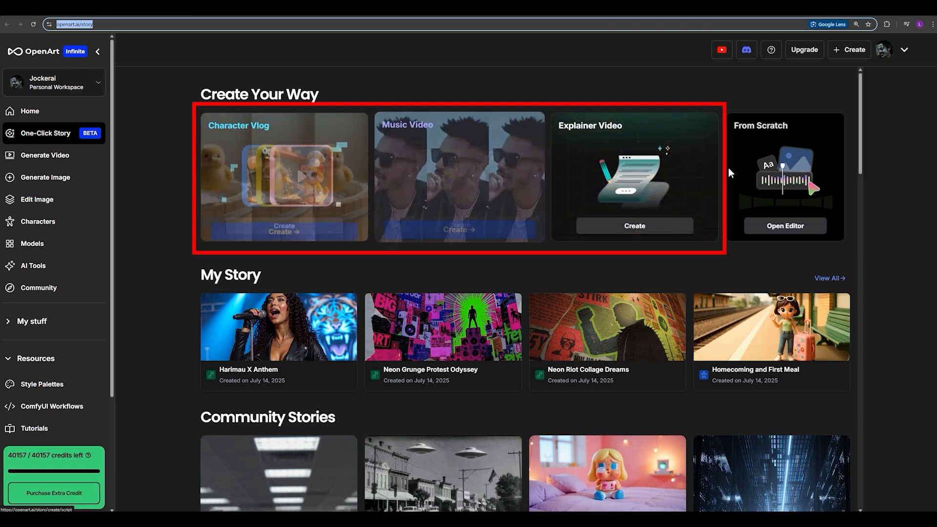
{"action": "mouse_move", "coordinate": [259, 146]}
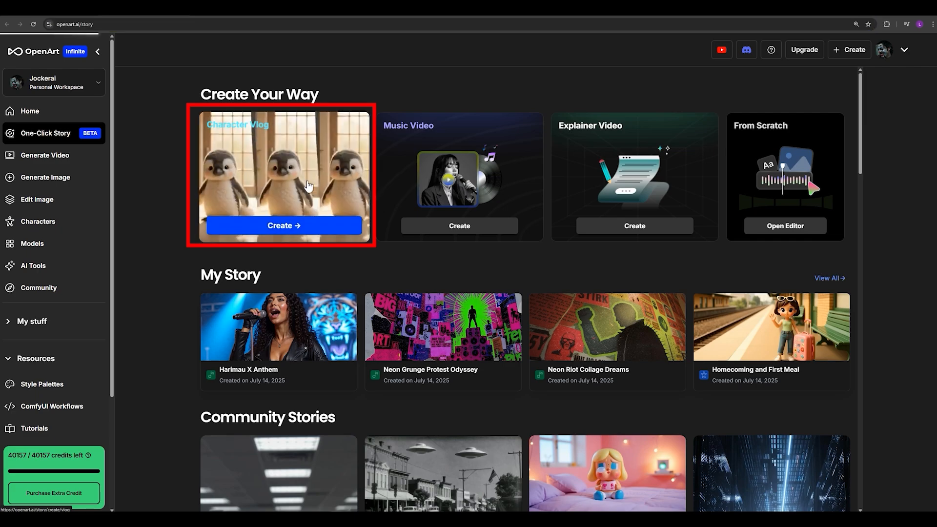
Start a new Character Vlog from the creation templates.
{"action": "left_click", "coordinate": [283, 225]}
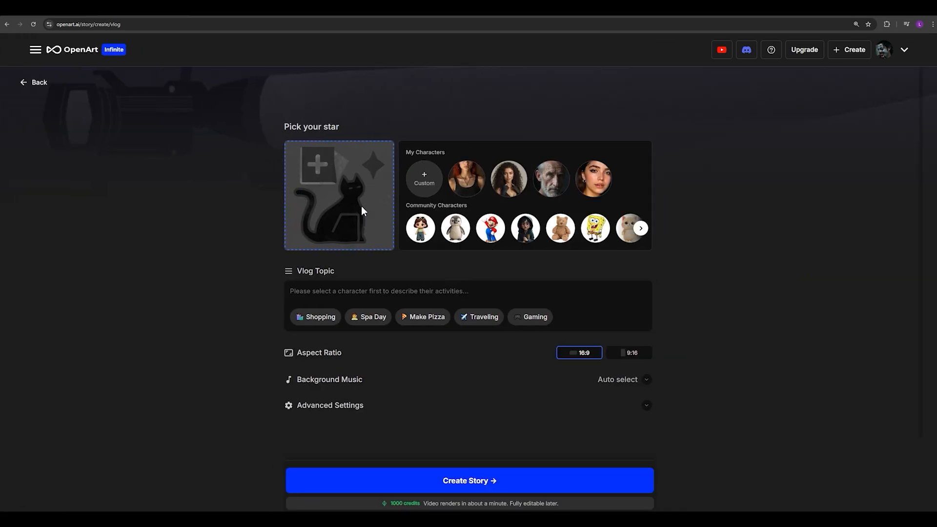
{"action": "mouse_move", "coordinate": [356, 193]}
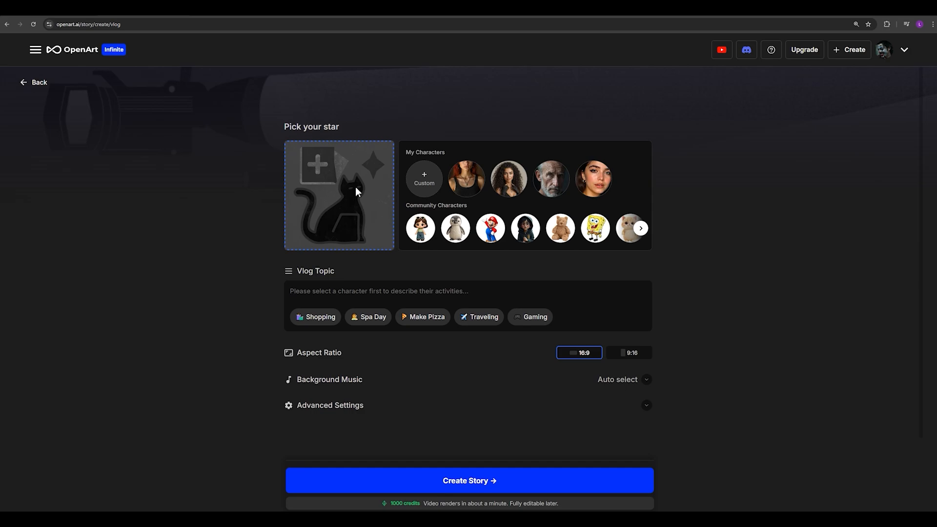
{"action": "mouse_move", "coordinate": [374, 264]}
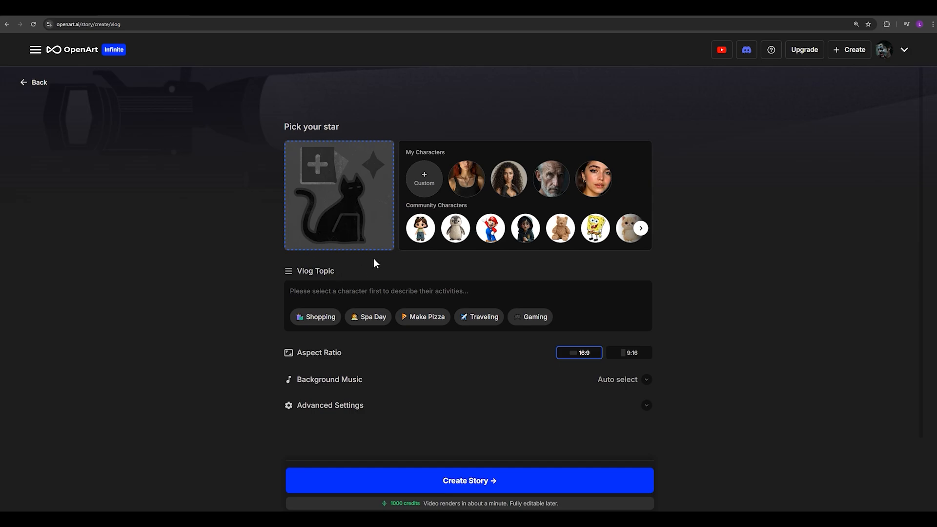
{"action": "mouse_move", "coordinate": [318, 249]}
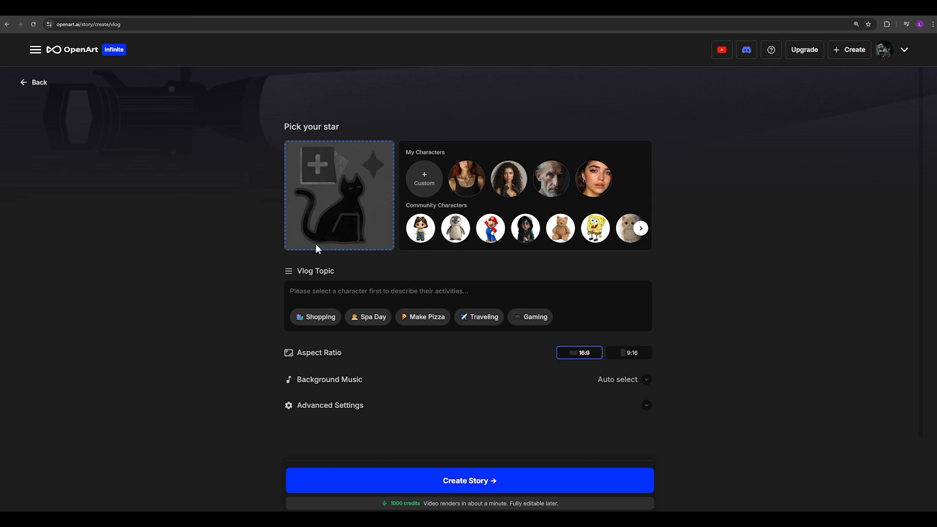
{"action": "mouse_move", "coordinate": [300, 254]}
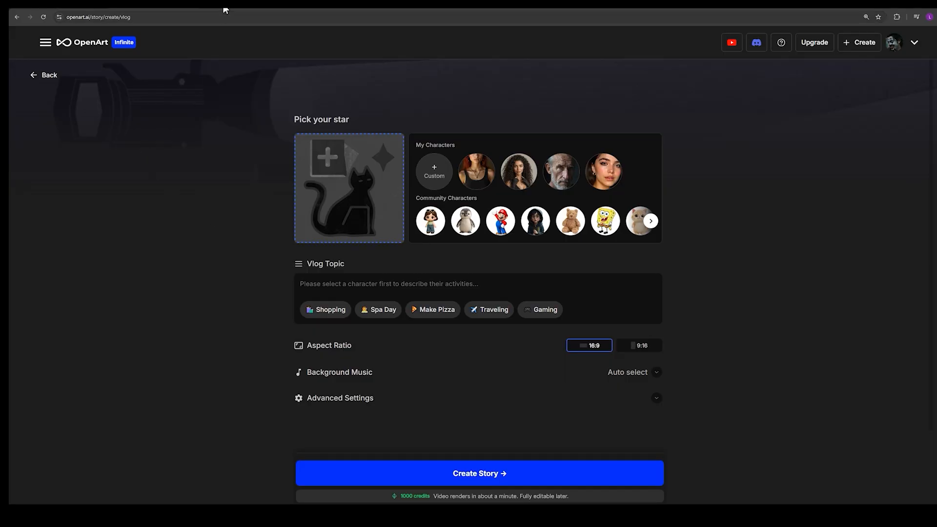
Inspect the Homecoming and First Meal vlog's topic text, then close its preview.
{"action": "left_click", "coordinate": [478, 473]}
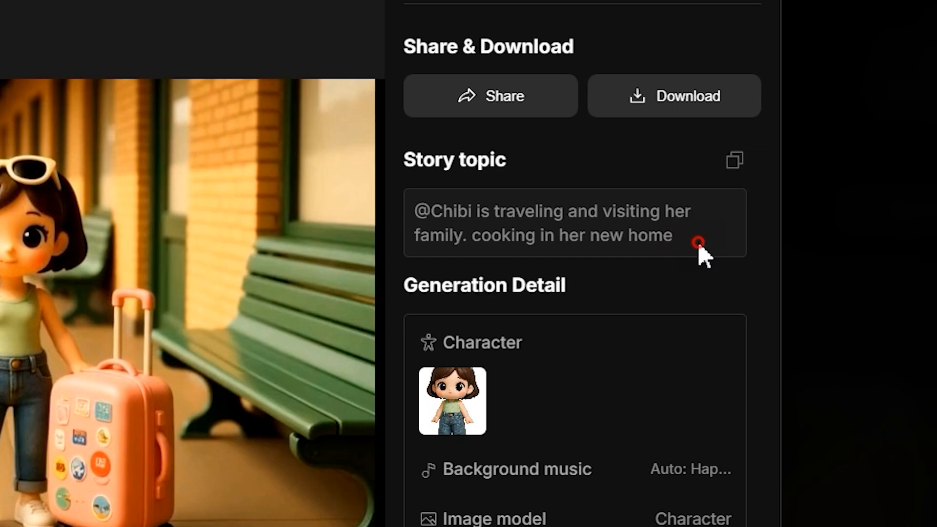
{"action": "double_click", "coordinate": [442, 211]}
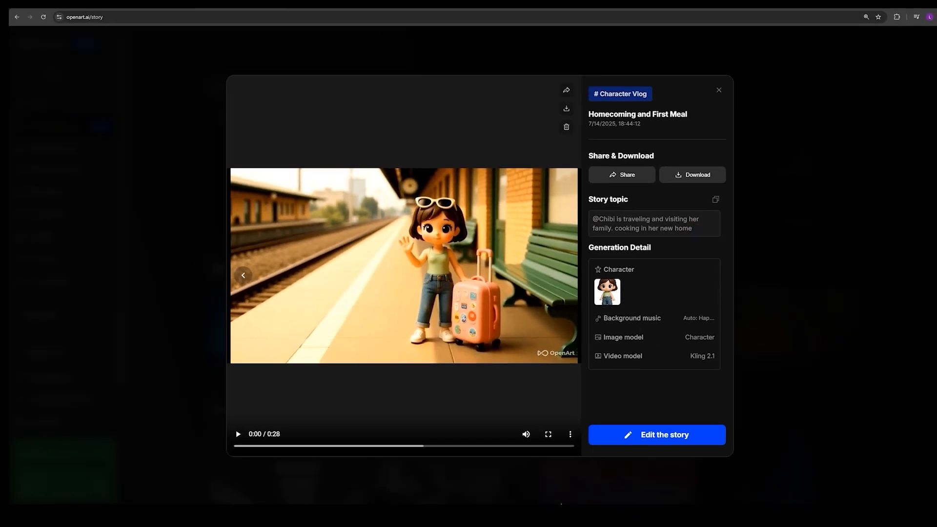
{"action": "left_click", "coordinate": [719, 90]}
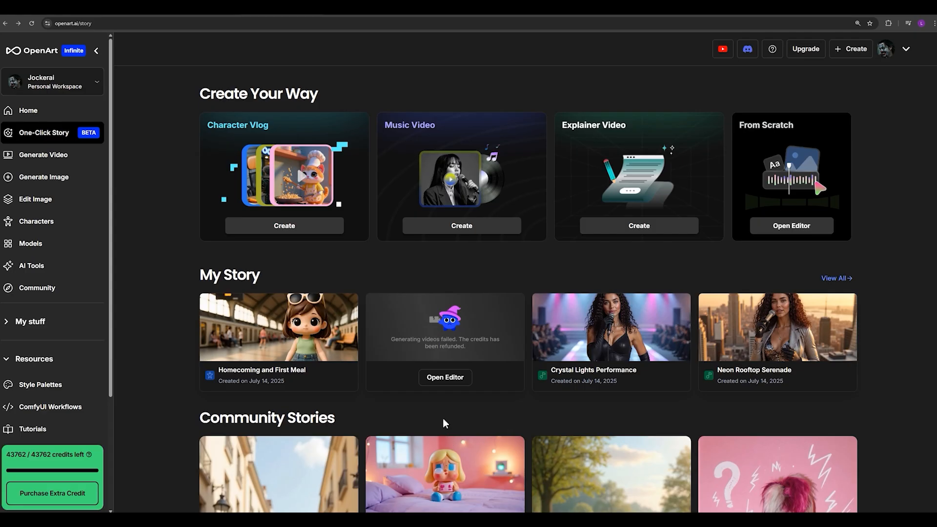
{"action": "mouse_move", "coordinate": [284, 234]}
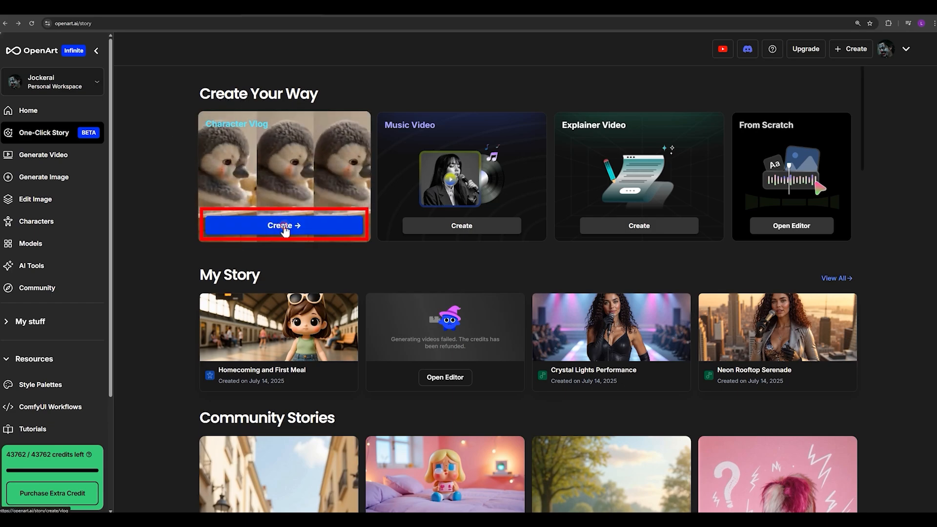
Start a Character Vlog with the Girly character, topic 'is traveling and visiting her family. cooking in her new home'.
{"action": "left_click", "coordinate": [284, 225]}
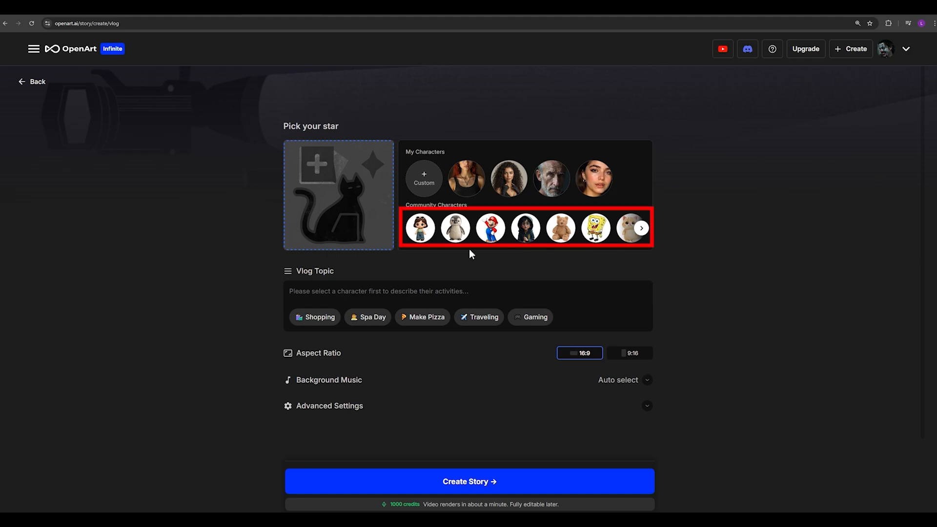
{"action": "mouse_move", "coordinate": [422, 204]}
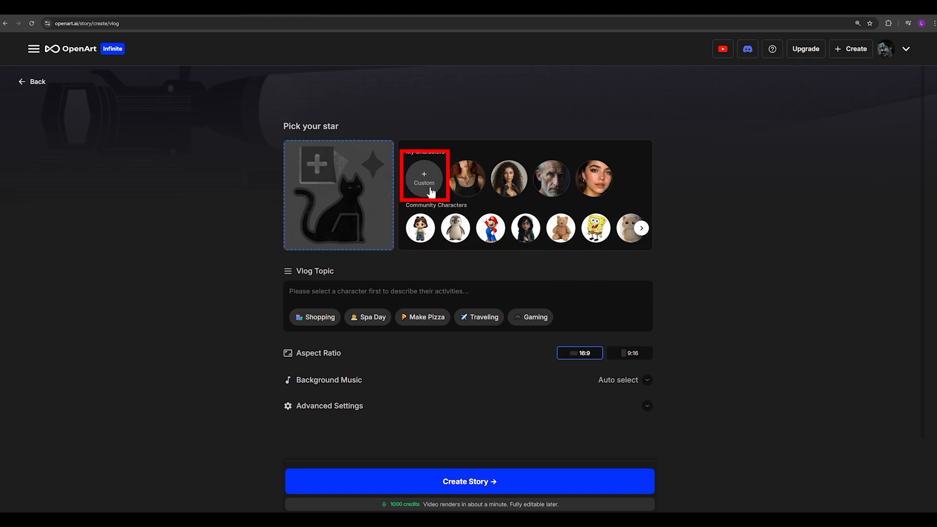
{"action": "mouse_move", "coordinate": [419, 227]}
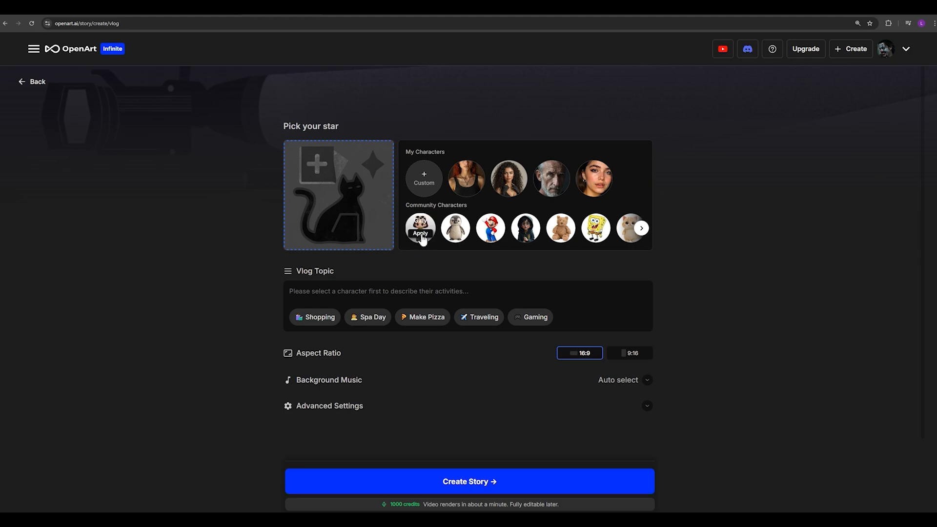
{"action": "left_click", "coordinate": [420, 228]}
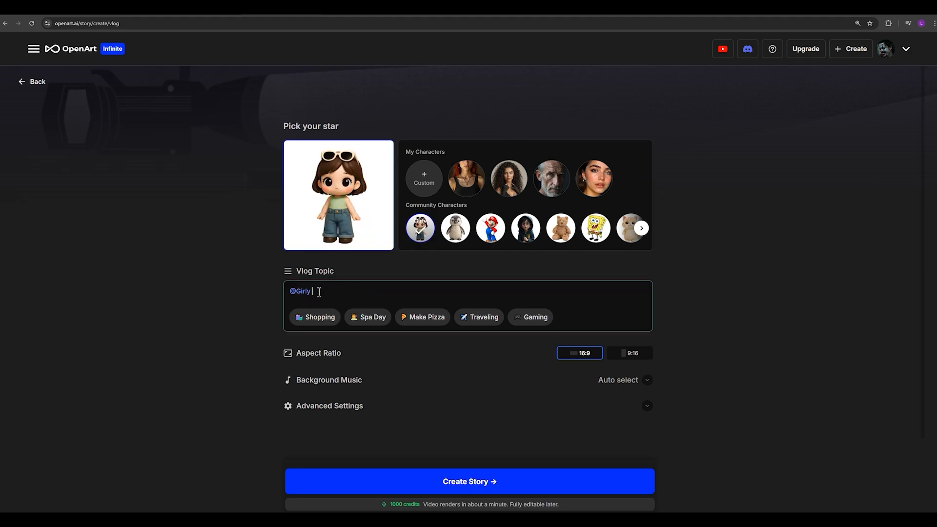
{"action": "type", "text": "is traveling and visiting her family. cooking in her new home"}
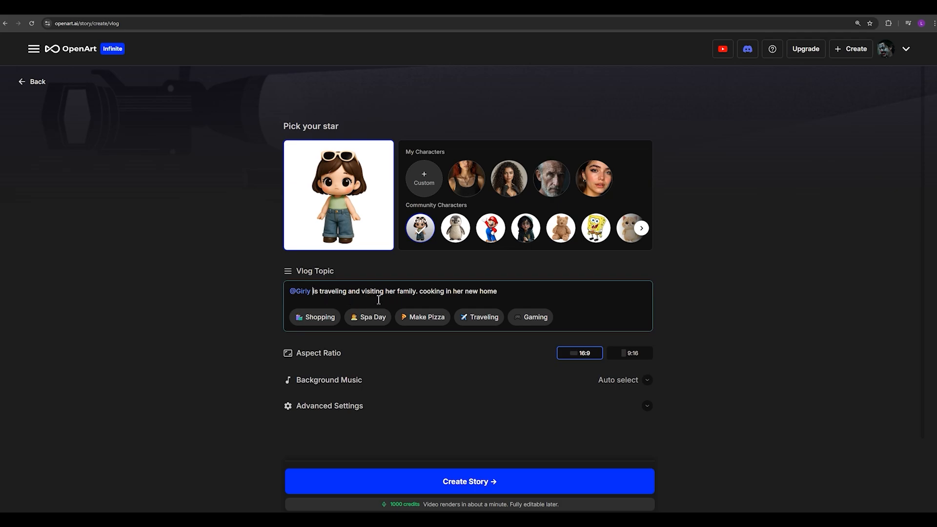
{"action": "mouse_move", "coordinate": [479, 299]}
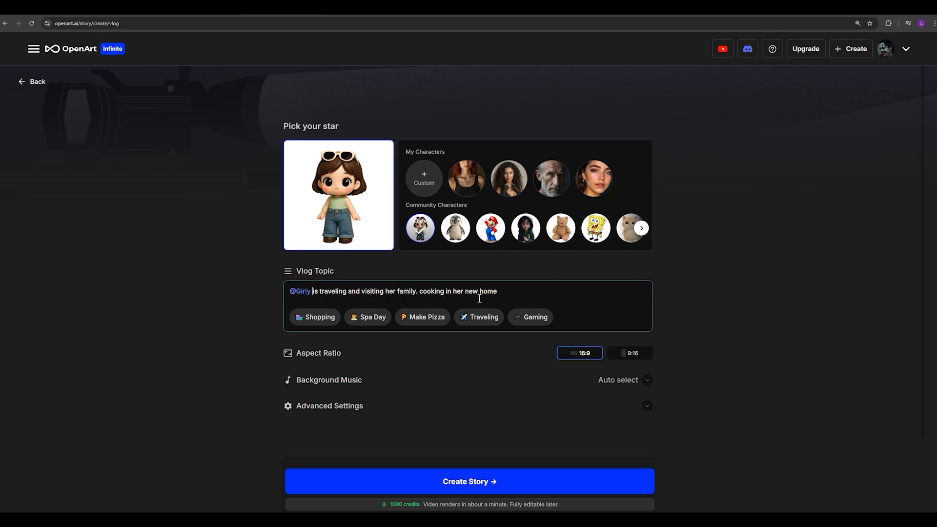
{"action": "mouse_move", "coordinate": [355, 342]}
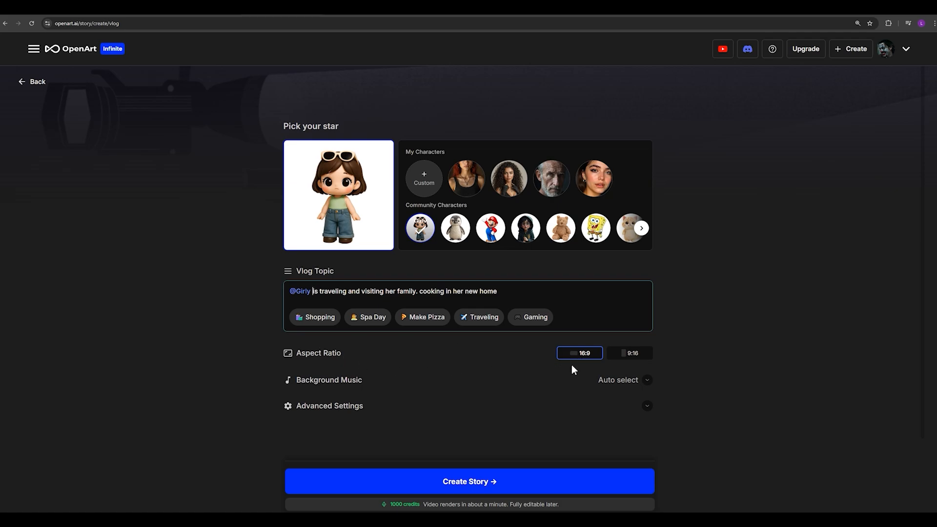
{"action": "mouse_move", "coordinate": [535, 357]}
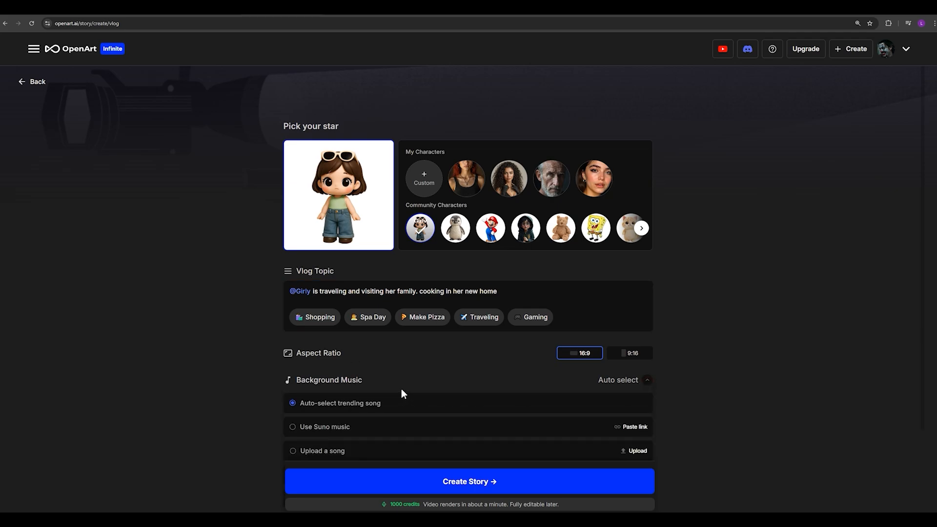
Under Advanced Settings choose Kling2.1 - Pro as the video model and generate the vlog story.
{"action": "scroll", "scroll_direction": "down", "scroll_amount": 3}
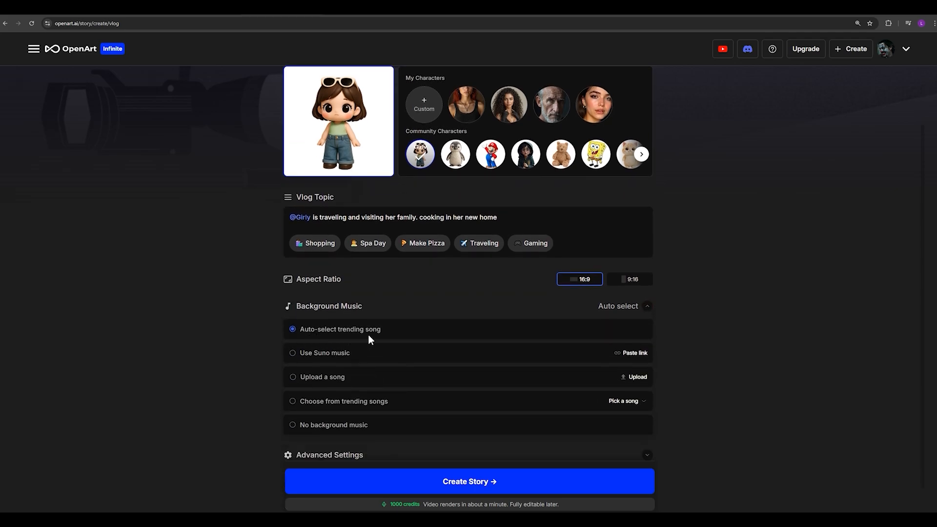
{"action": "mouse_move", "coordinate": [351, 355]}
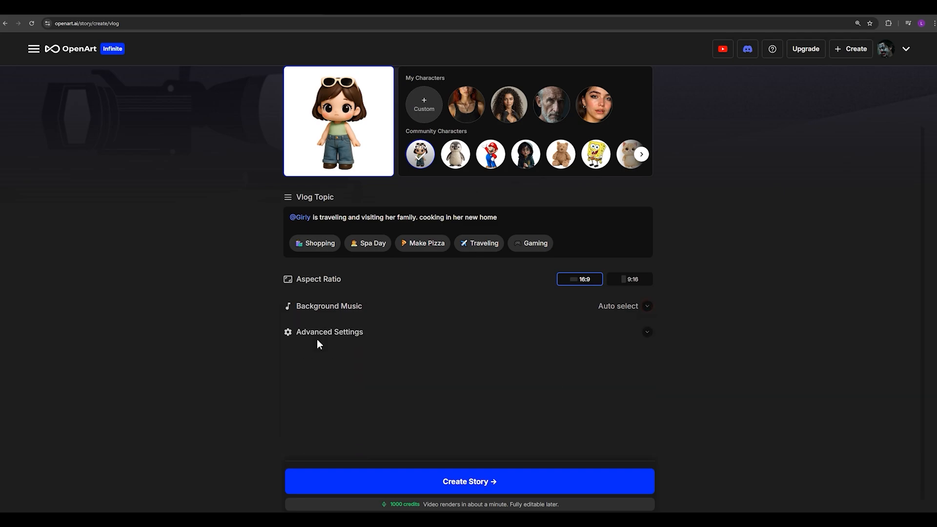
{"action": "left_click", "coordinate": [329, 332]}
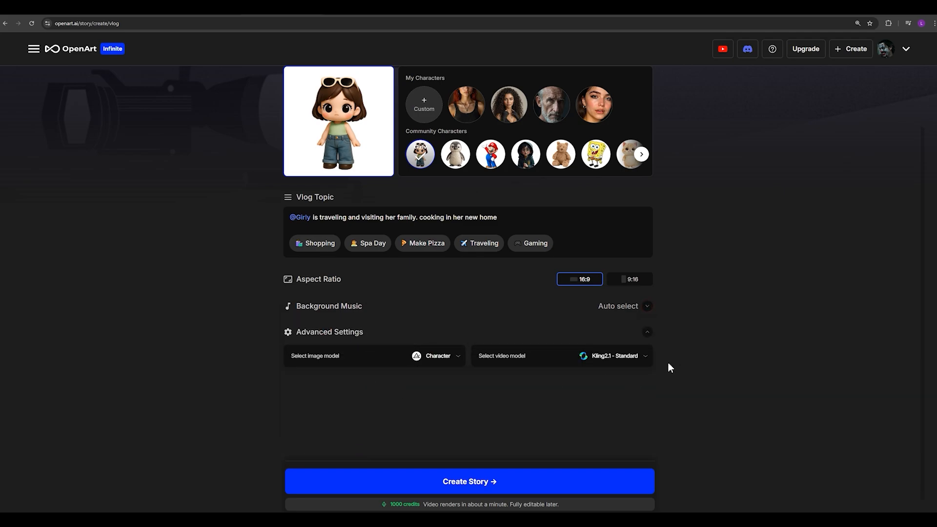
{"action": "left_click", "coordinate": [613, 355]}
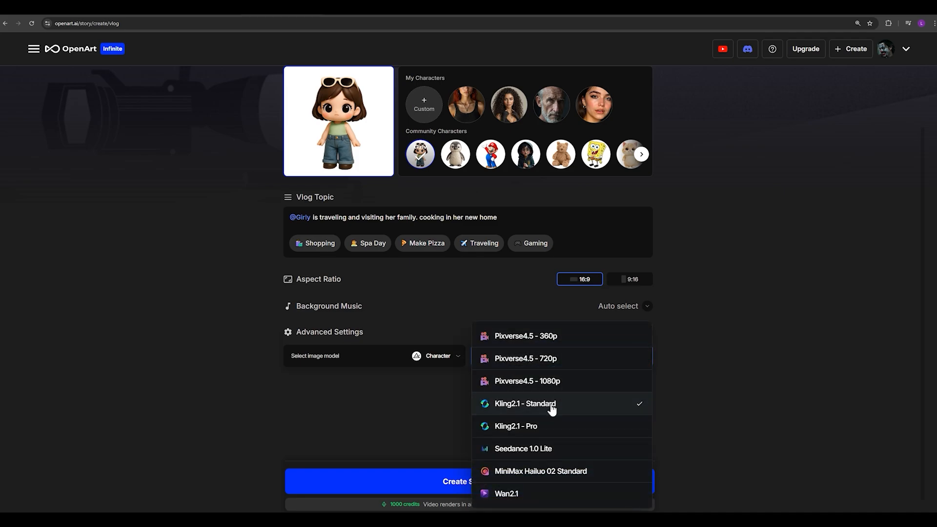
{"action": "mouse_move", "coordinate": [515, 408]}
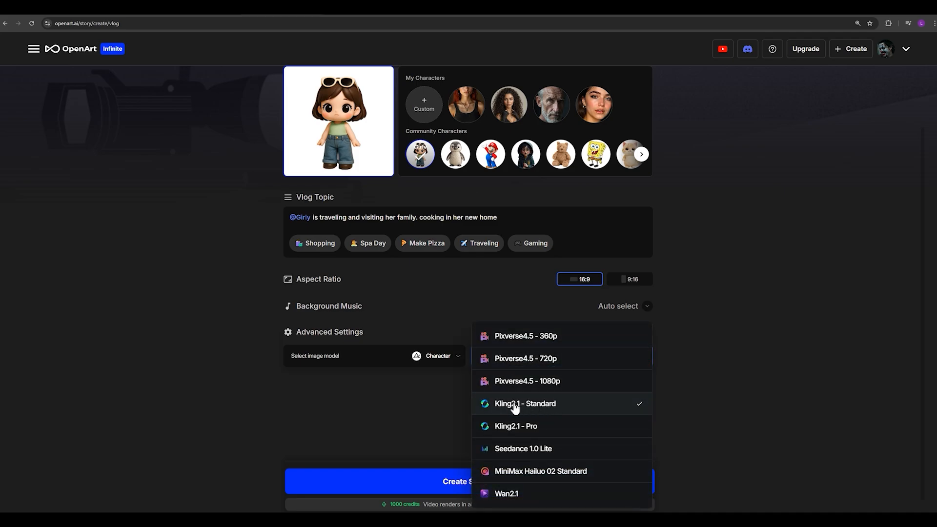
{"action": "mouse_move", "coordinate": [530, 427]}
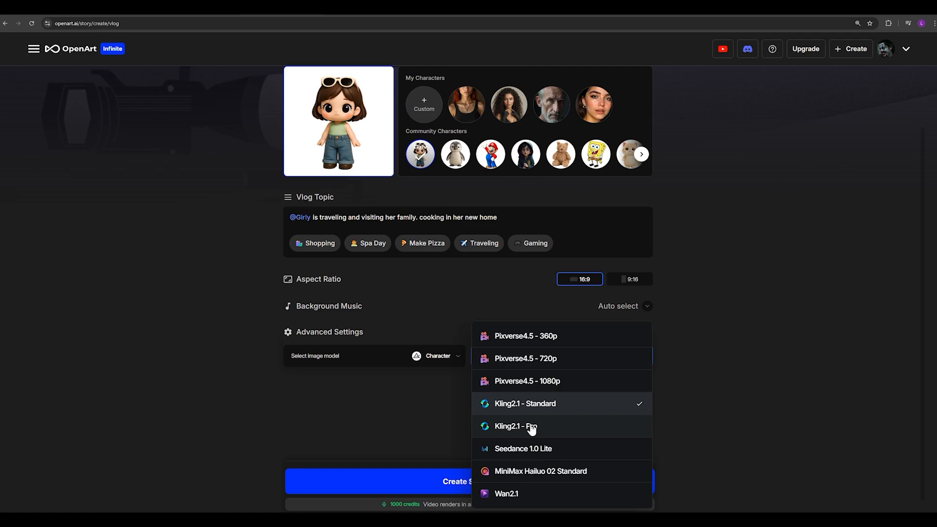
{"action": "mouse_move", "coordinate": [518, 430]}
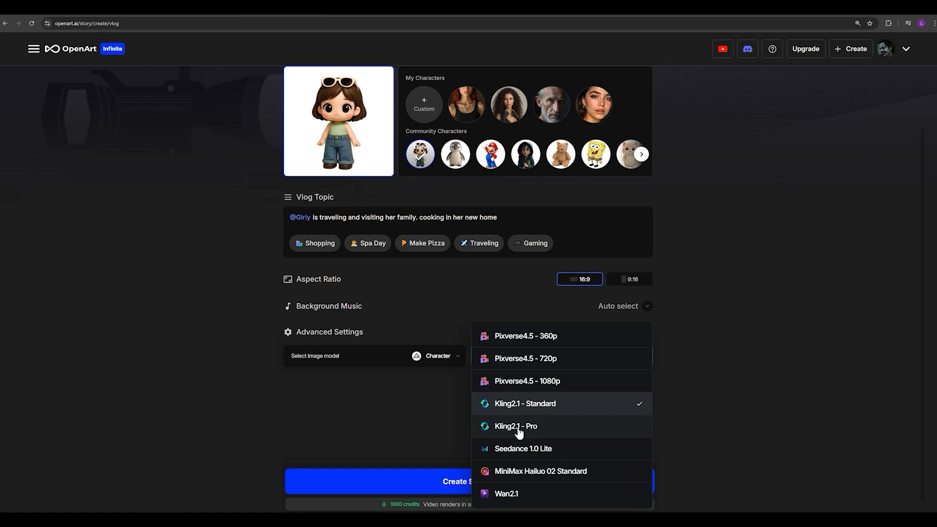
{"action": "left_click", "coordinate": [515, 427]}
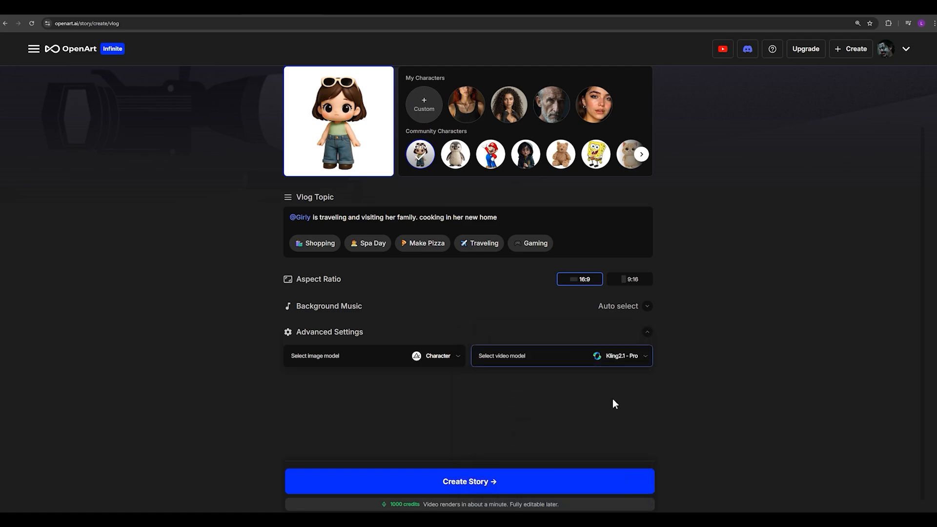
{"action": "scroll", "scroll_direction": "up", "scroll_amount": 3}
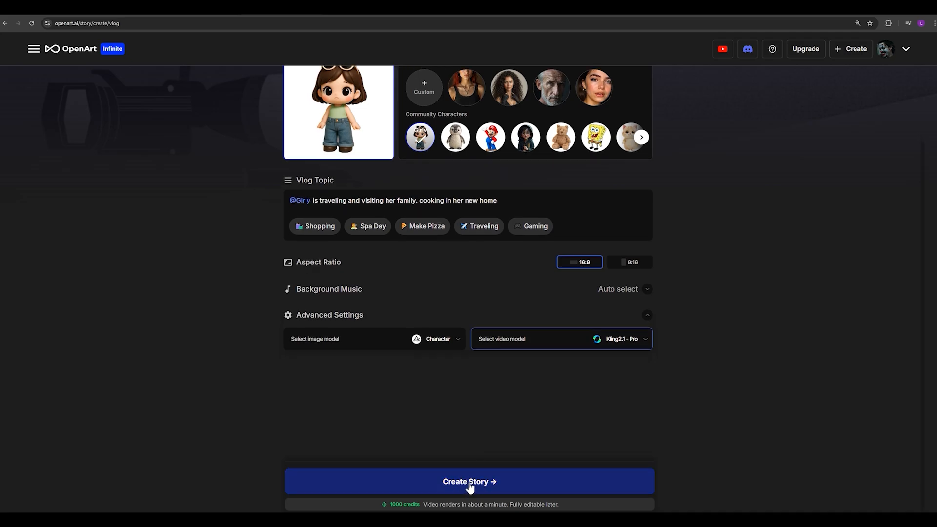
{"action": "left_click", "coordinate": [470, 481]}
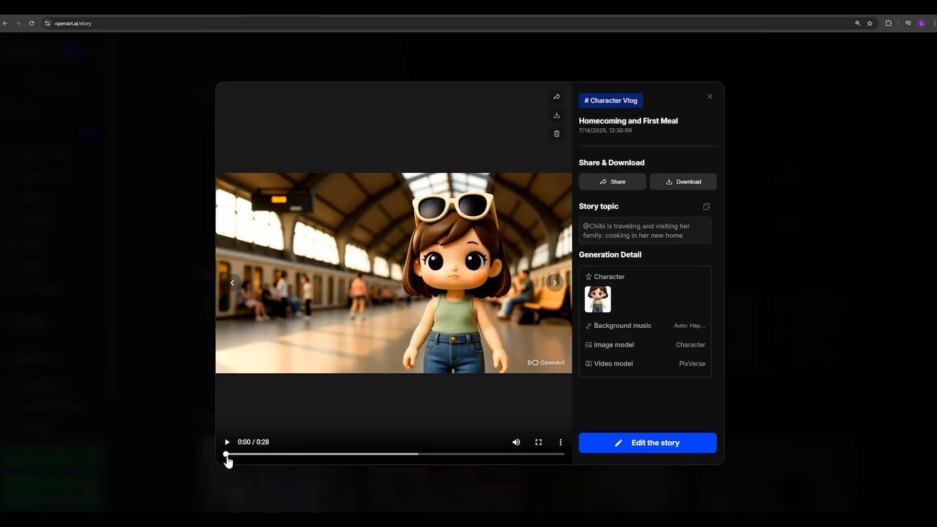
{"action": "left_click", "coordinate": [709, 96]}
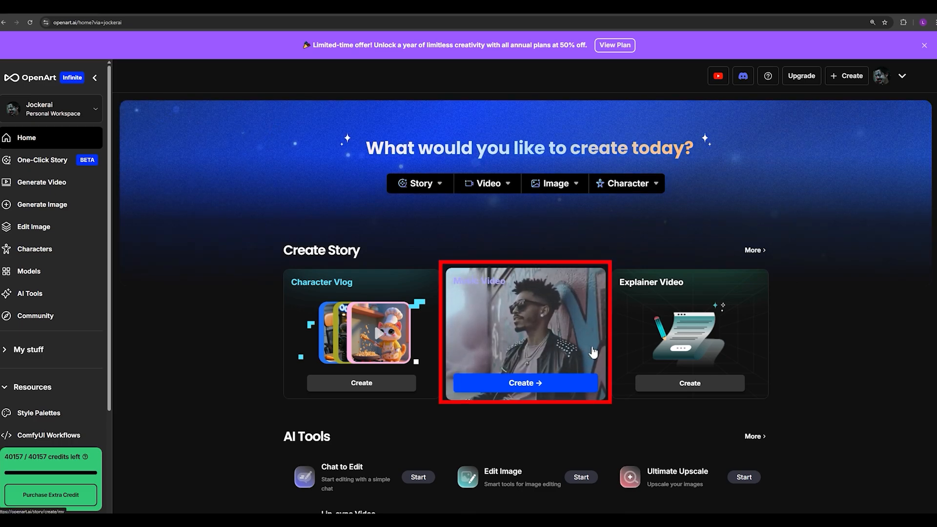
{"action": "mouse_move", "coordinate": [591, 351]}
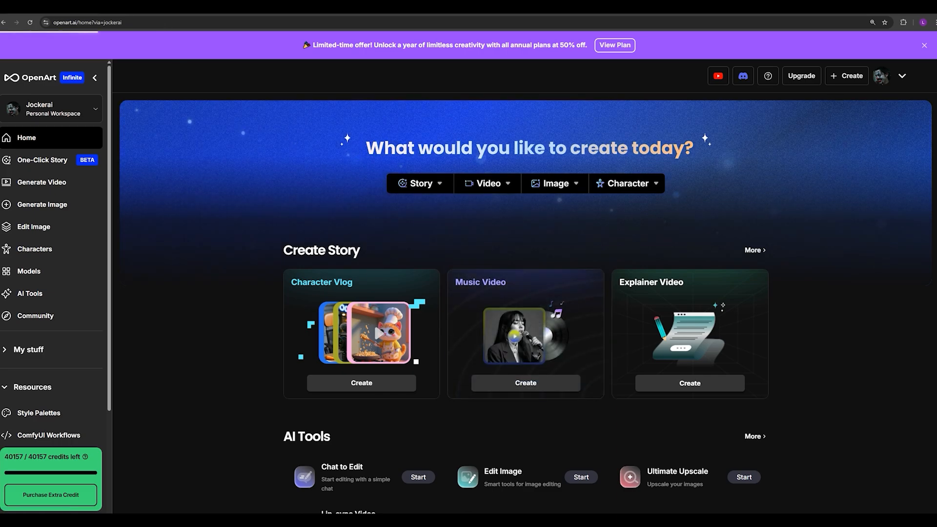
Start a Music Video story in Sing mode.
{"action": "left_click", "coordinate": [525, 383]}
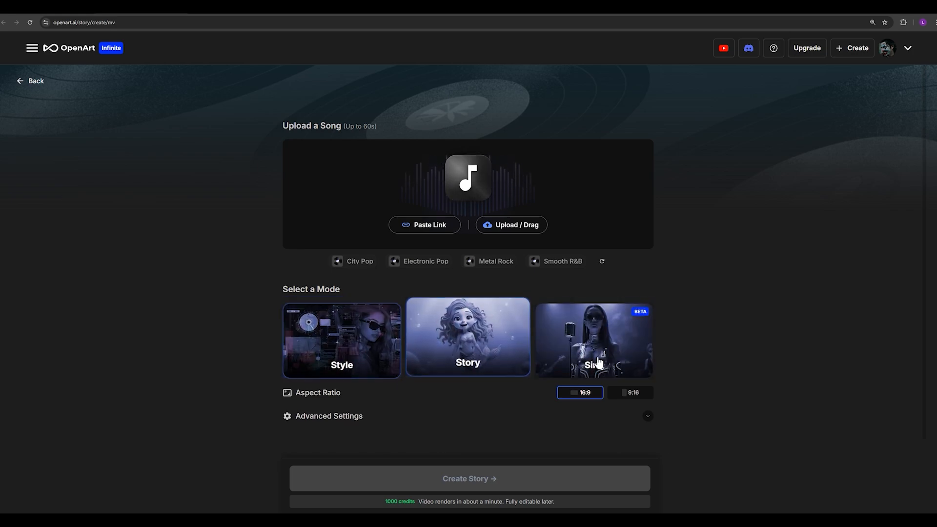
{"action": "left_click", "coordinate": [30, 81]}
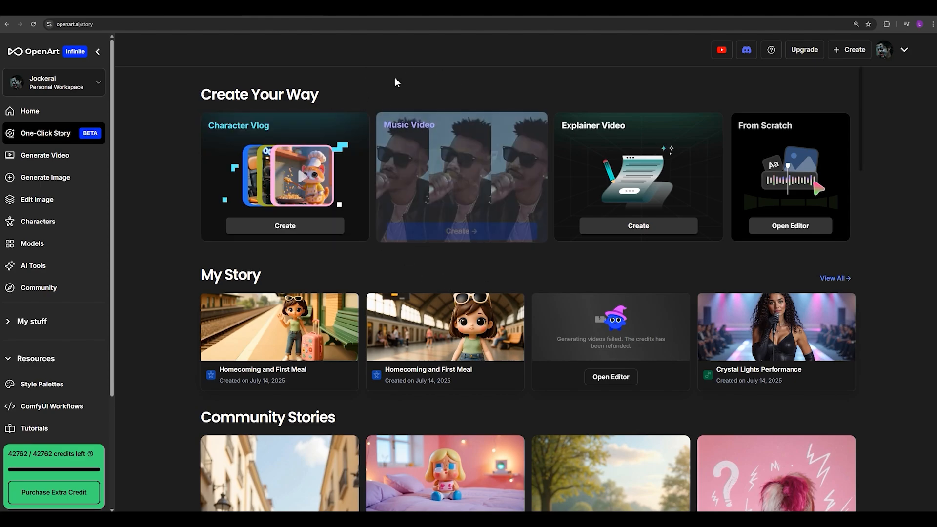
{"action": "mouse_move", "coordinate": [389, 167]}
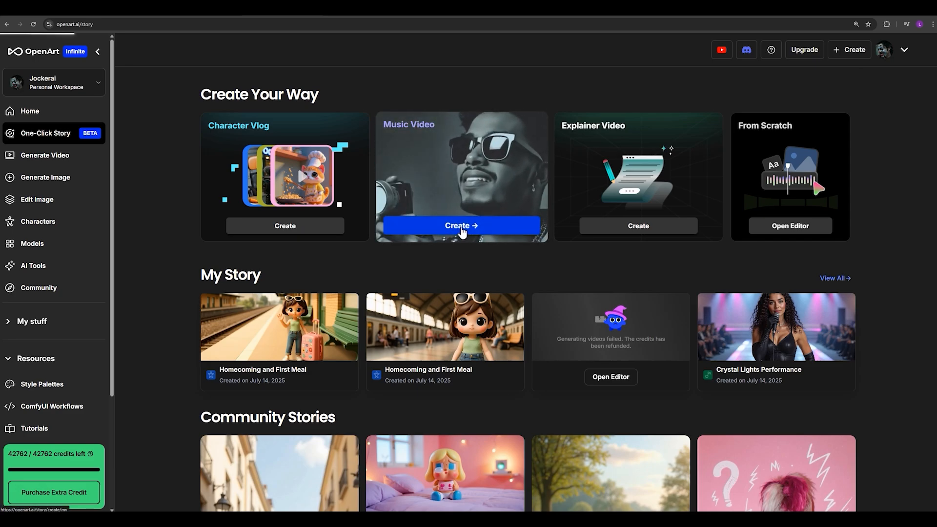
Start a new Music Video in Style mode and bring up the song upload window.
{"action": "left_click", "coordinate": [460, 225]}
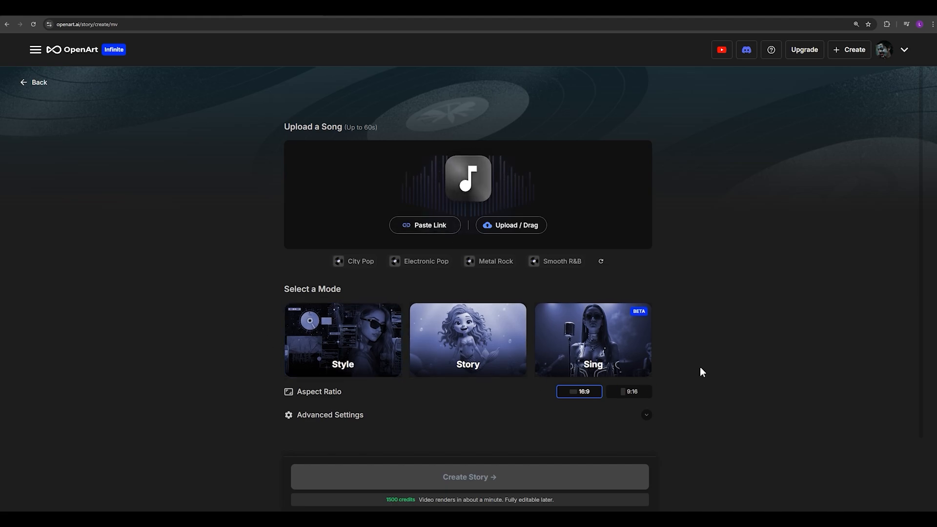
{"action": "left_click", "coordinate": [467, 338]}
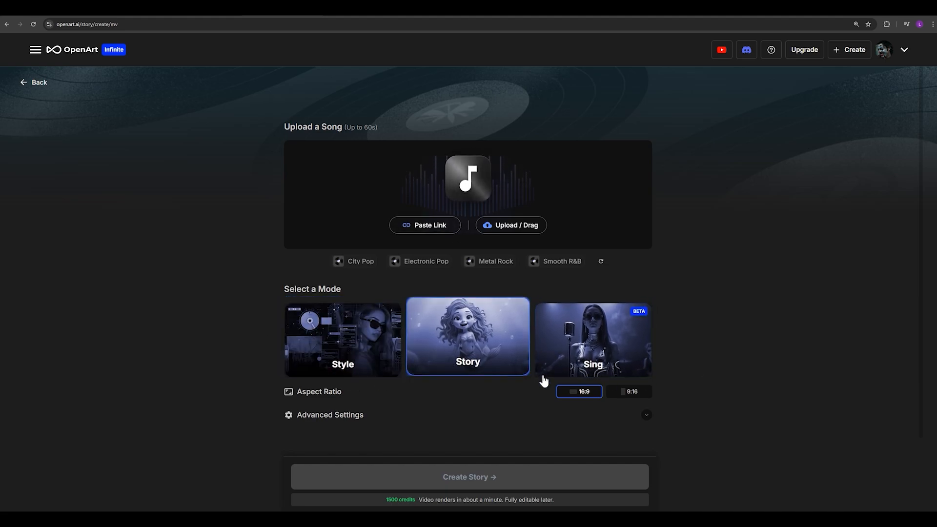
{"action": "left_click", "coordinate": [342, 337]}
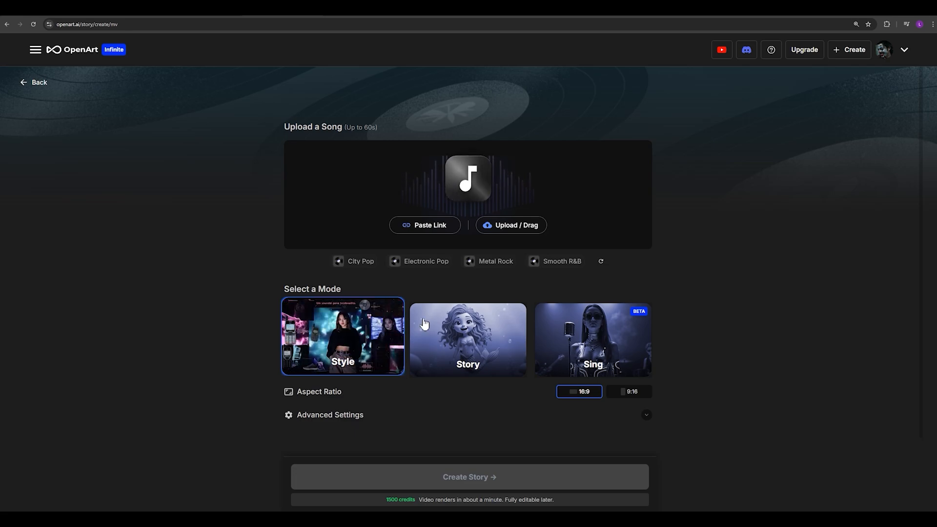
{"action": "left_click", "coordinate": [511, 225]}
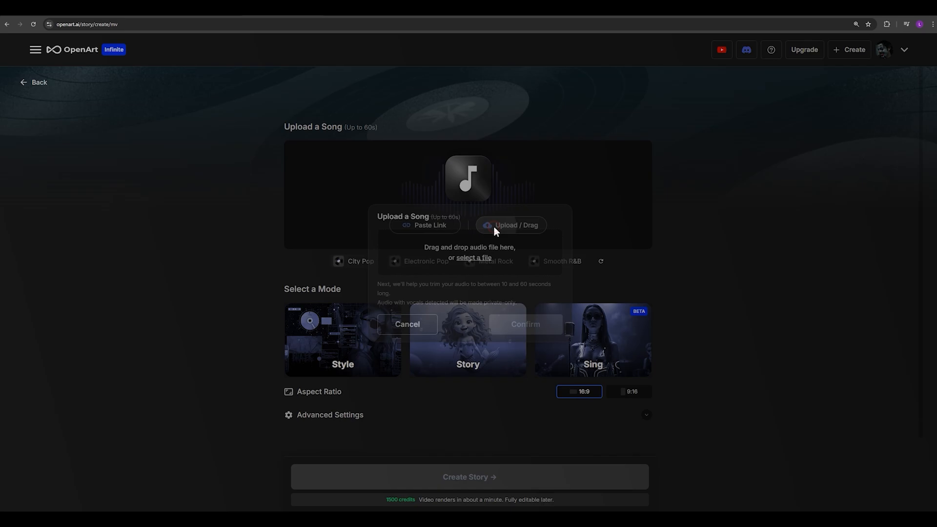
Load the Suno AI Music 2 track and keep a trimmed 0:00–0:30 clip.
{"action": "left_click", "coordinate": [473, 258]}
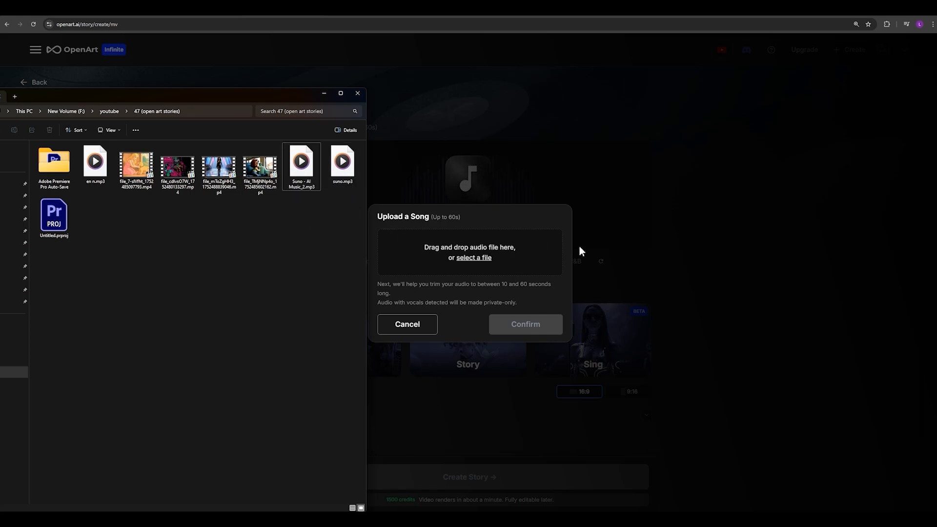
{"action": "mouse_move", "coordinate": [408, 242]}
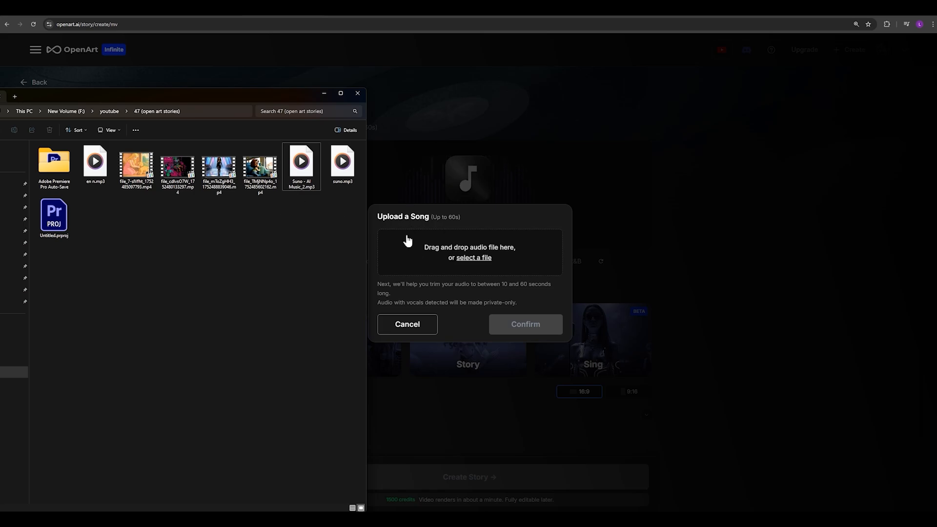
{"action": "mouse_move", "coordinate": [547, 261]}
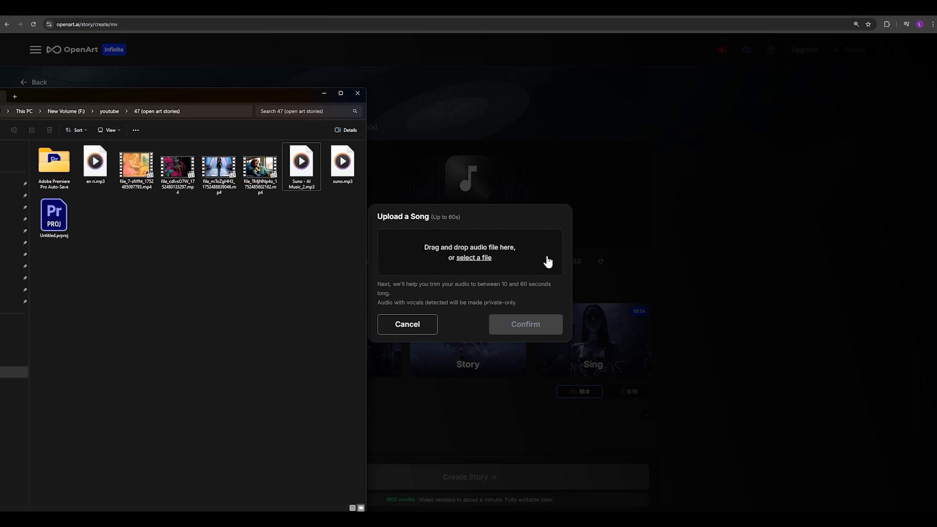
{"action": "mouse_move", "coordinate": [301, 161]}
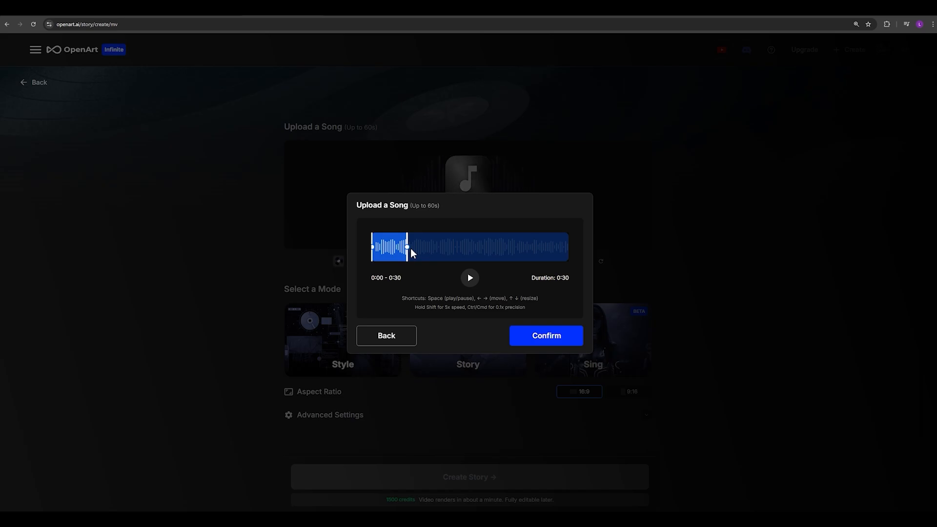
{"action": "mouse_move", "coordinate": [400, 252]}
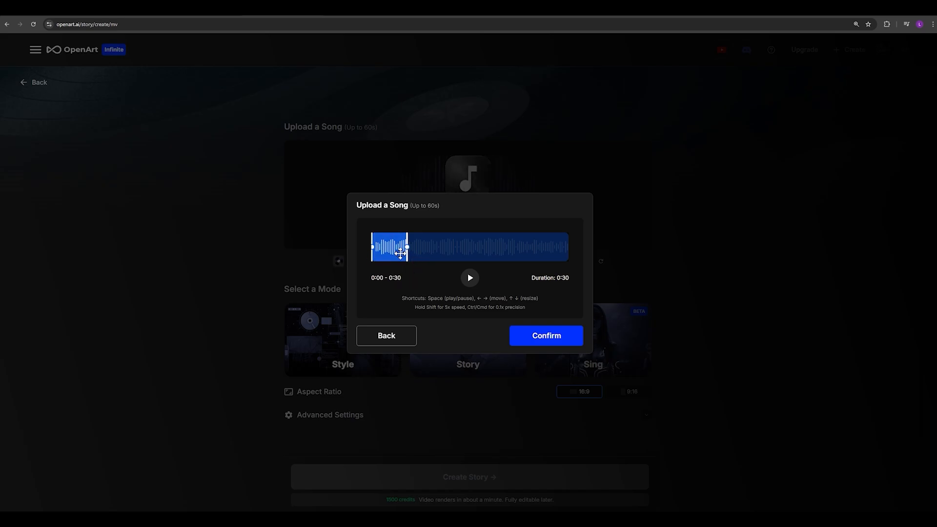
{"action": "mouse_move", "coordinate": [545, 335]}
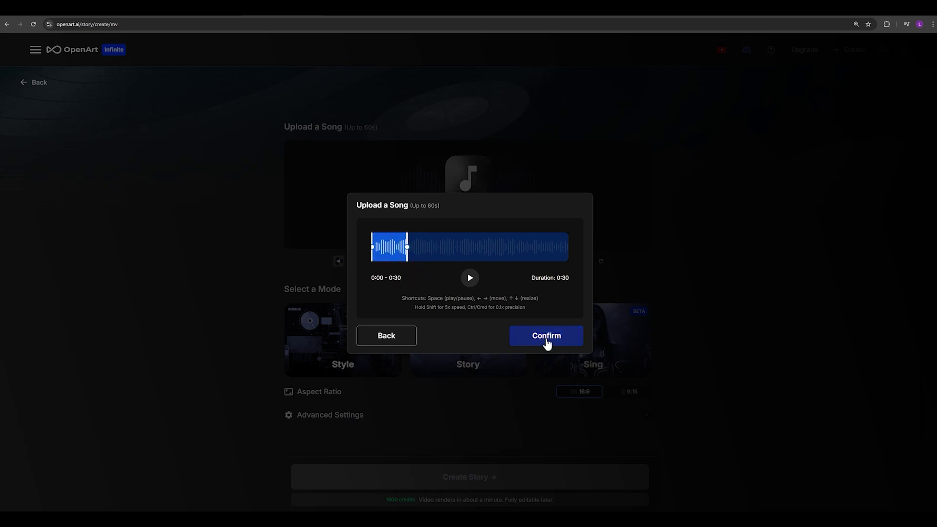
{"action": "left_click", "coordinate": [544, 335]}
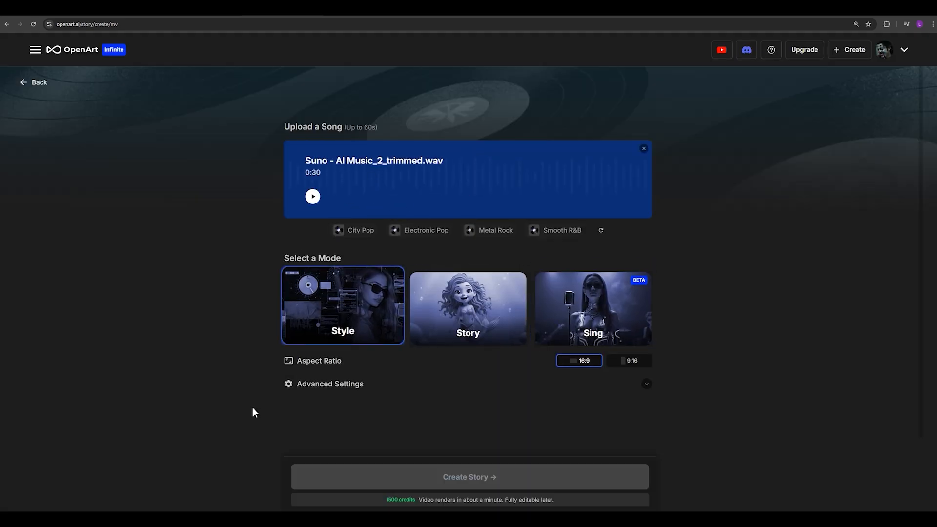
Set Kling2.1 - Pro as the video model under Advanced Settings and start generating the music video.
{"action": "left_click", "coordinate": [342, 305]}
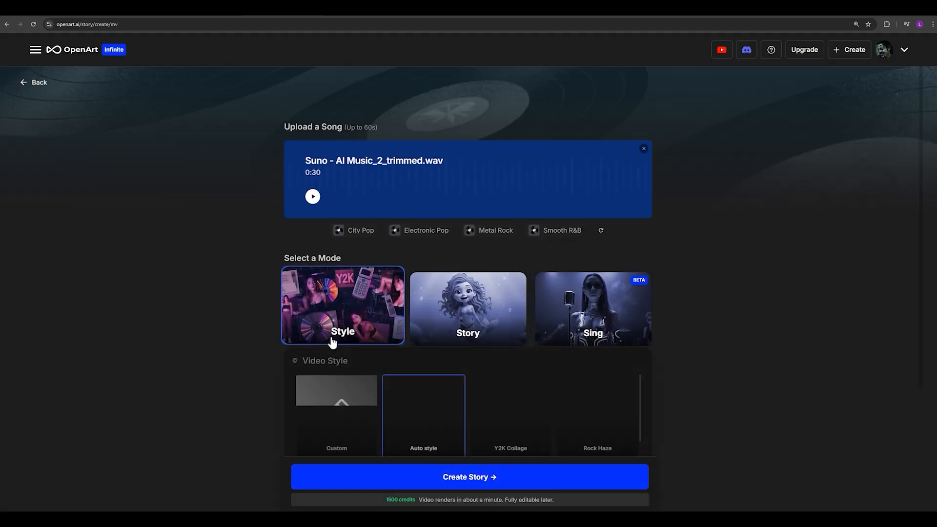
{"action": "scroll", "scroll_direction": "down", "scroll_amount": 3}
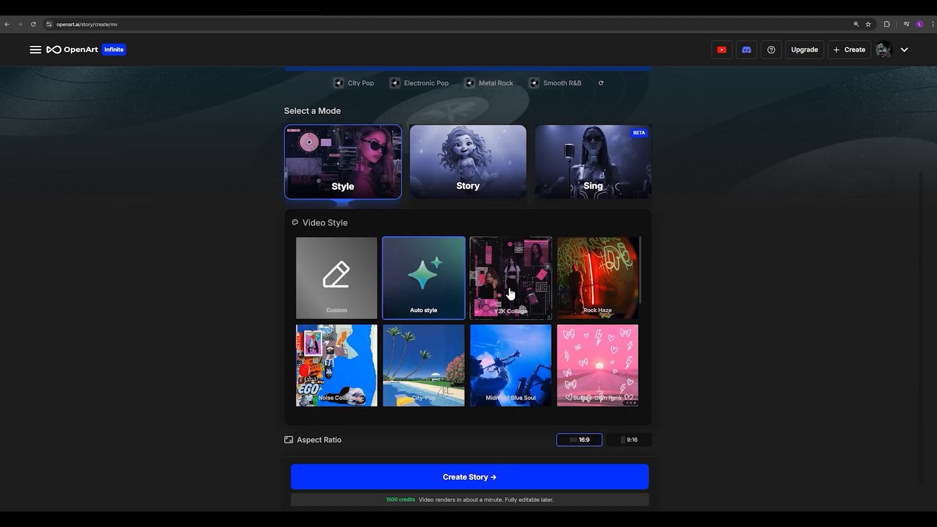
{"action": "scroll", "scroll_direction": "down", "scroll_amount": 3}
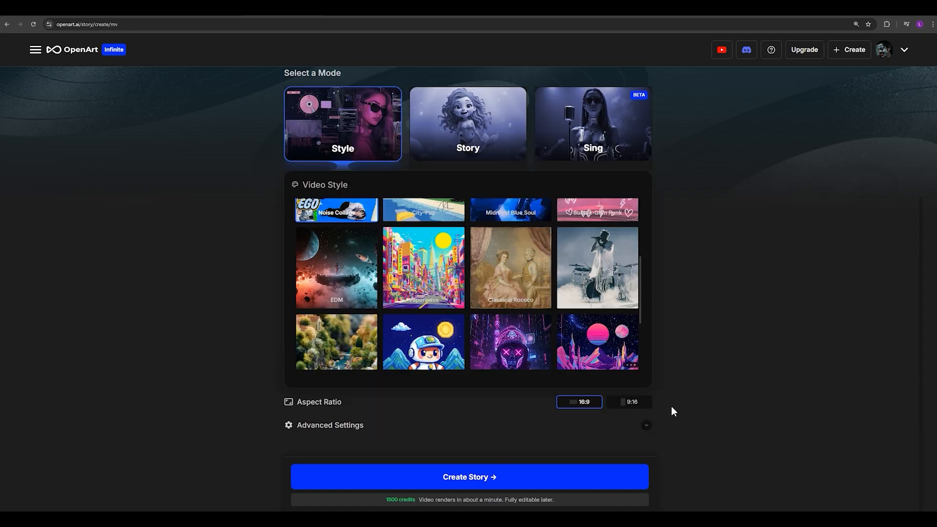
{"action": "mouse_move", "coordinate": [577, 415]}
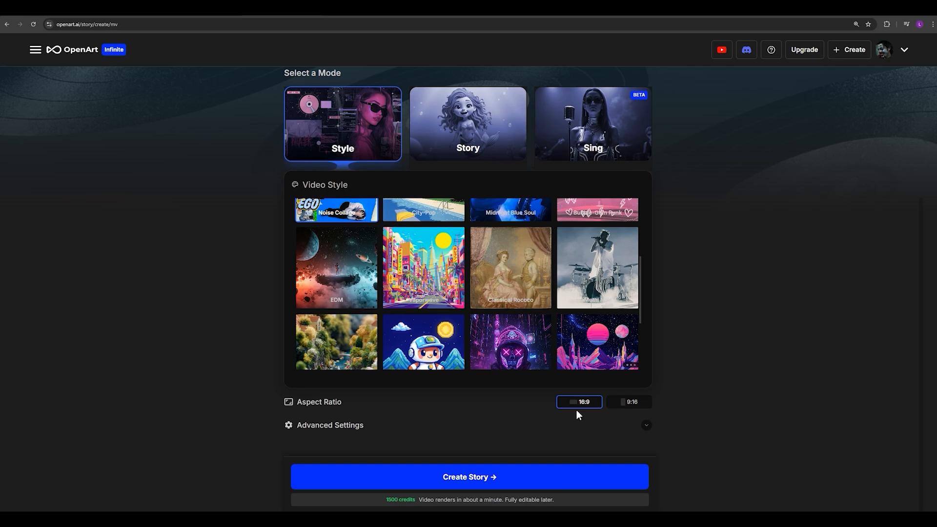
{"action": "left_click", "coordinate": [329, 424]}
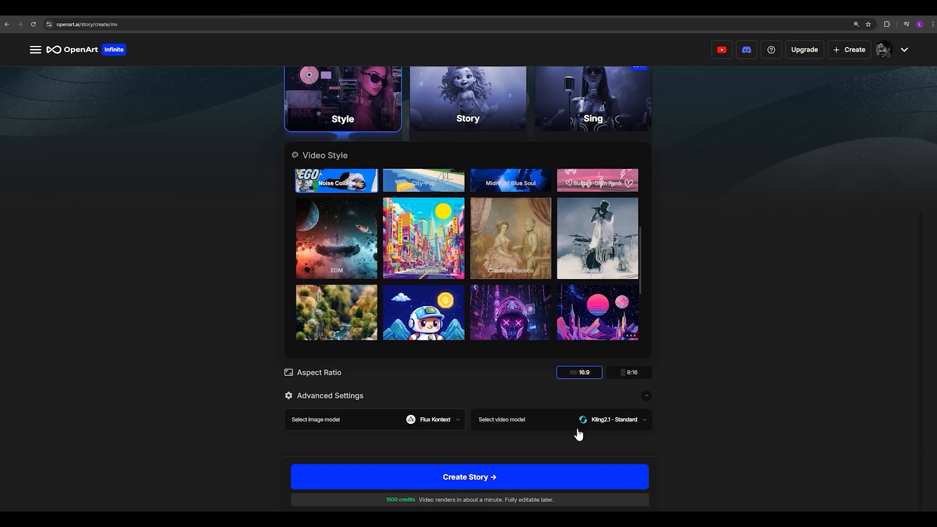
{"action": "left_click", "coordinate": [610, 419]}
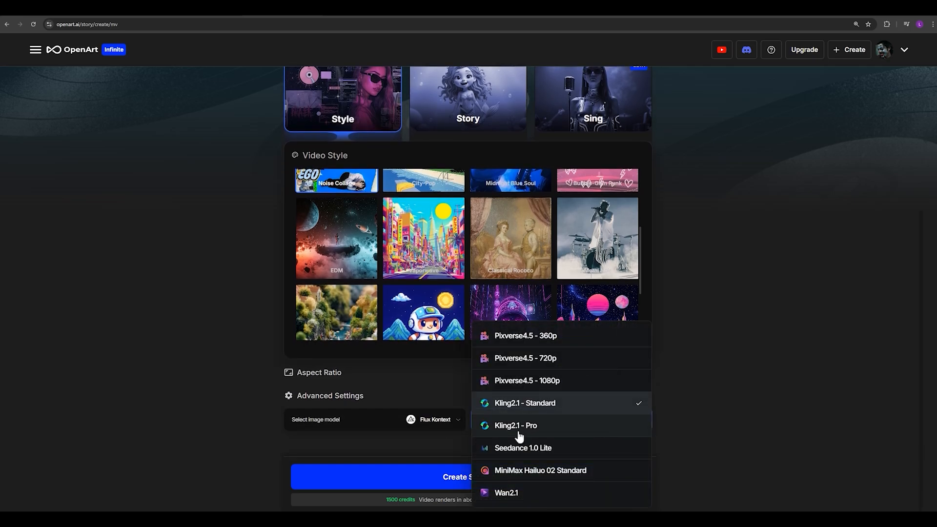
{"action": "left_click", "coordinate": [515, 426]}
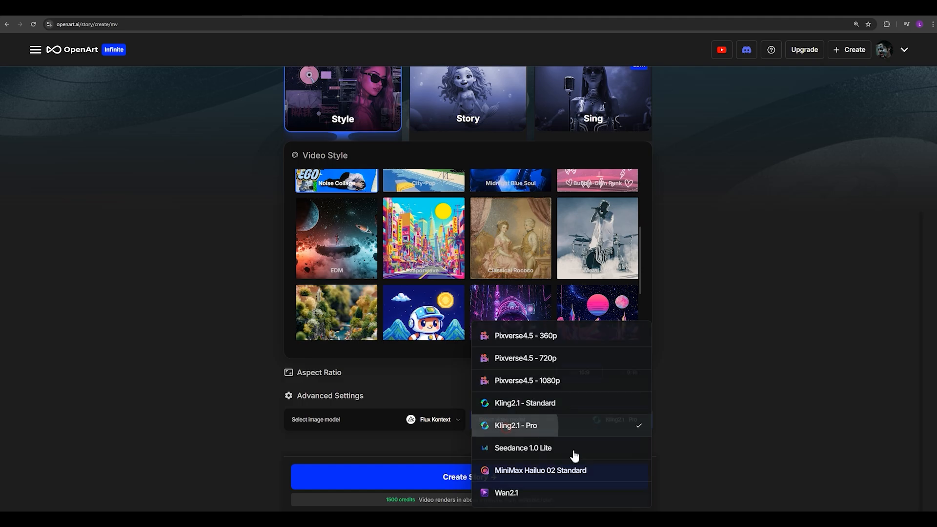
{"action": "left_click", "coordinate": [514, 424]}
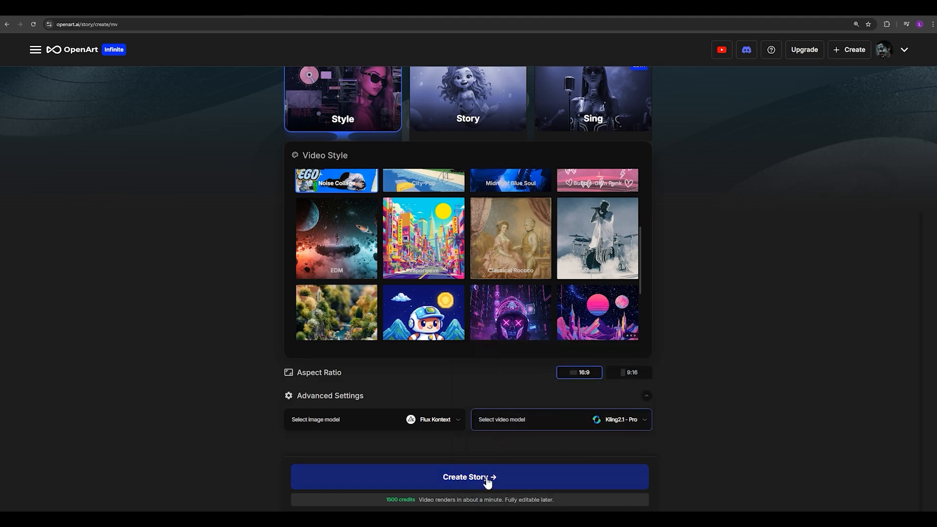
{"action": "left_click", "coordinate": [468, 477]}
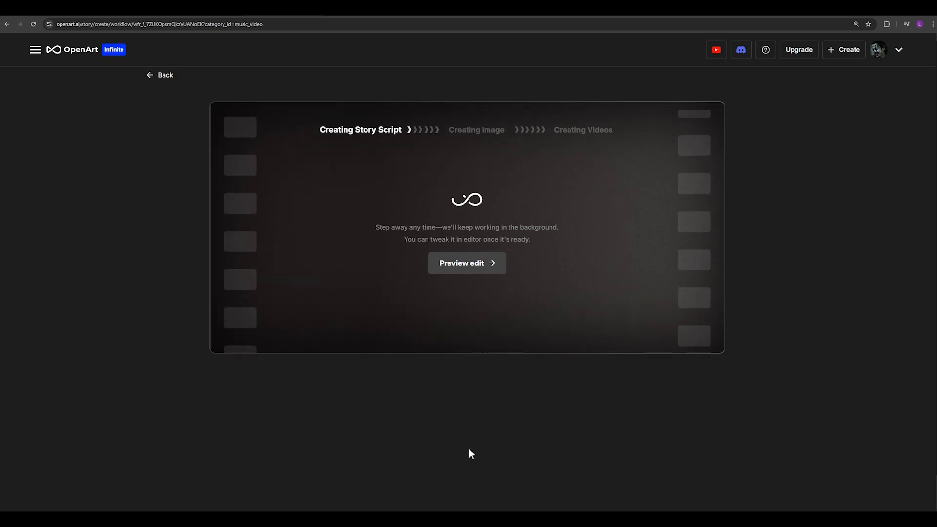
Open the finished Neon Grunge Protest Odyssey music video from My Stories.
{"action": "left_click", "coordinate": [467, 262]}
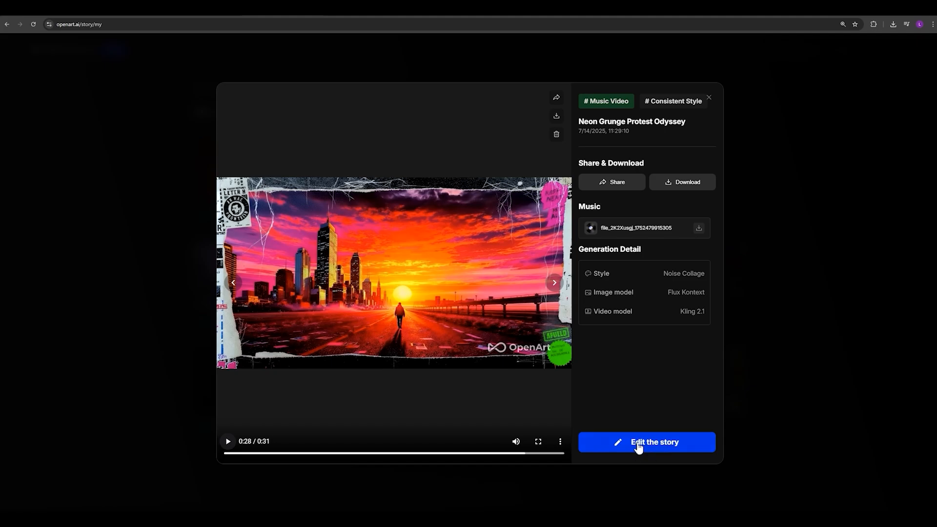
{"action": "mouse_move", "coordinate": [643, 457]}
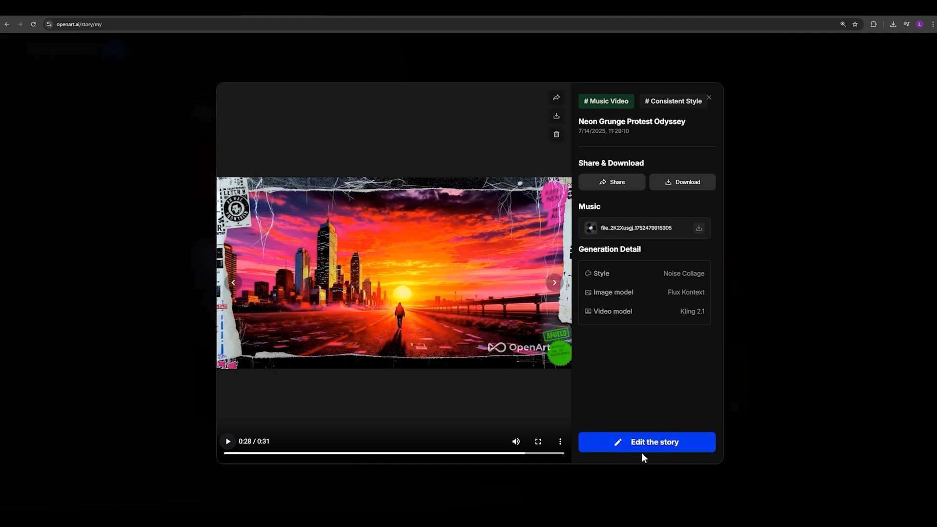
{"action": "mouse_move", "coordinate": [364, 358]}
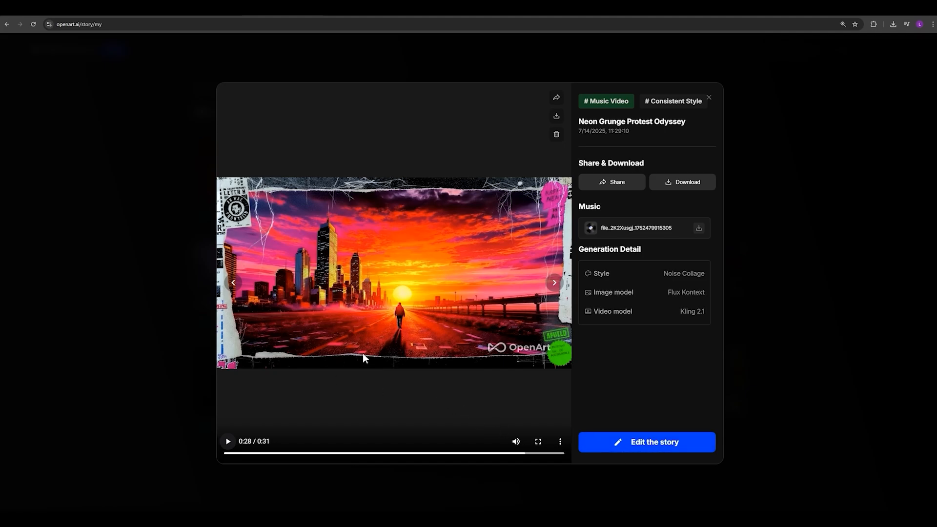
{"action": "mouse_move", "coordinate": [602, 435]}
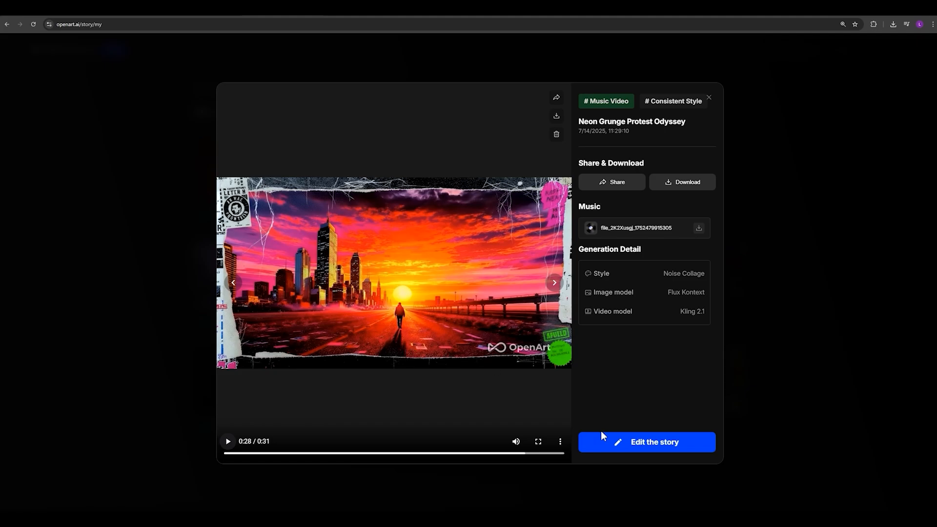
{"action": "mouse_move", "coordinate": [618, 446]}
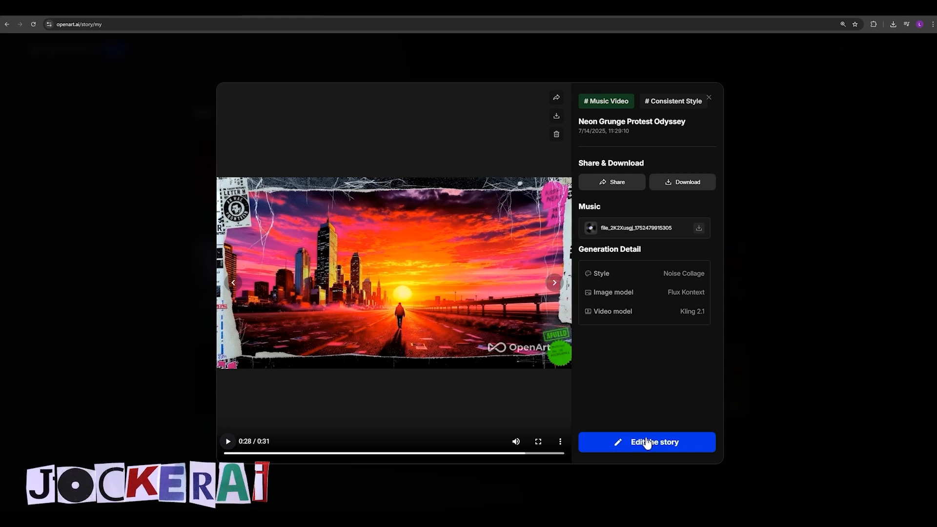
Enter the editor for Neon Grunge Protest Odyssey and scrub the timeline to preview the masked-figure clip.
{"action": "left_click", "coordinate": [646, 441]}
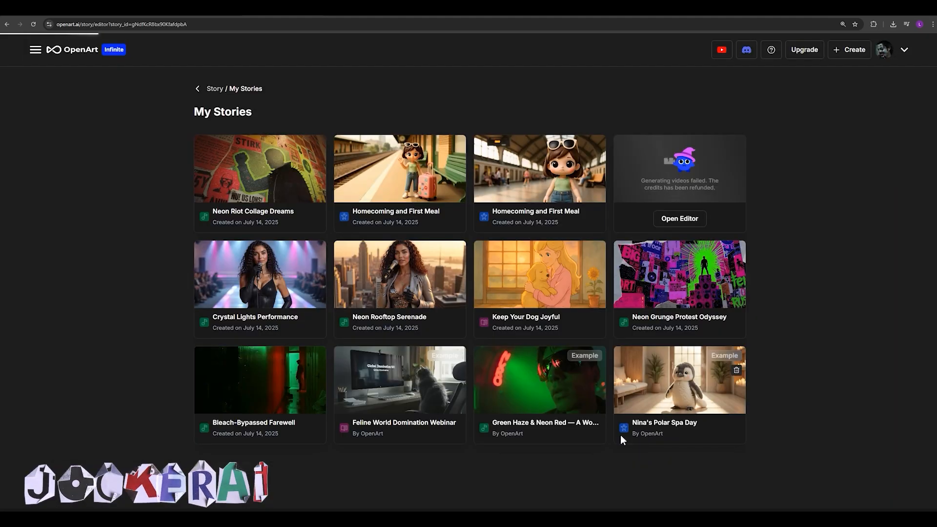
{"action": "left_click", "coordinate": [680, 274]}
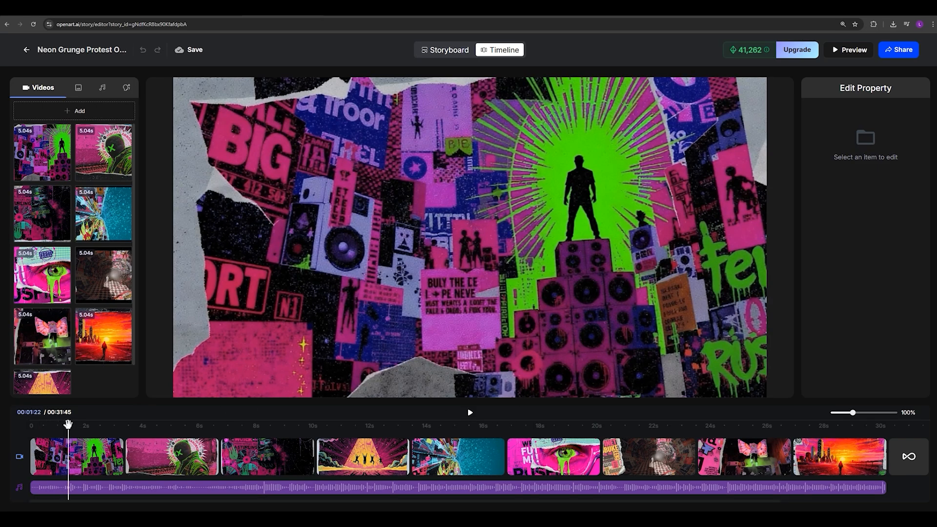
{"action": "left_click", "coordinate": [549, 425]}
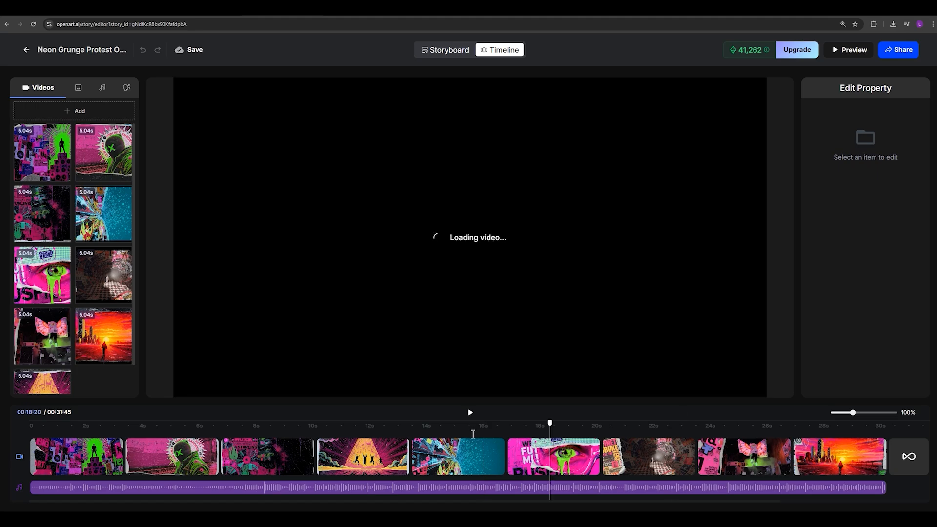
{"action": "left_click", "coordinate": [234, 425]}
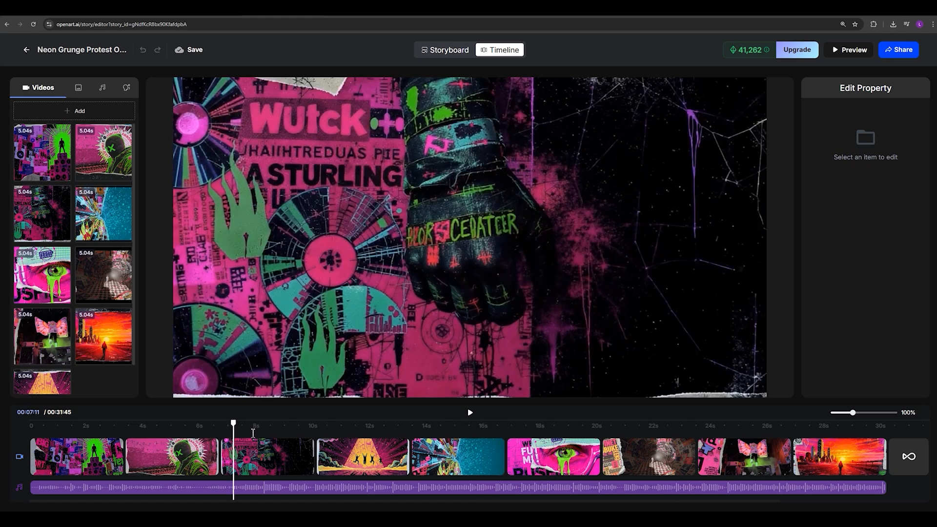
{"action": "left_click", "coordinate": [102, 152]}
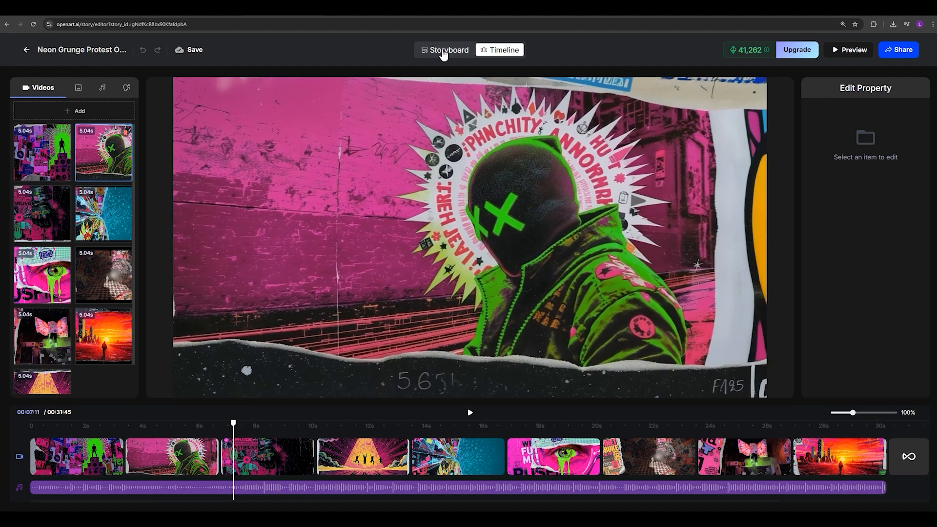
Switch the editor to the scene-by-scene storyboard view.
{"action": "left_click", "coordinate": [447, 50]}
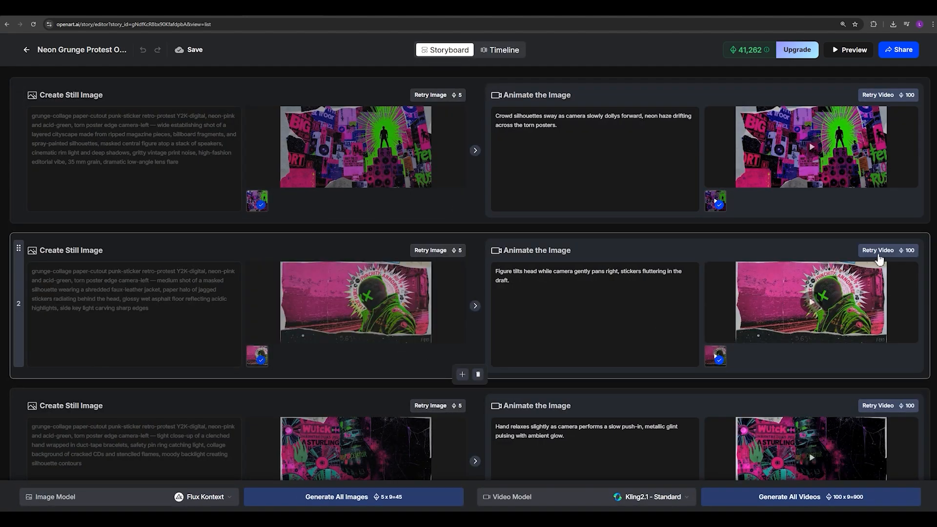
{"action": "mouse_move", "coordinate": [872, 258]}
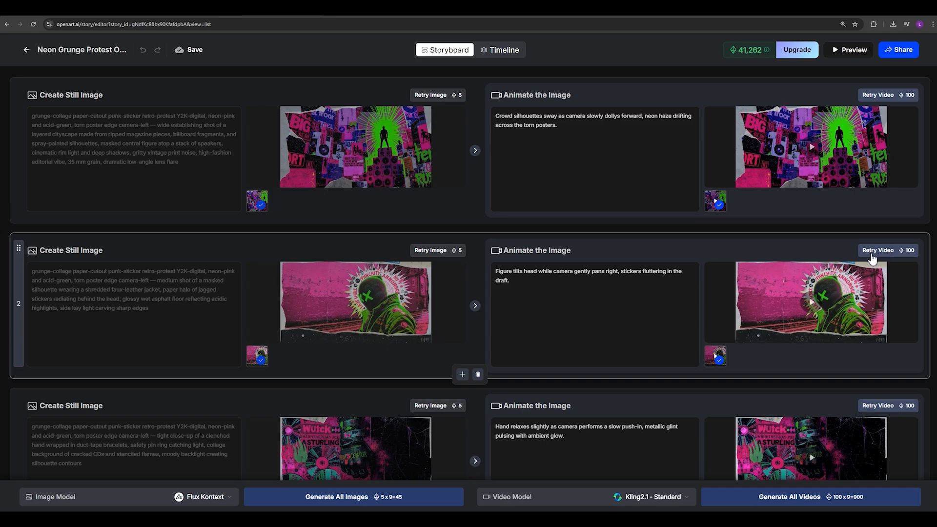
Regenerate scene 2's video clip and request a new still image for it.
{"action": "left_click", "coordinate": [594, 281]}
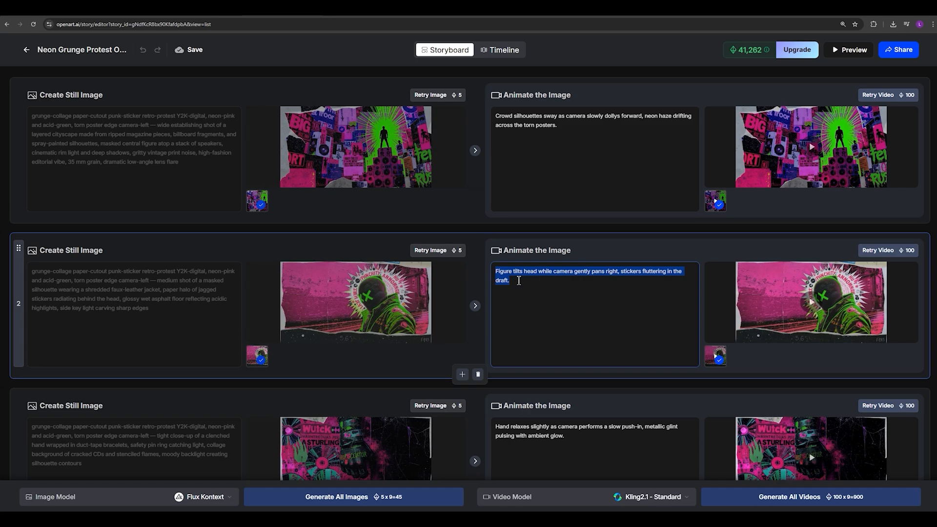
{"action": "mouse_move", "coordinate": [512, 286]}
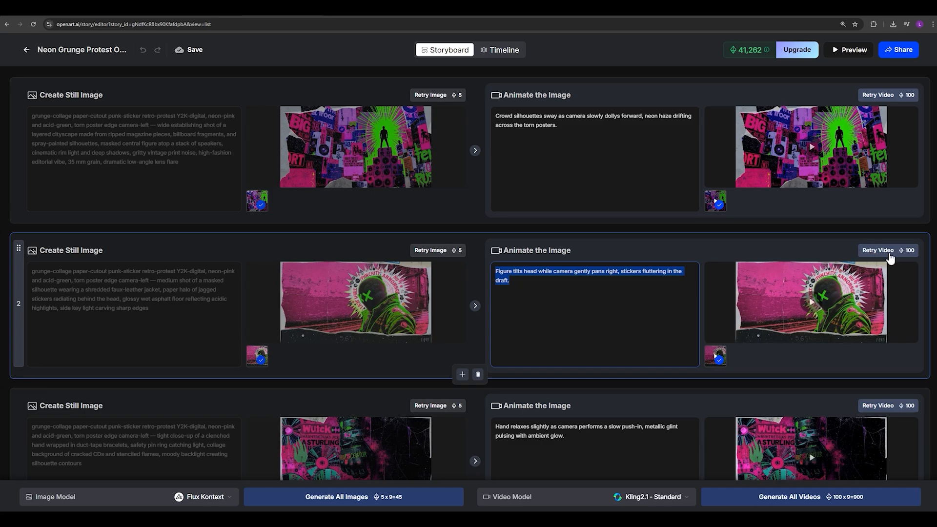
{"action": "mouse_move", "coordinate": [630, 288]}
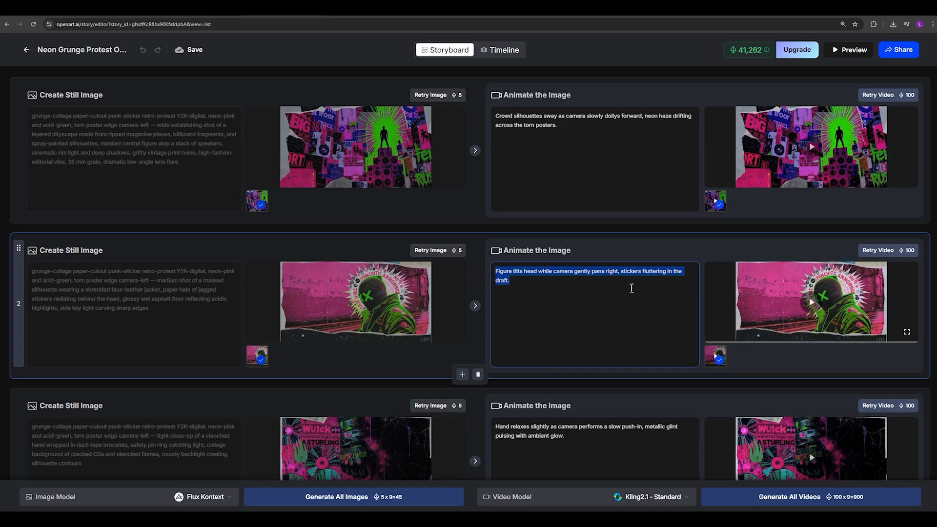
{"action": "left_click", "coordinate": [876, 250]}
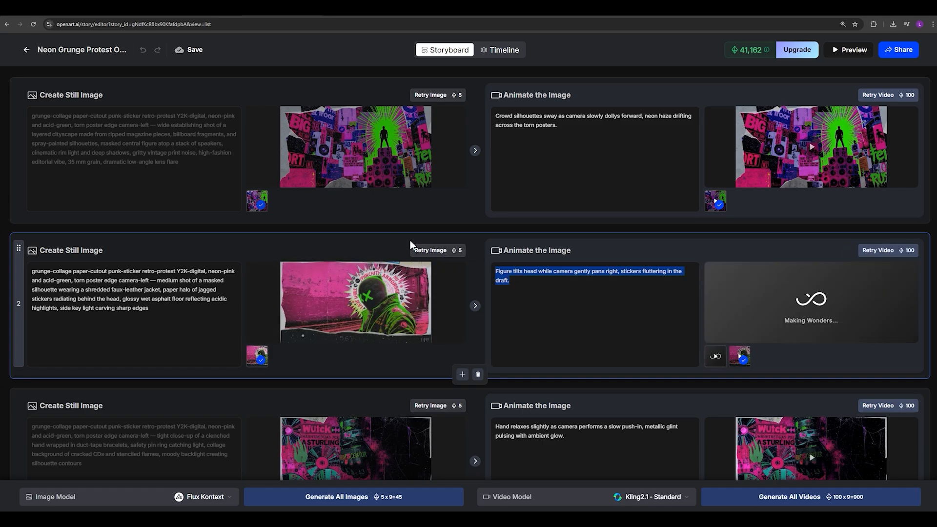
{"action": "left_click", "coordinate": [429, 251]}
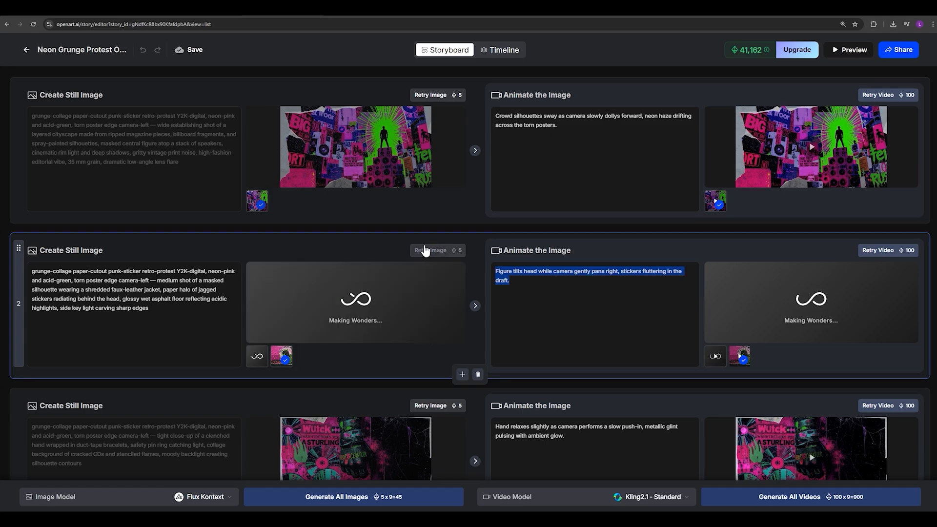
{"action": "left_click", "coordinate": [433, 251]}
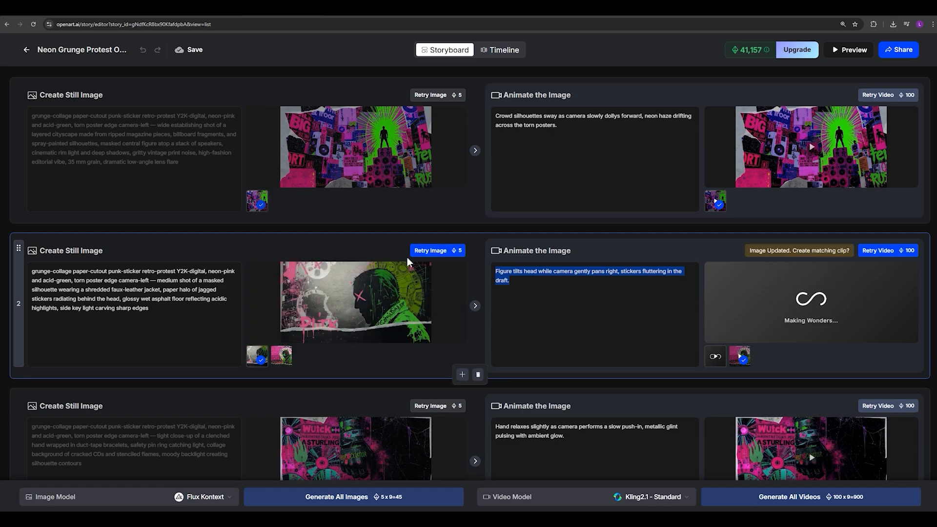
Keep the original masked-figure image for scene 2 and review the other scenes.
{"action": "left_click", "coordinate": [281, 356]}
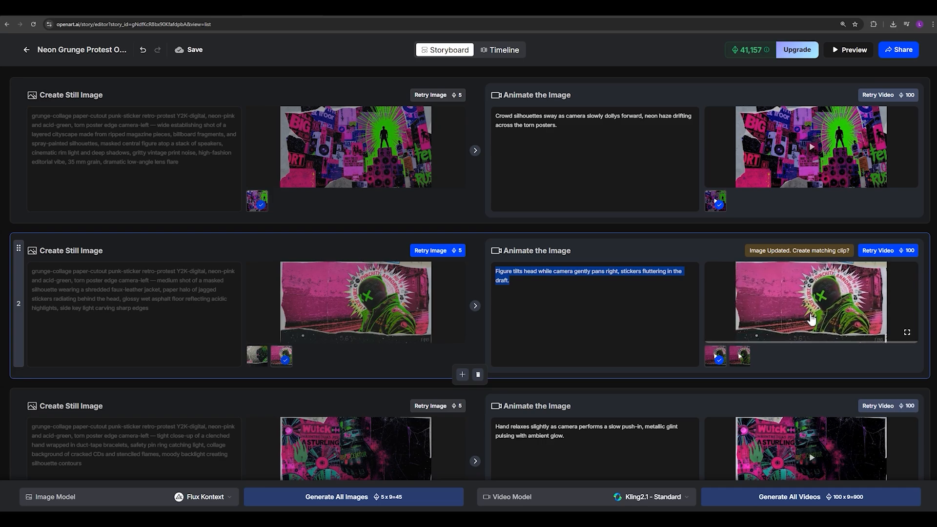
{"action": "scroll", "scroll_direction": "down", "scroll_amount": 3}
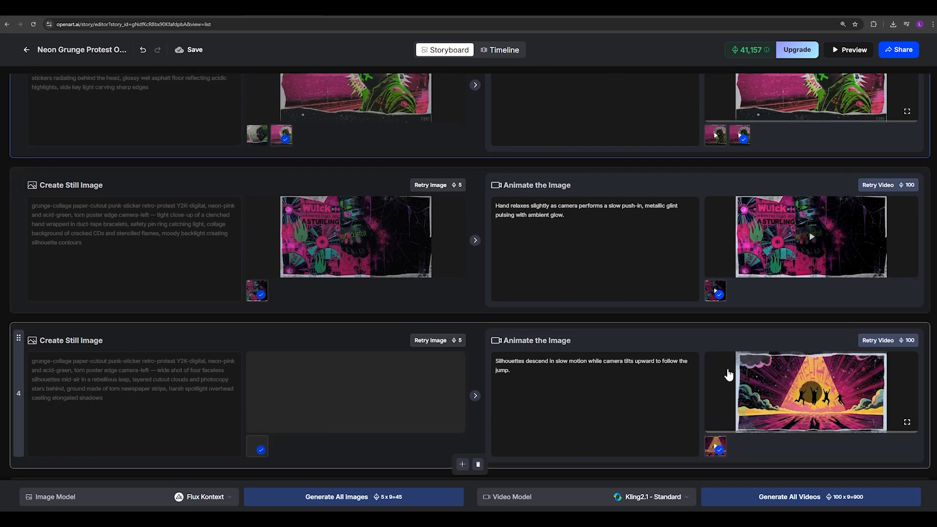
{"action": "scroll", "scroll_direction": "up", "scroll_amount": 3}
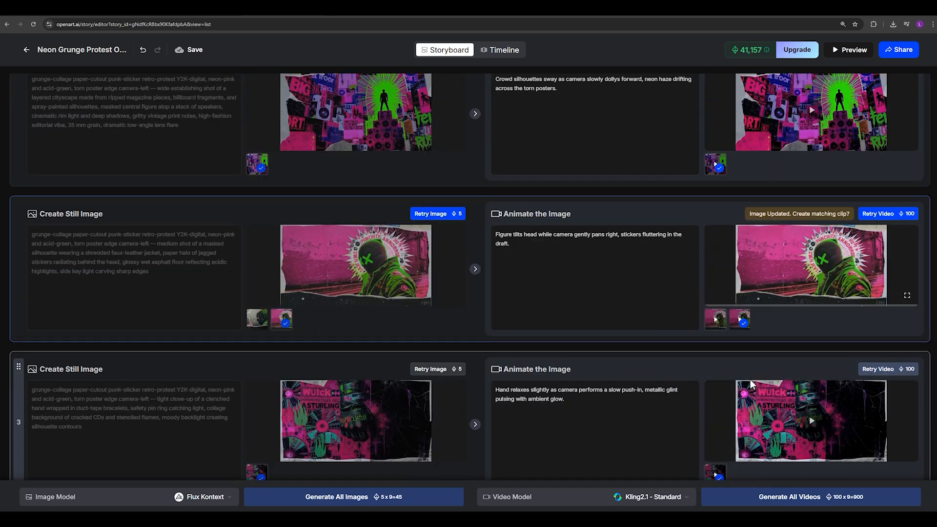
{"action": "scroll", "scroll_direction": "up", "scroll_amount": 3}
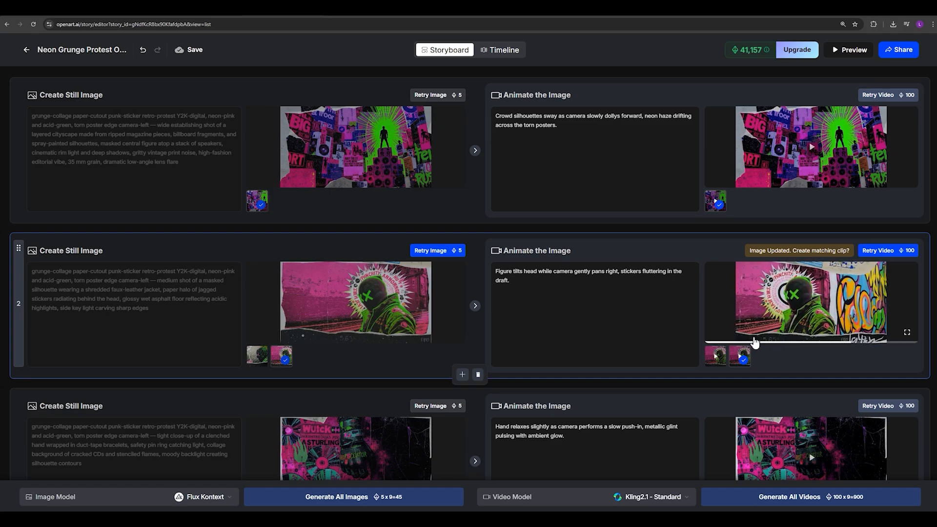
Check the regenerated second clip on the timeline and bring up the publishing options.
{"action": "left_click", "coordinate": [501, 50]}
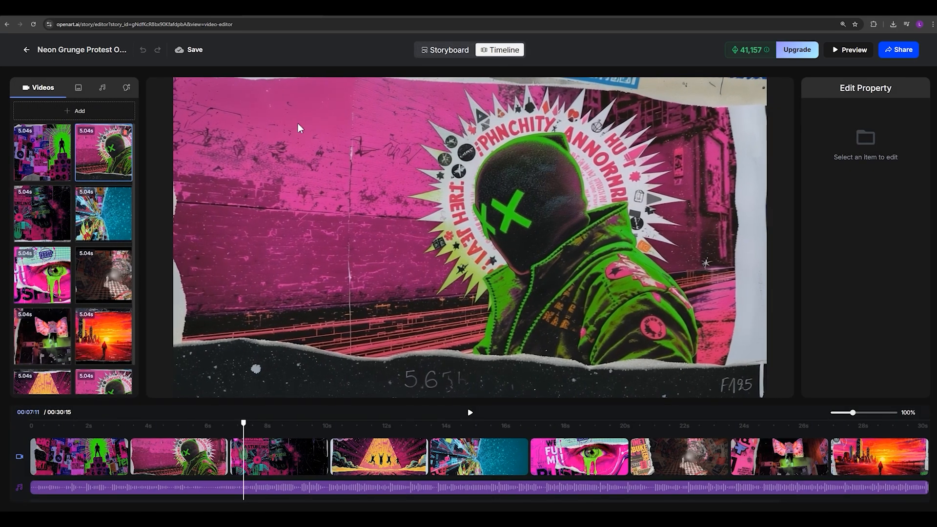
{"action": "left_click", "coordinate": [140, 425]}
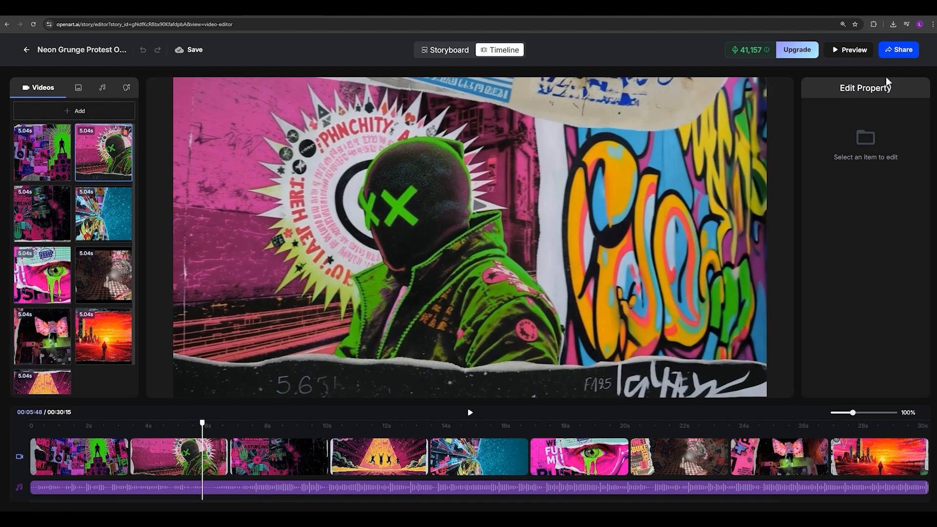
{"action": "mouse_move", "coordinate": [898, 49]}
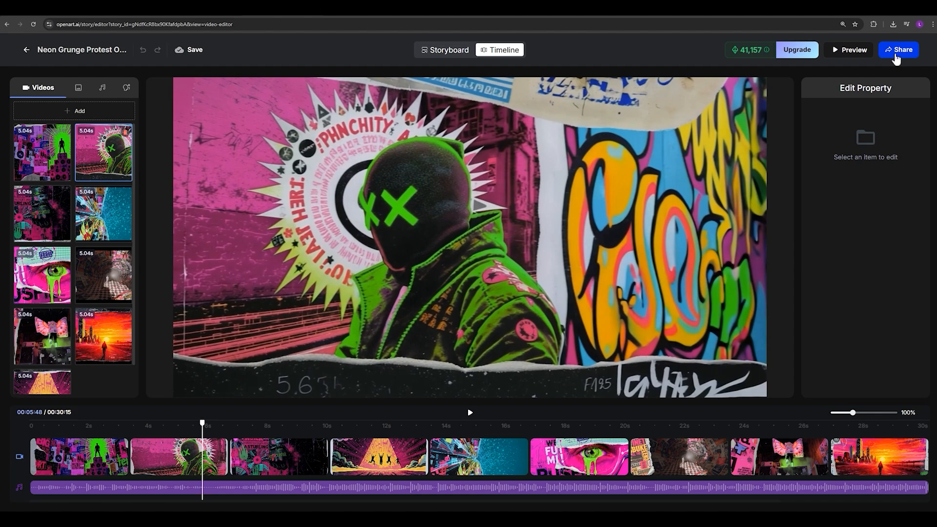
{"action": "left_click", "coordinate": [897, 50]}
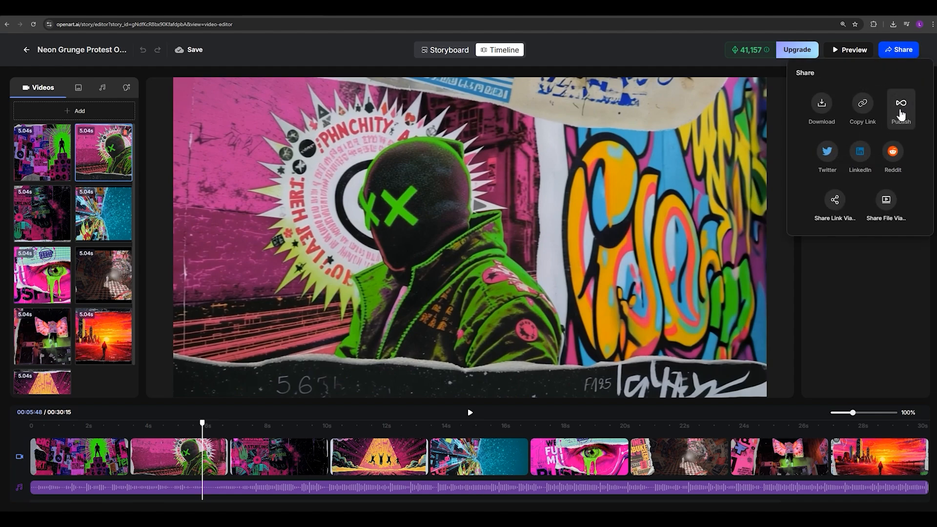
{"action": "left_click", "coordinate": [900, 108]}
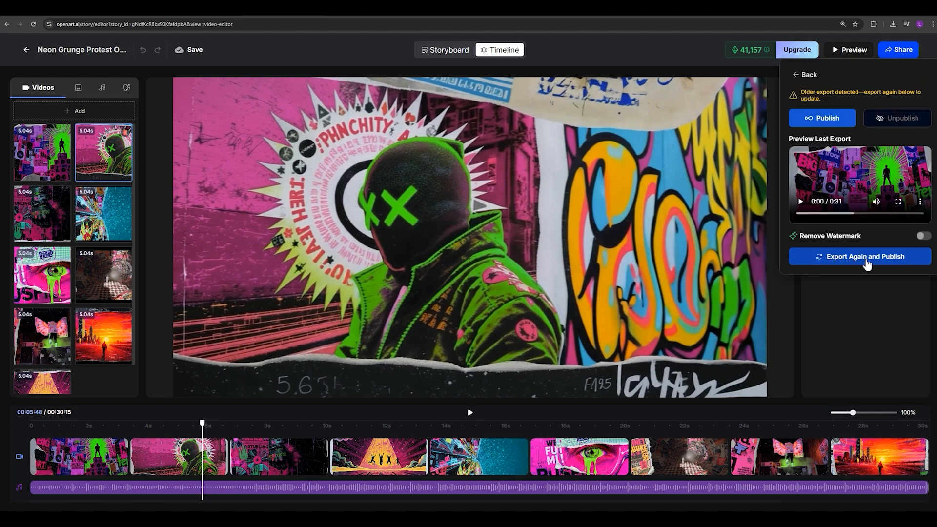
Re-export and publish the video with Remove Watermark on, then return to the stories overview.
{"action": "left_click", "coordinate": [920, 235]}
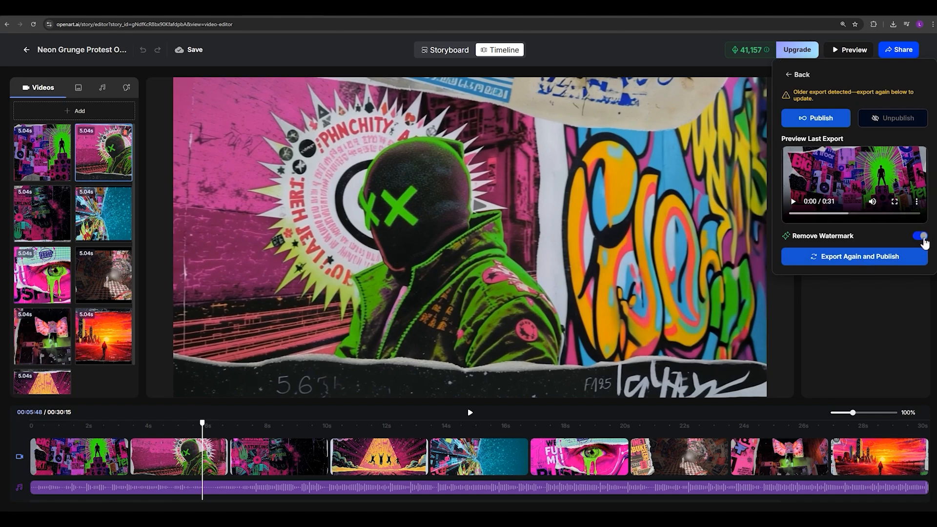
{"action": "left_click", "coordinate": [852, 257]}
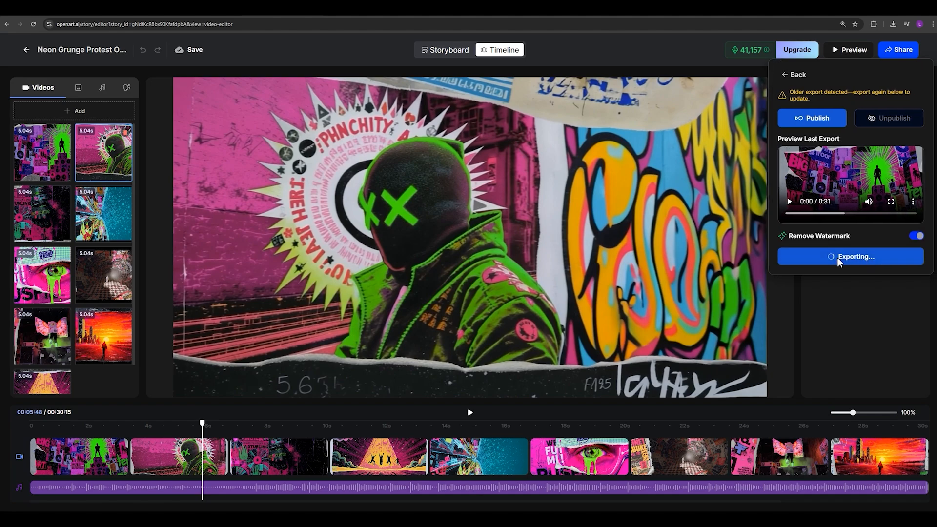
{"action": "left_click", "coordinate": [26, 50]}
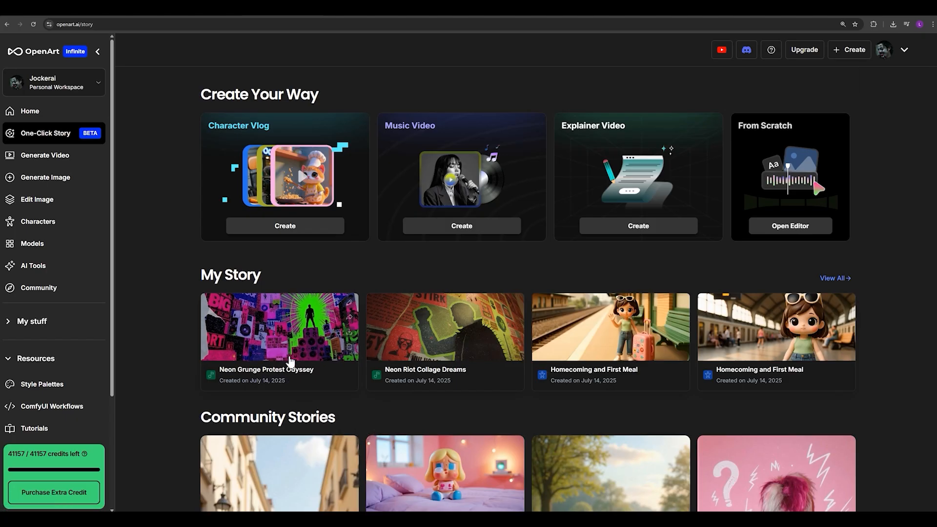
Play back the finished Neon Grunge Protest Odyssey video from its My Story card.
{"action": "left_click", "coordinate": [278, 327]}
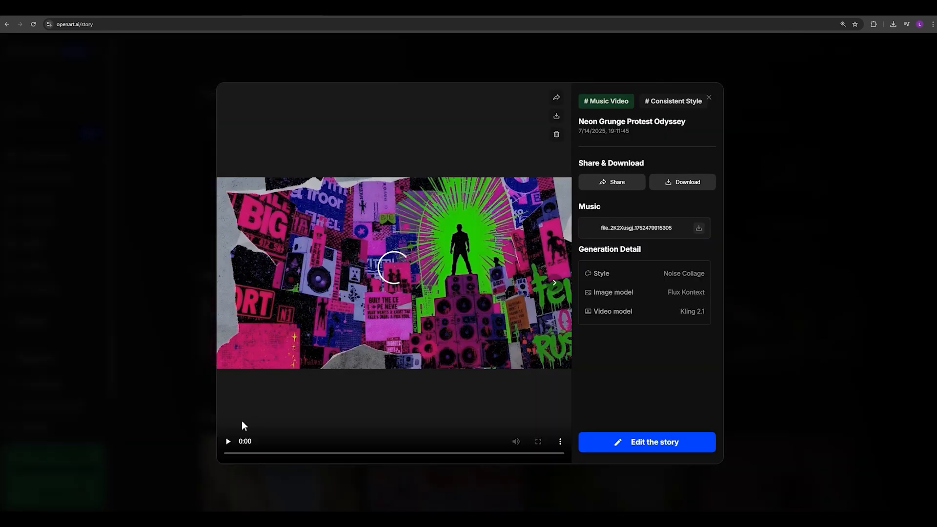
{"action": "left_click", "coordinate": [228, 441]}
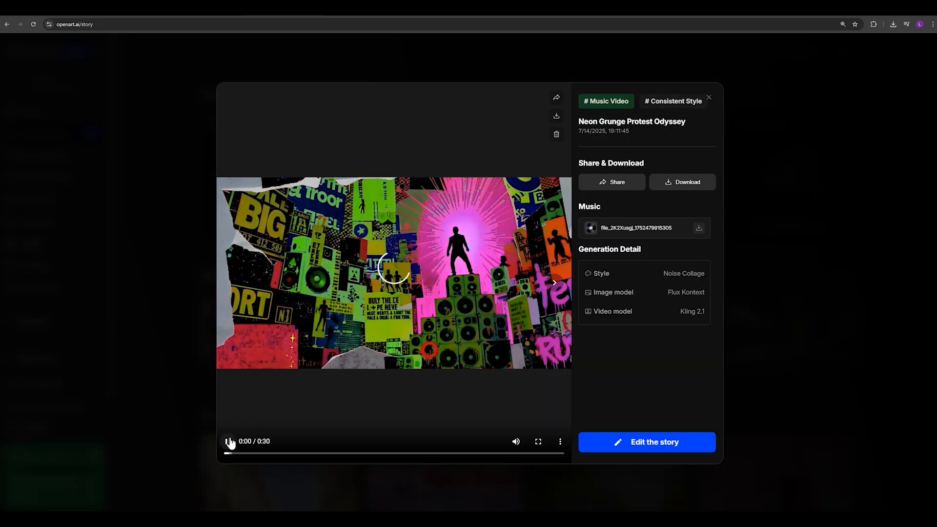
{"action": "left_click", "coordinate": [230, 441]}
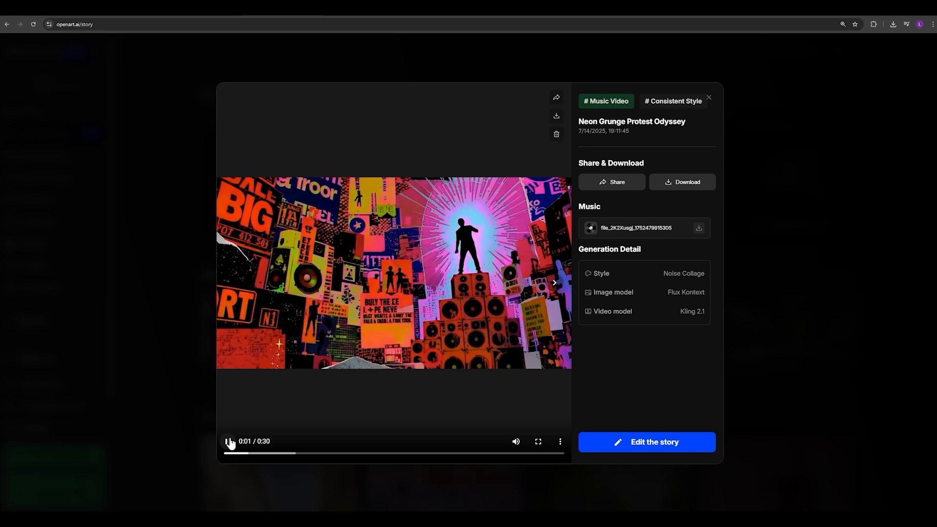
{"action": "left_click", "coordinate": [227, 441]}
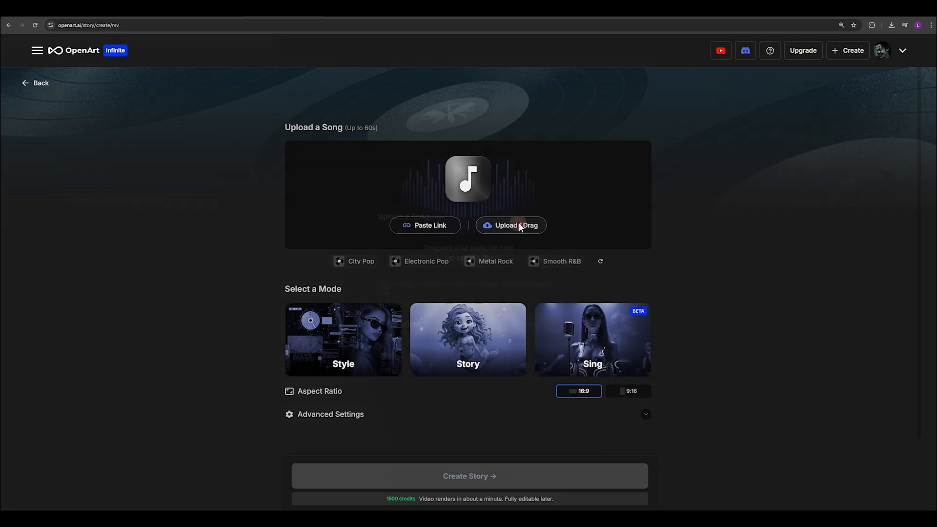
Upload a 42-second song file, listen to it and confirm it as the soundtrack.
{"action": "left_click", "coordinate": [511, 225]}
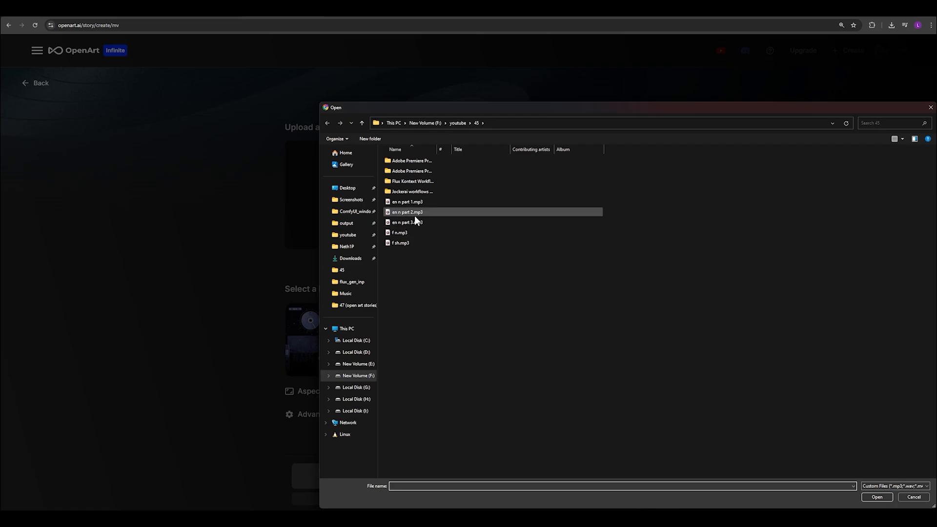
{"action": "double_click", "coordinate": [406, 212]}
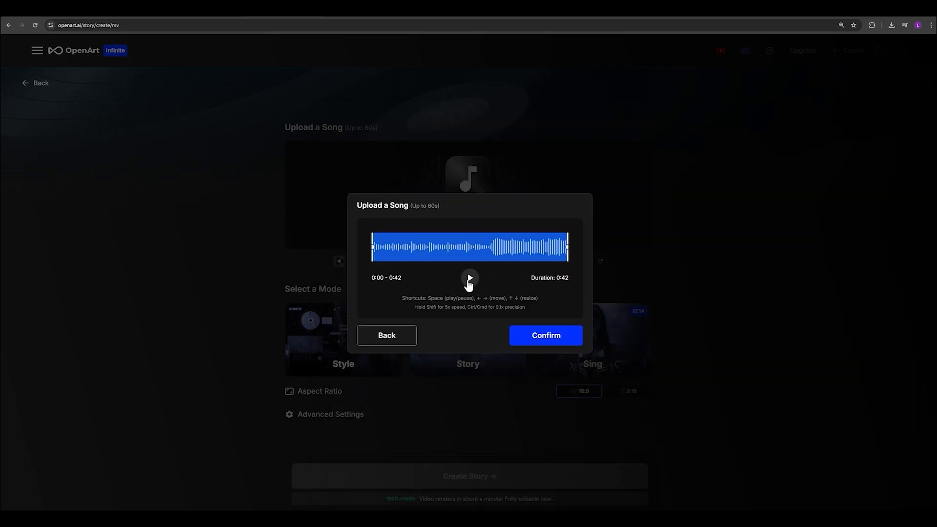
{"action": "left_click", "coordinate": [470, 277]}
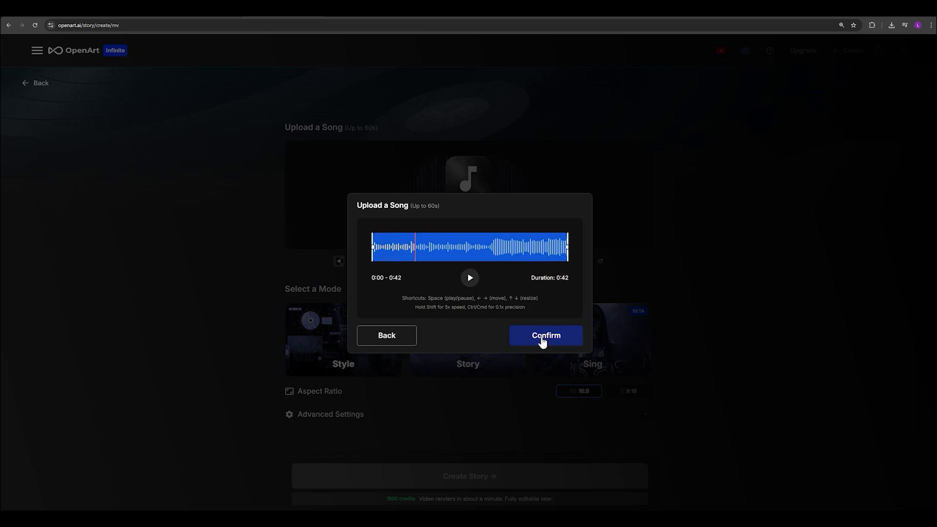
{"action": "left_click", "coordinate": [545, 334]}
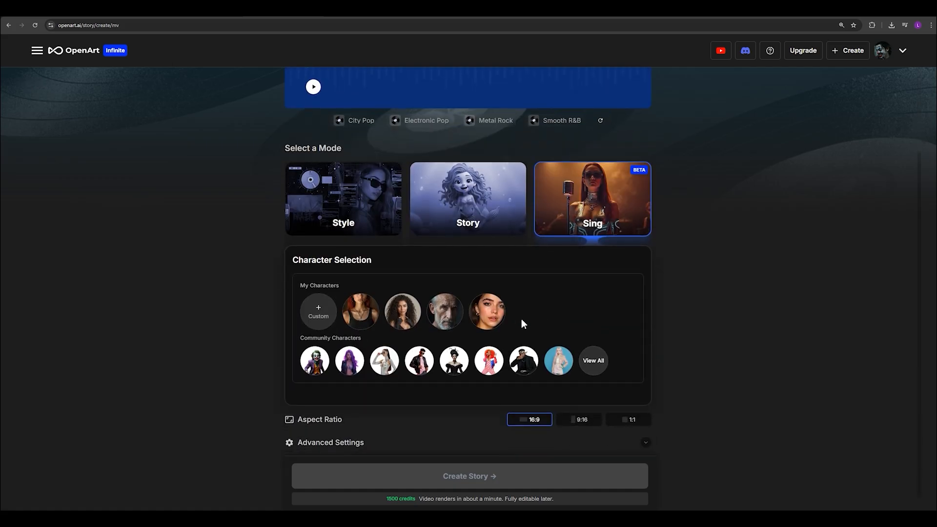
{"action": "mouse_move", "coordinate": [360, 310]}
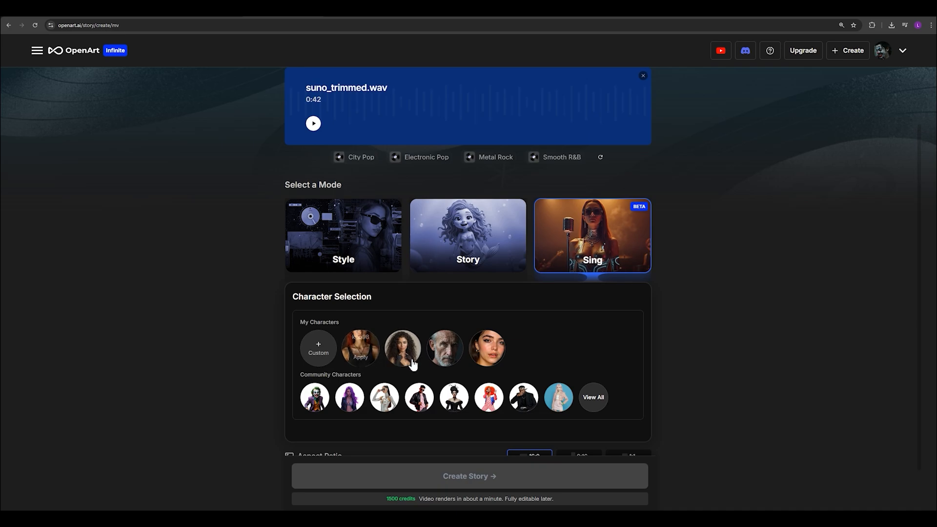
Create the Sing-mode story with the Cedd12 character in 16:9 using Hedra video.
{"action": "scroll", "scroll_direction": "down", "scroll_amount": 3}
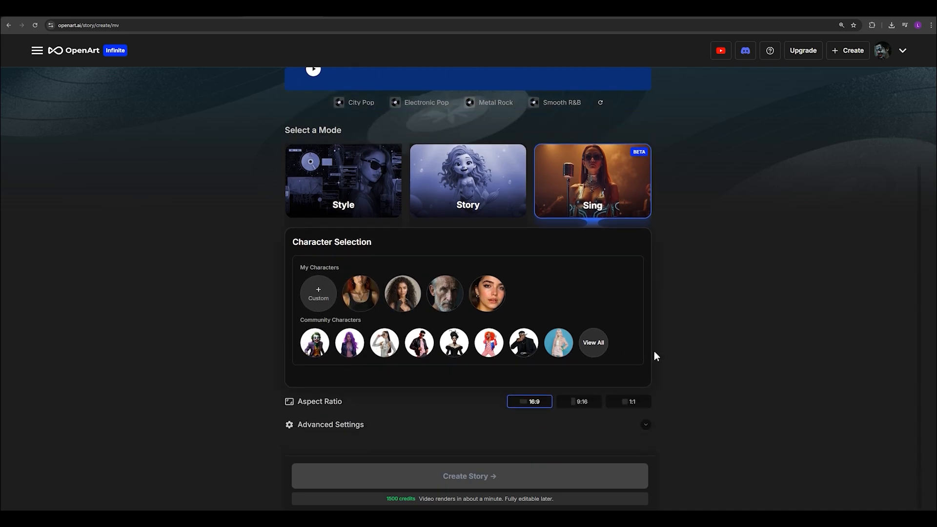
{"action": "mouse_move", "coordinate": [383, 271]}
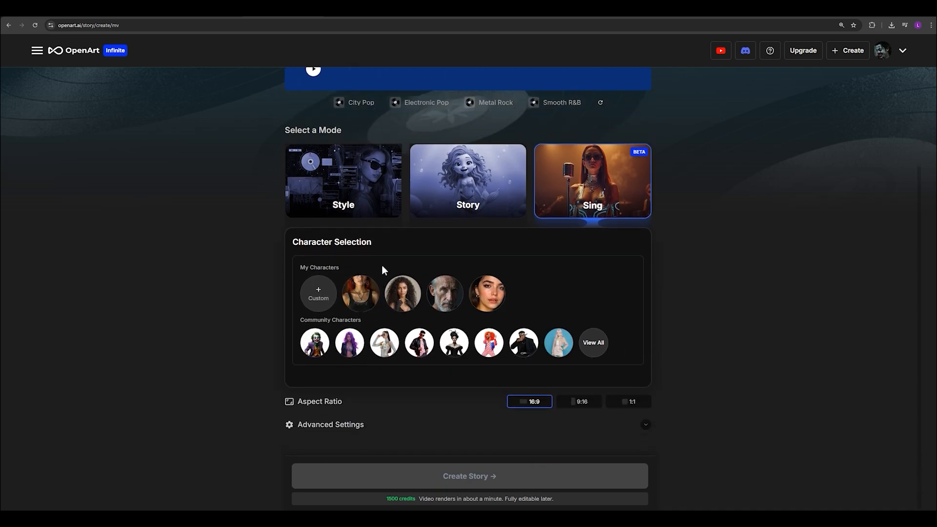
{"action": "mouse_move", "coordinate": [424, 296]}
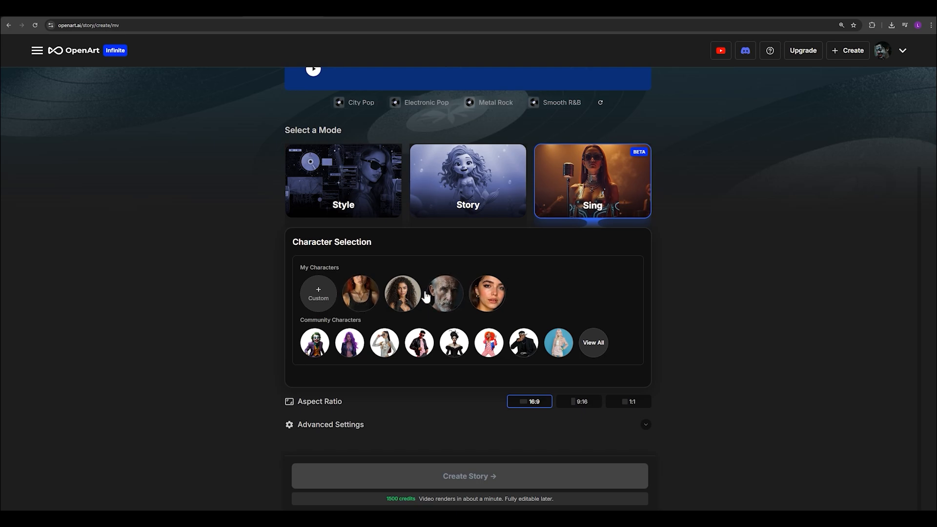
{"action": "mouse_move", "coordinate": [402, 293]}
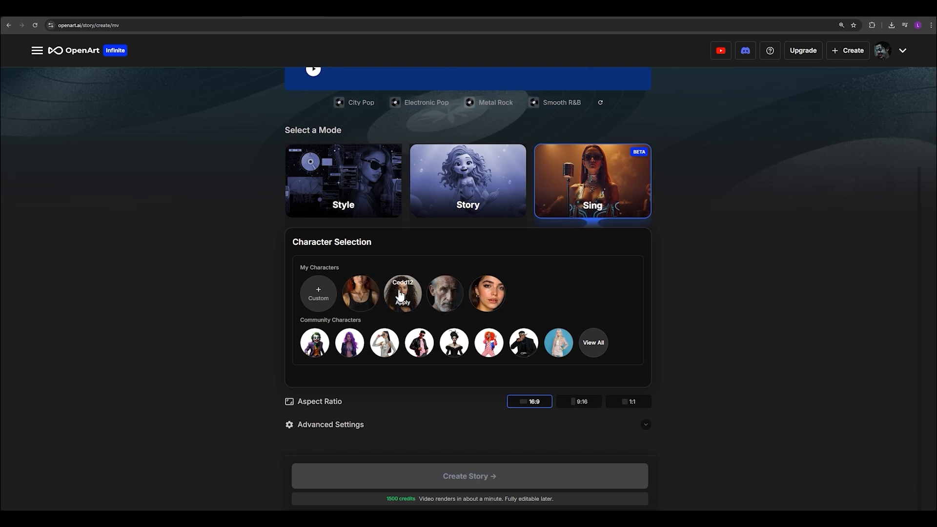
{"action": "scroll", "scroll_direction": "up", "scroll_amount": 3}
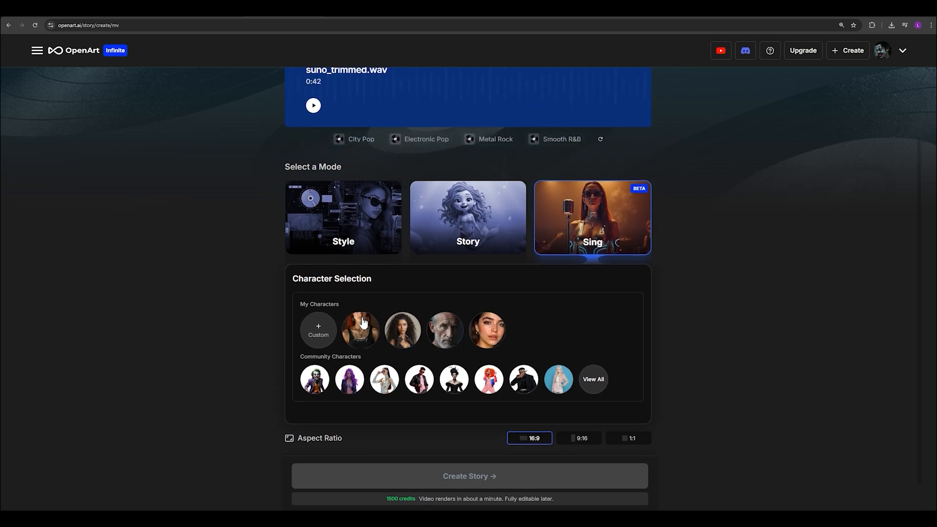
{"action": "mouse_move", "coordinate": [360, 329]}
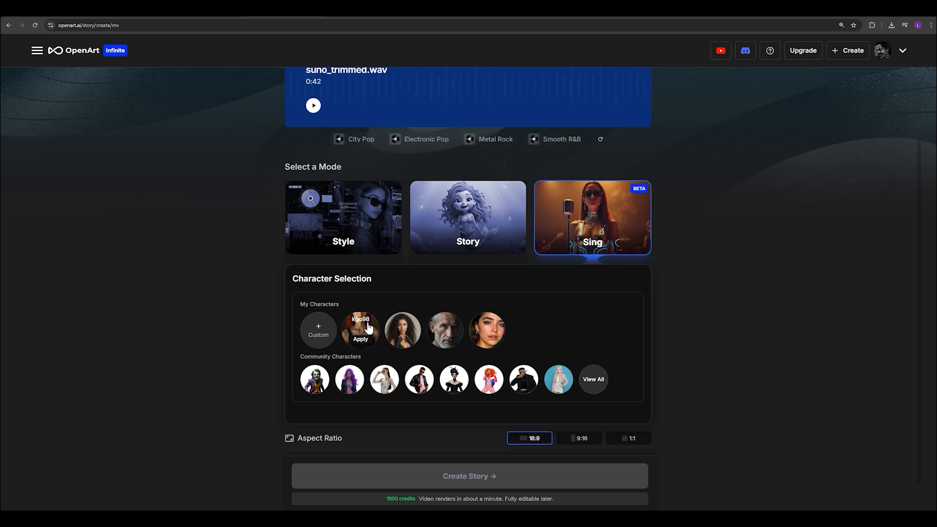
{"action": "mouse_move", "coordinate": [487, 337]}
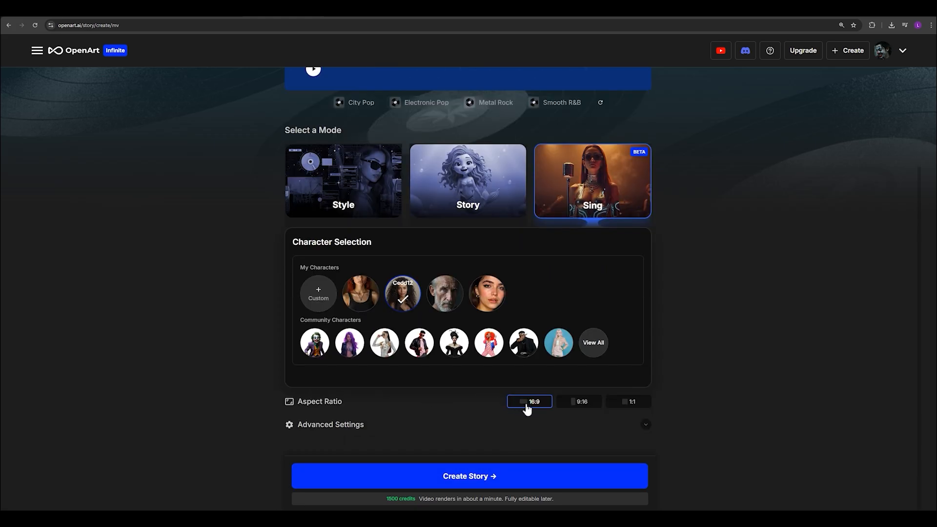
{"action": "left_click", "coordinate": [330, 425]}
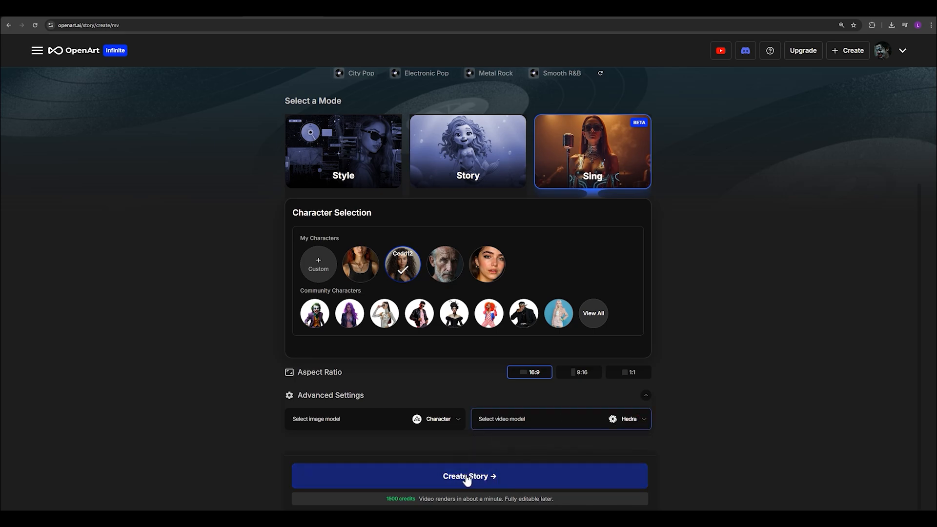
{"action": "left_click", "coordinate": [468, 475]}
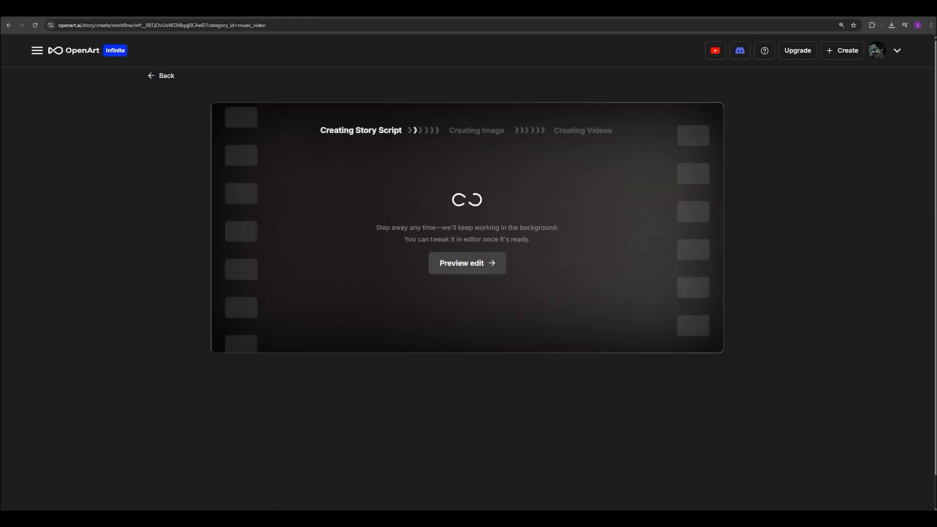
Bring up the finished Crystal Lights Performance video with its character and music details.
{"action": "left_click", "coordinate": [467, 263]}
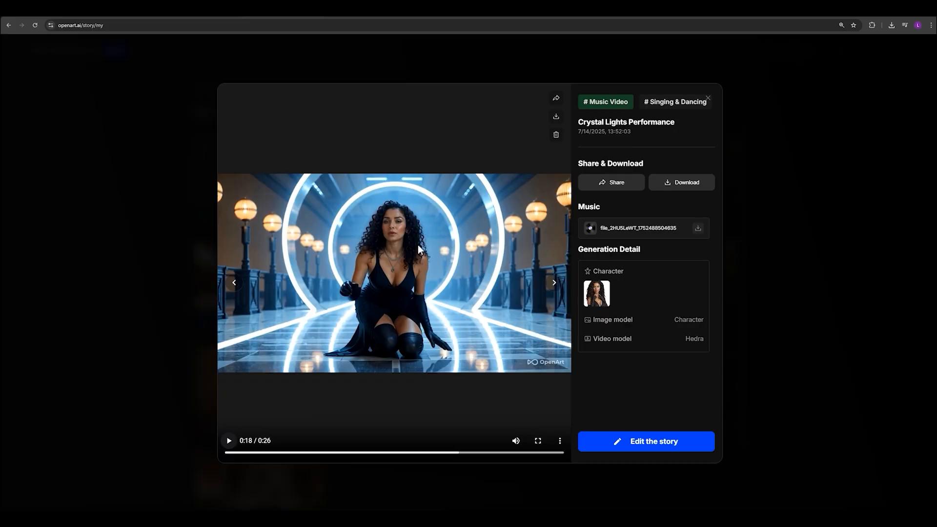
{"action": "mouse_move", "coordinate": [645, 441]}
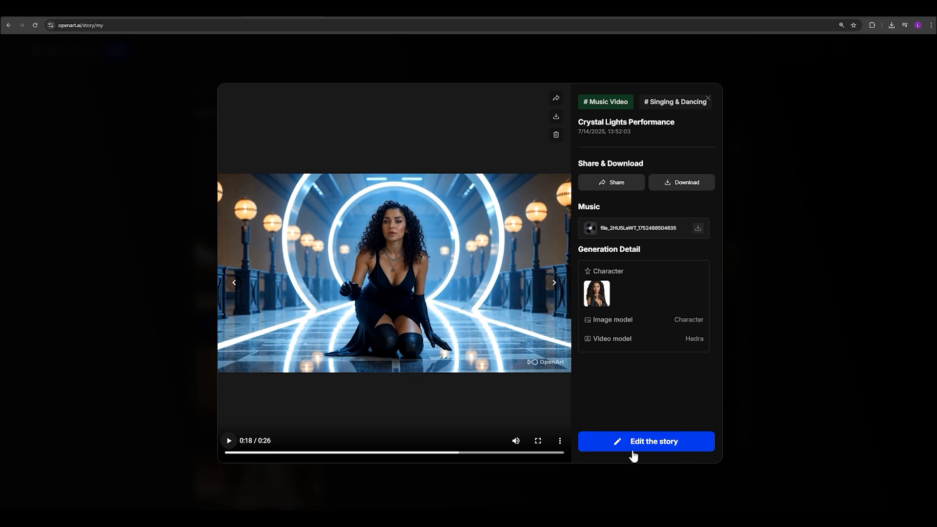
{"action": "mouse_move", "coordinate": [350, 192]}
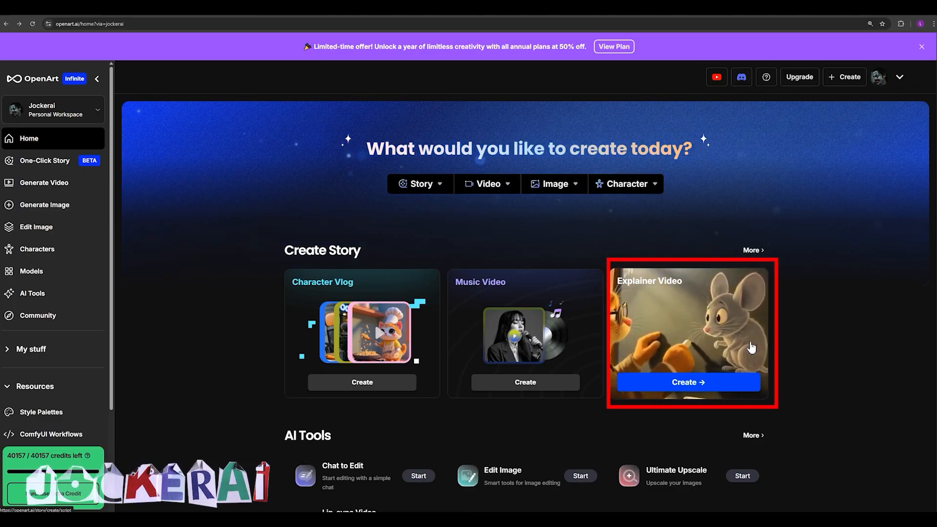
Select the Barbie dog-care voice-over script in a new explainer, then go back to the One-Click Story hub.
{"action": "left_click", "coordinate": [687, 381]}
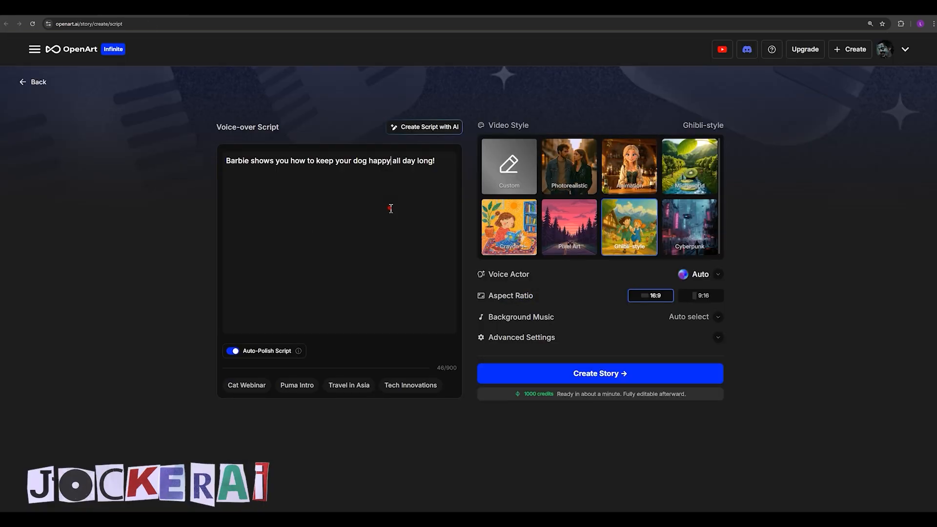
{"action": "triple_click", "coordinate": [331, 160]}
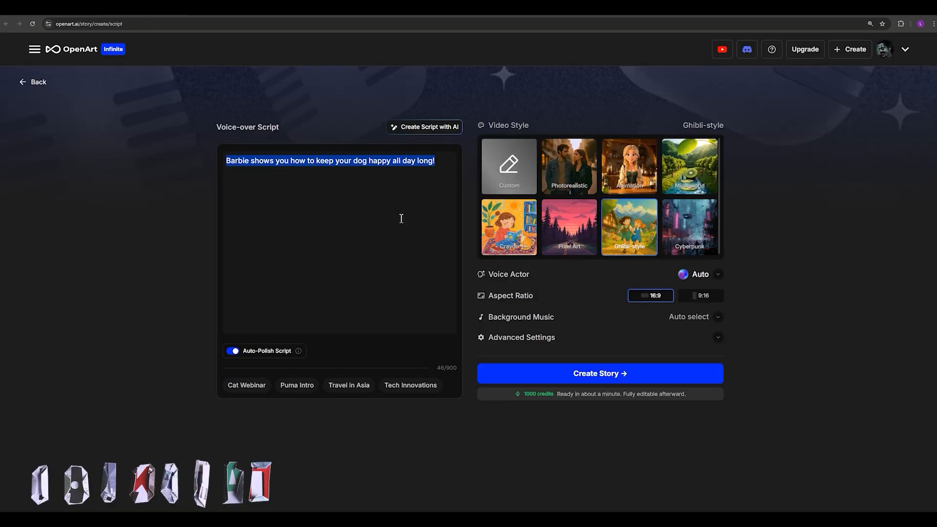
{"action": "mouse_move", "coordinate": [334, 192]}
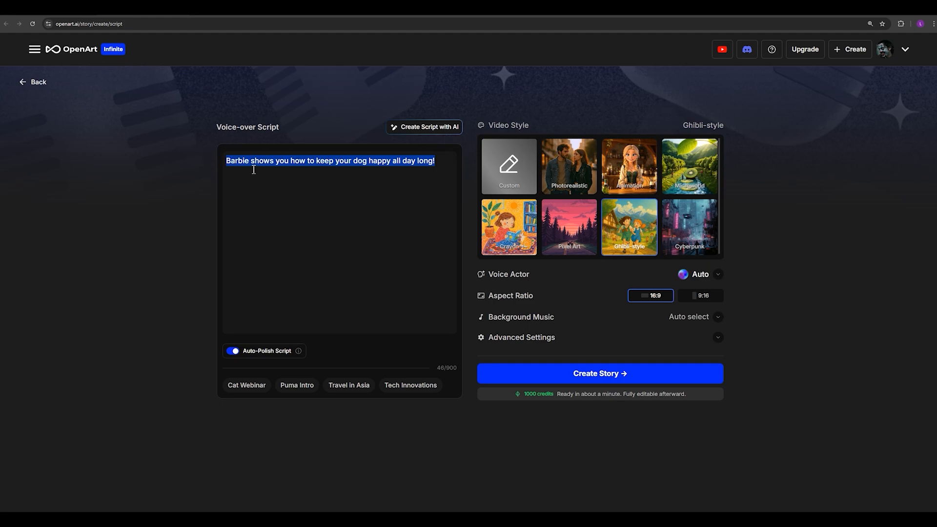
{"action": "left_click", "coordinate": [427, 325]}
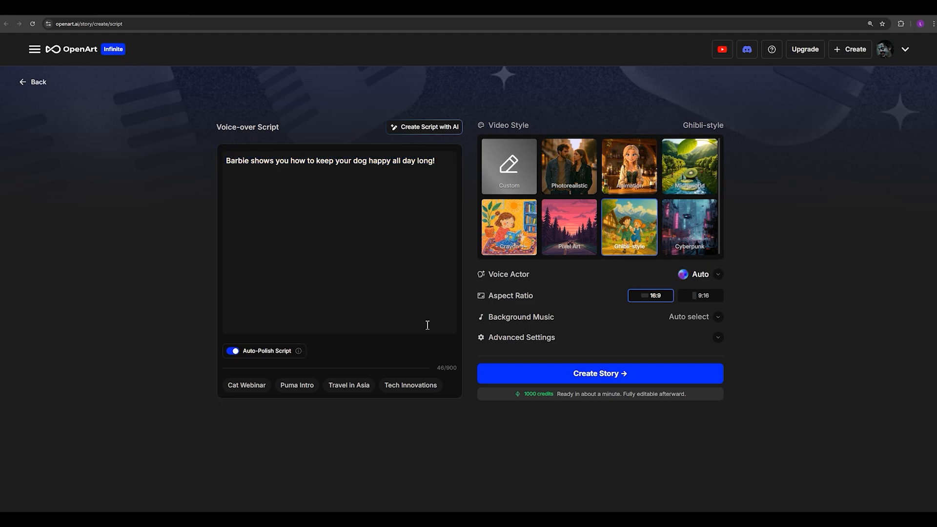
{"action": "triple_click", "coordinate": [330, 160]}
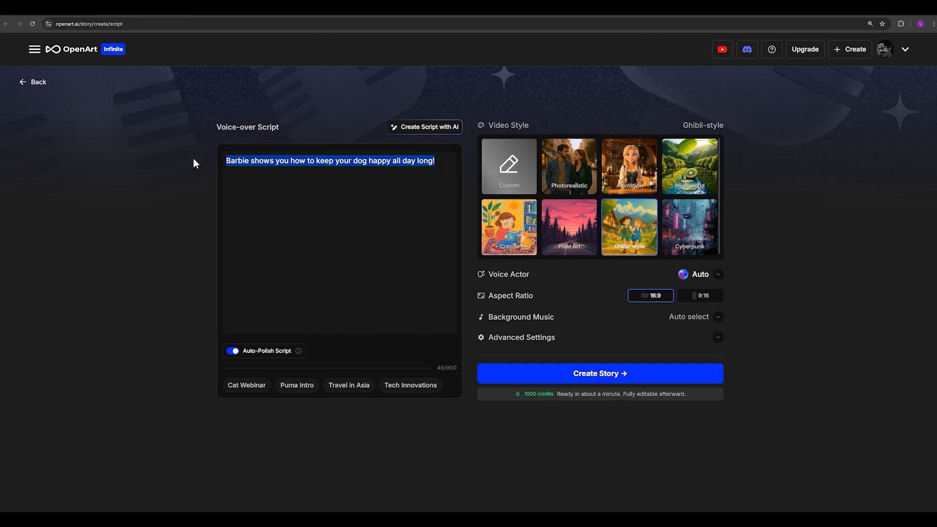
{"action": "left_click", "coordinate": [424, 127]}
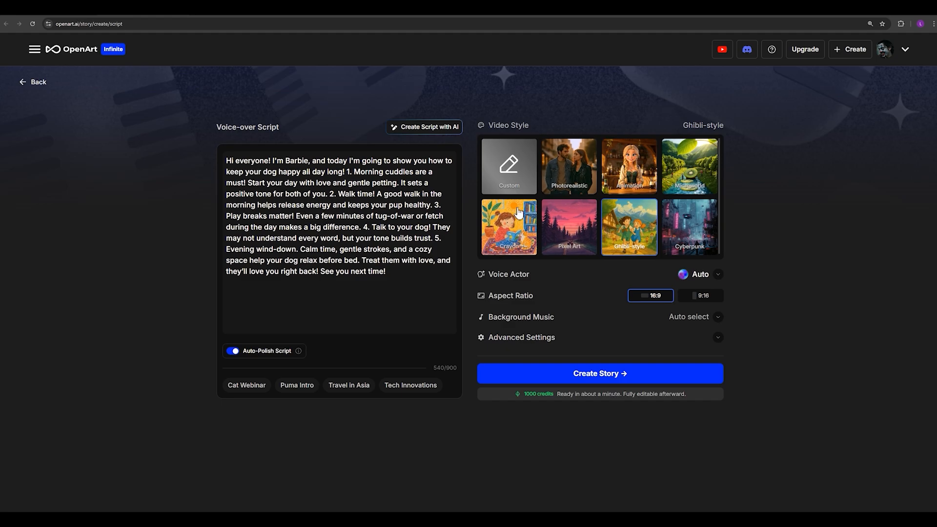
{"action": "left_click", "coordinate": [599, 373]}
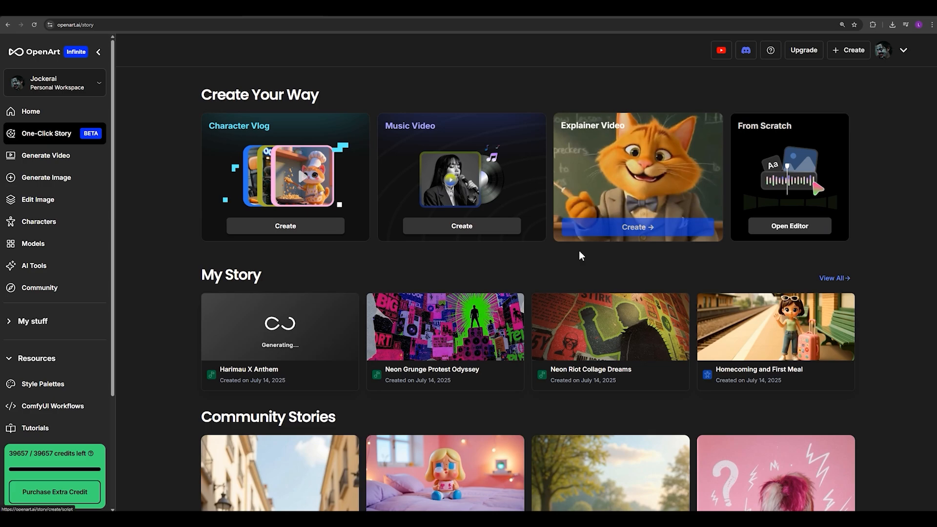
{"action": "mouse_move", "coordinate": [657, 206]}
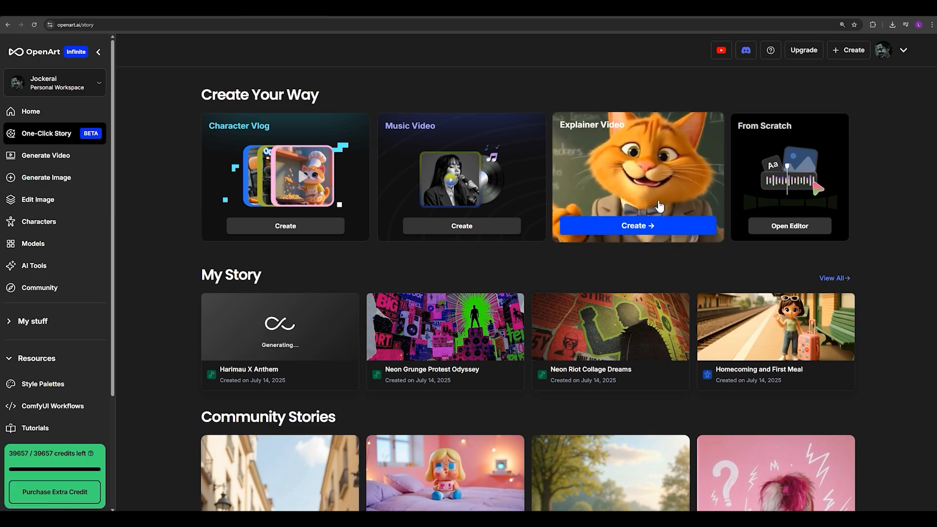
{"action": "mouse_move", "coordinate": [610, 136]}
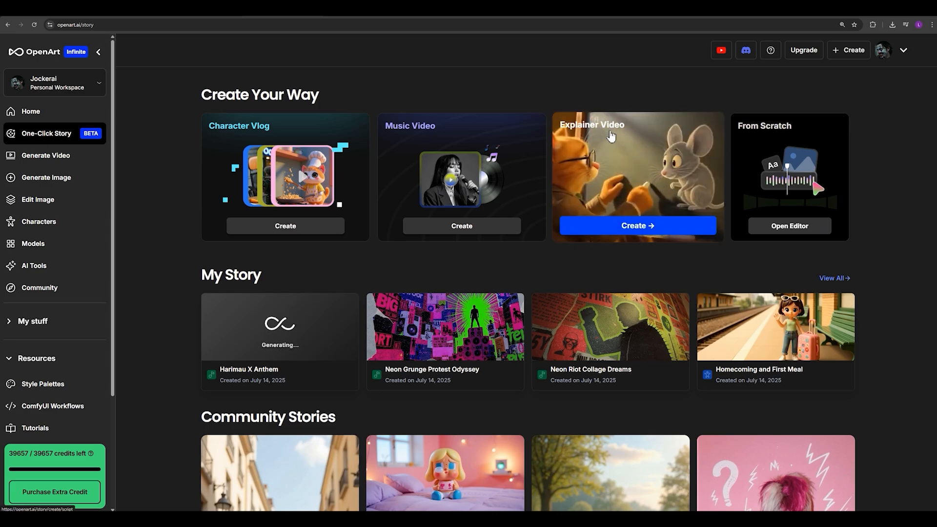
Begin a Ghibli-style explainer and copy the 'Keep Your Dog Joyful' voice-over script for it.
{"action": "left_click", "coordinate": [636, 226]}
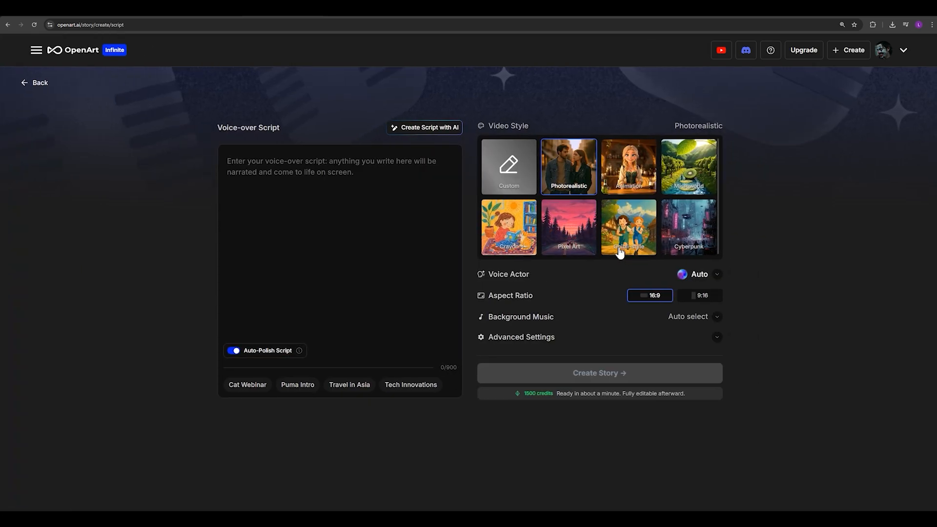
{"action": "left_click", "coordinate": [627, 227]}
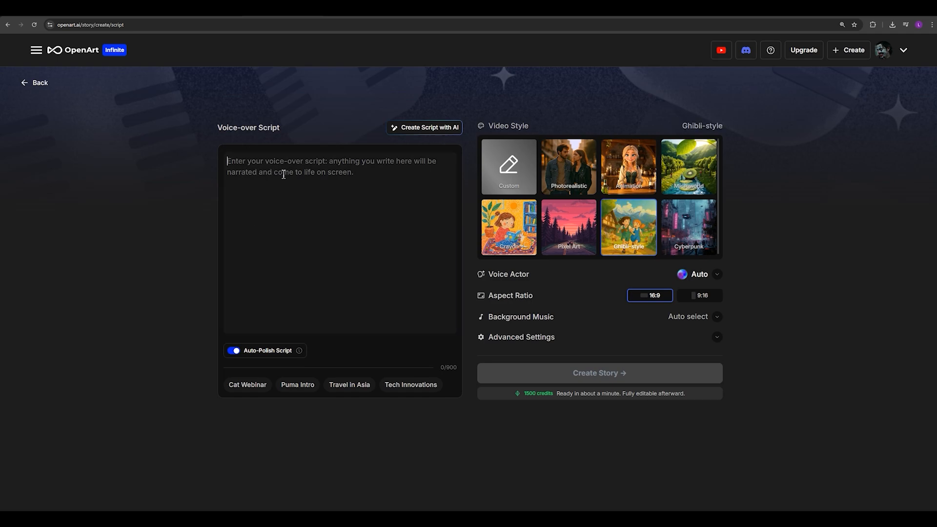
{"action": "mouse_move", "coordinate": [340, 203]}
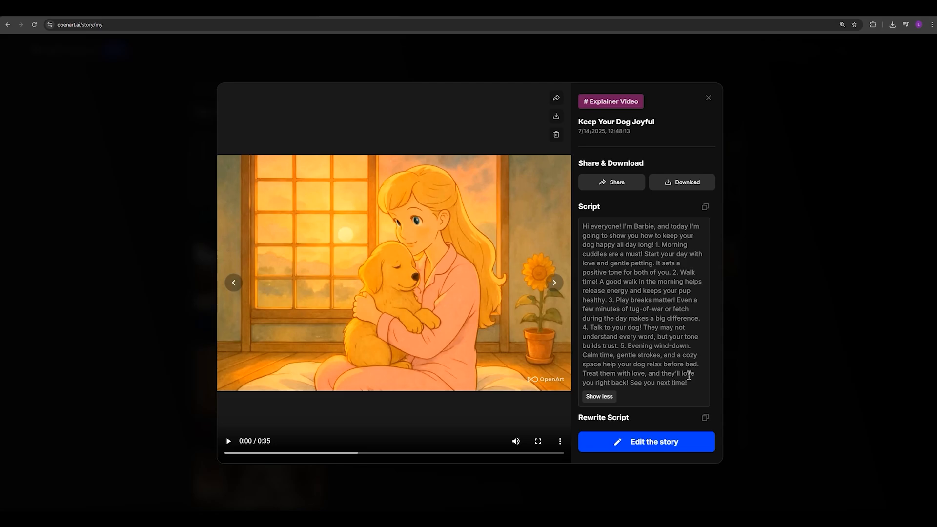
{"action": "right_click", "coordinate": [642, 304]}
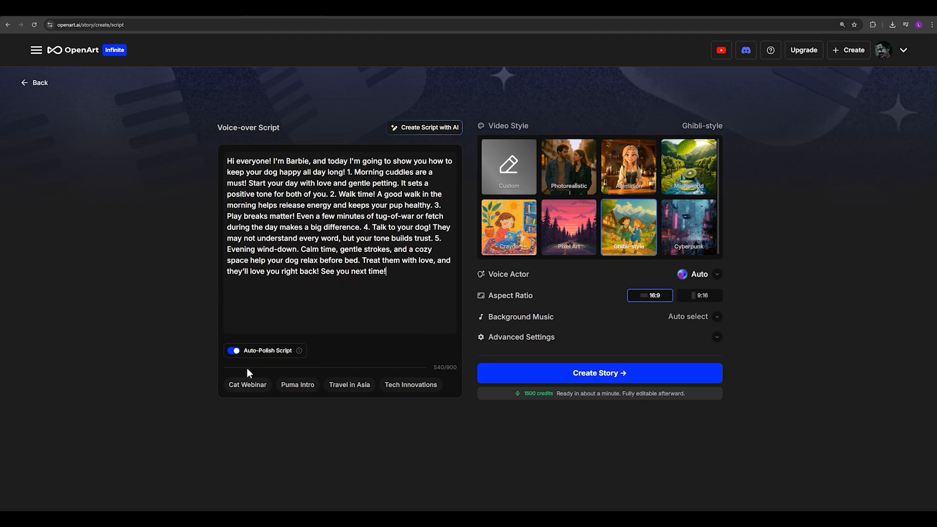
Preview narrator voices and choose Kling2.1 - Pro as the video model.
{"action": "left_click", "coordinate": [698, 275]}
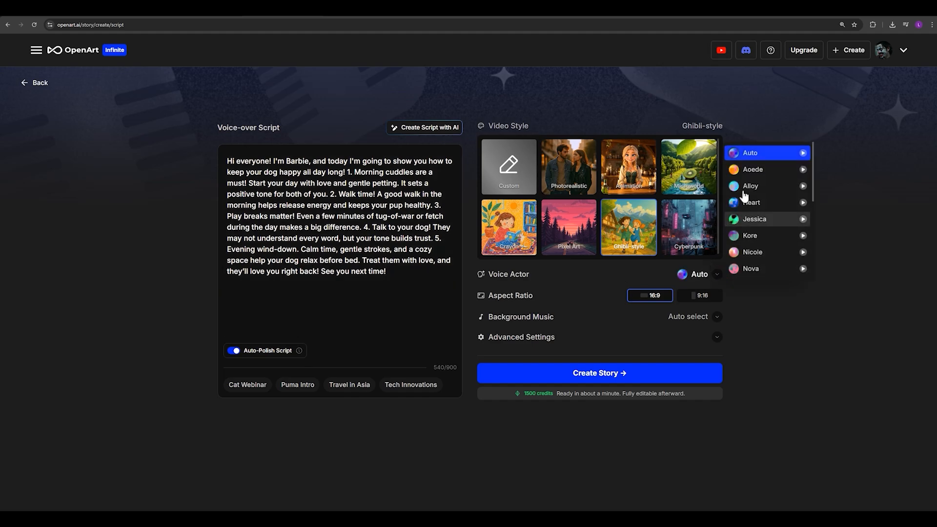
{"action": "mouse_move", "coordinate": [776, 169]}
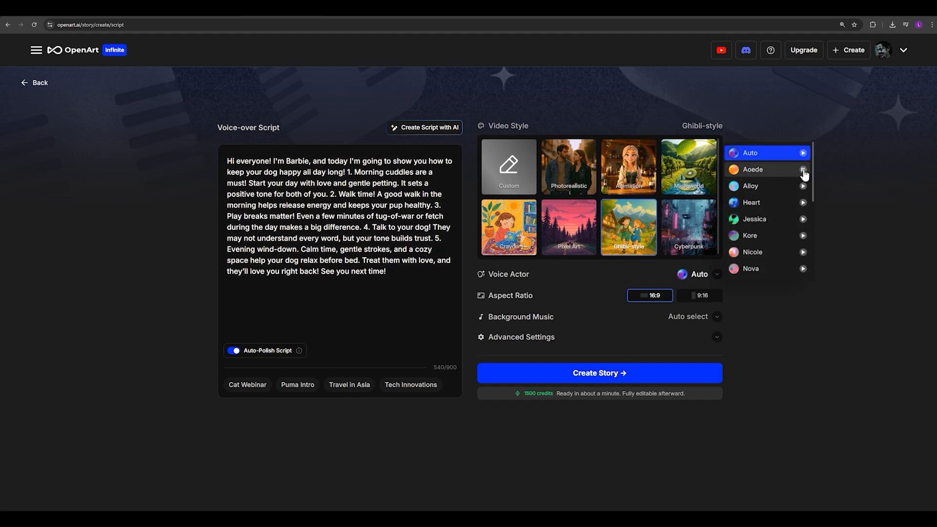
{"action": "mouse_move", "coordinate": [803, 186]}
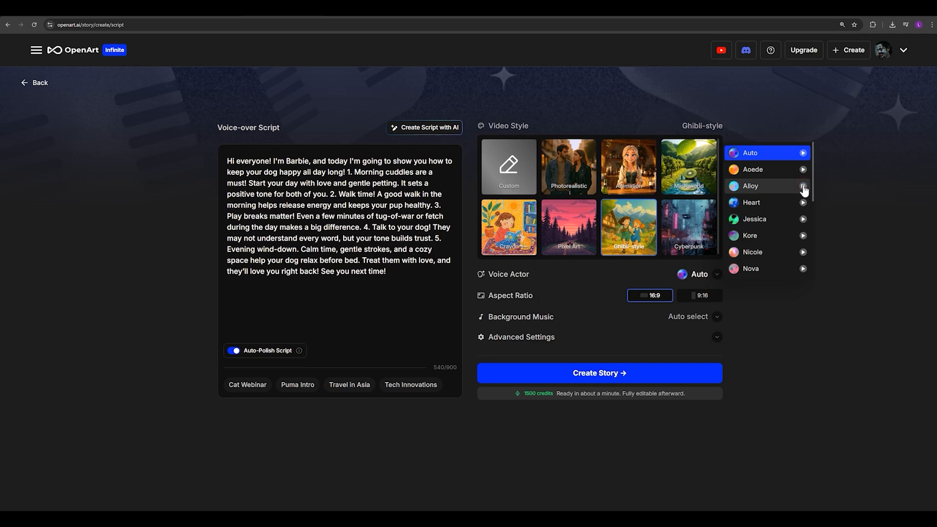
{"action": "mouse_move", "coordinate": [760, 148]}
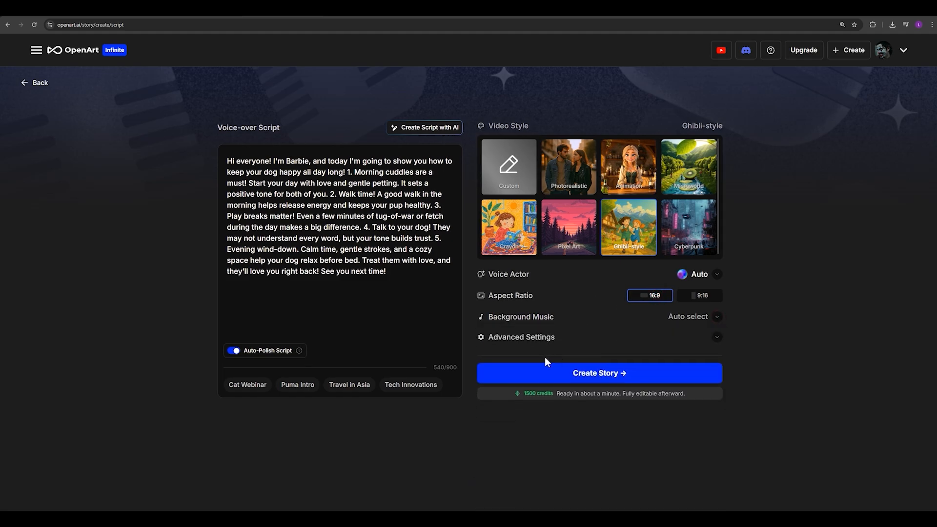
{"action": "left_click", "coordinate": [520, 337]}
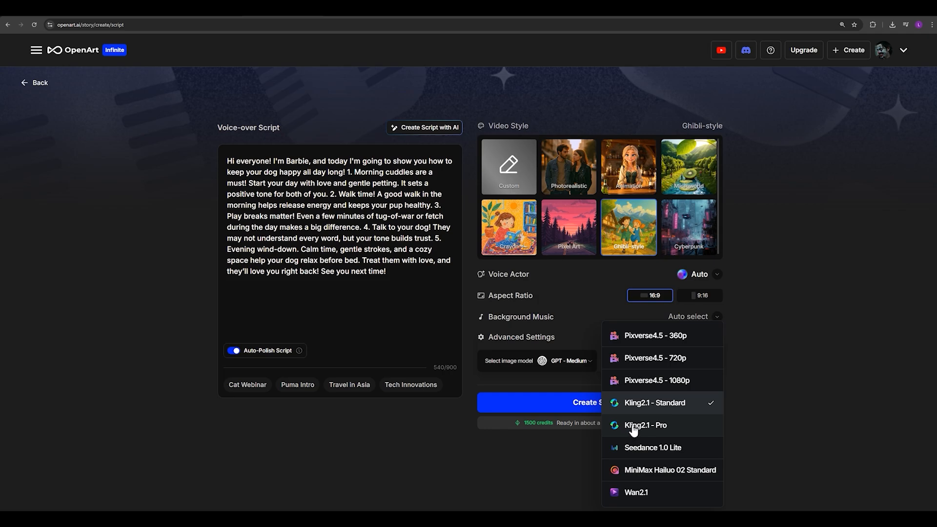
{"action": "left_click", "coordinate": [645, 424]}
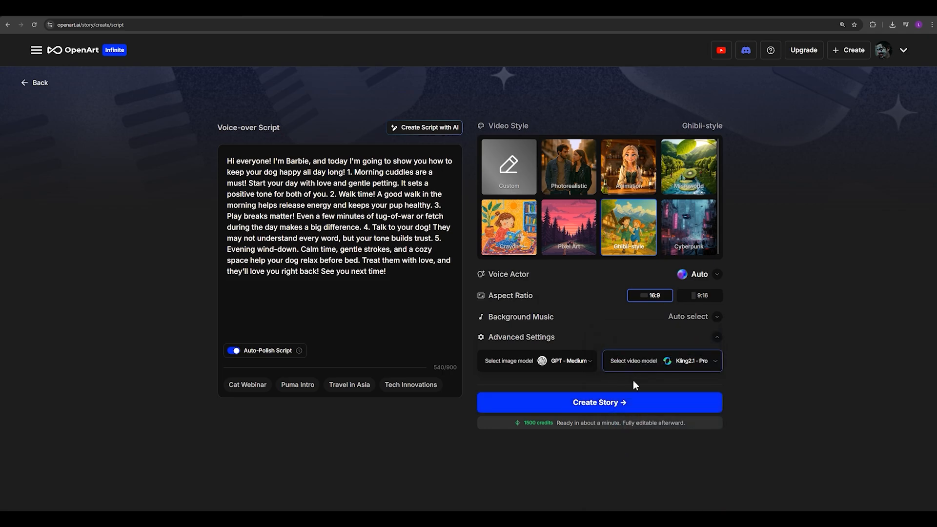
Keep GPT - Medium as the image model in Advanced Settings.
{"action": "left_click", "coordinate": [536, 360]}
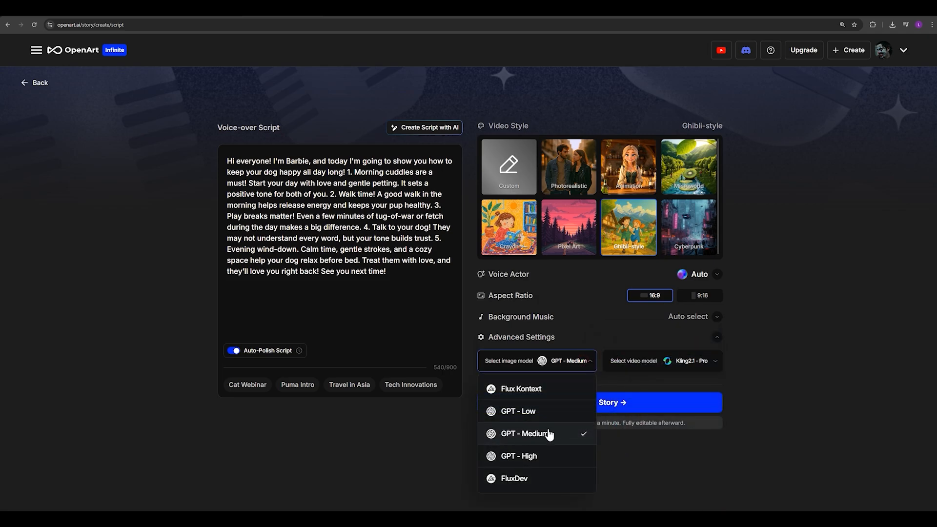
{"action": "left_click", "coordinate": [525, 433]}
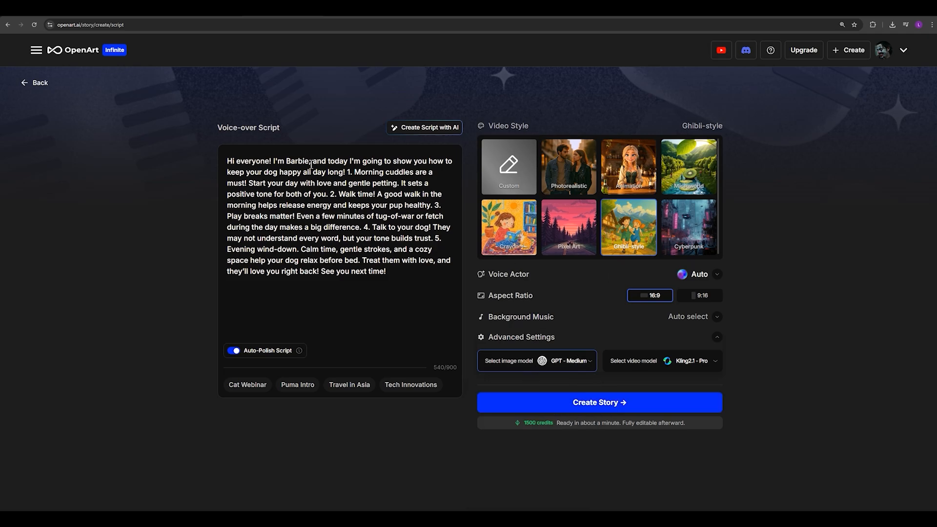
{"action": "left_click", "coordinate": [598, 403]}
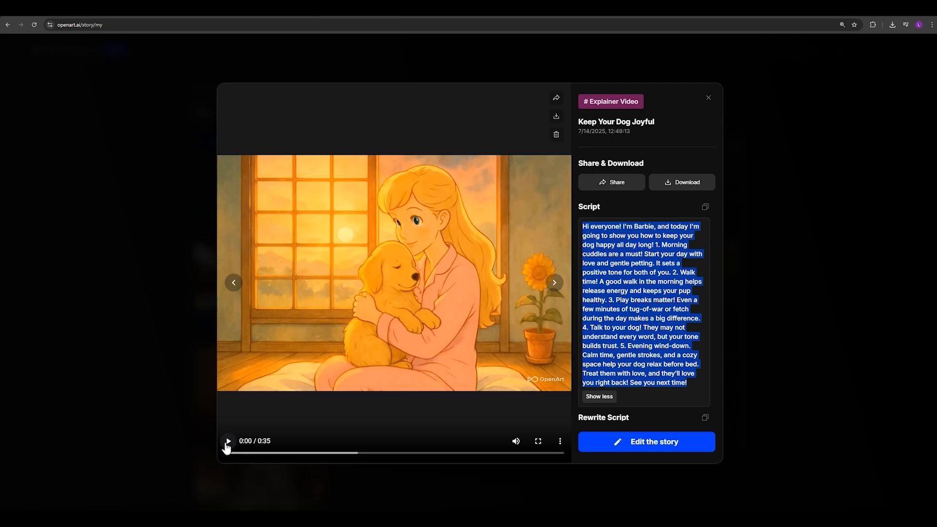
Play the Keep Your Dog Joyful explainer and return to the One-Click Story hub.
{"action": "left_click", "coordinate": [537, 441]}
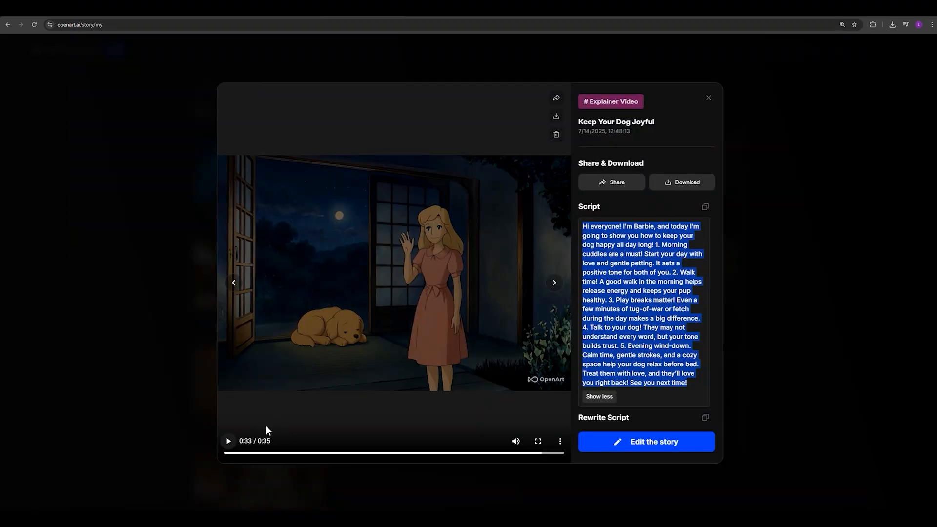
{"action": "left_click", "coordinate": [708, 97]}
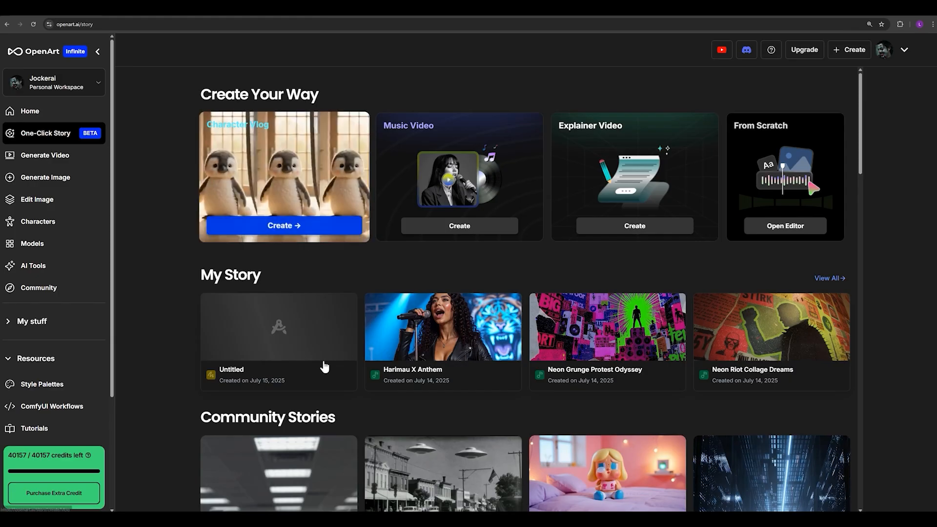
{"action": "mouse_move", "coordinate": [792, 182]}
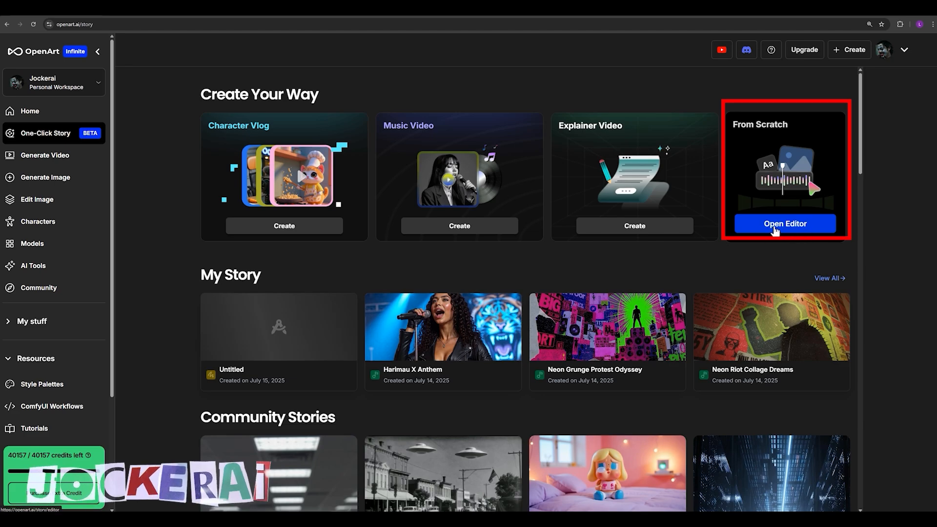
Start a From Scratch story using the Upload & Edit Timeline workflow.
{"action": "left_click", "coordinate": [784, 223]}
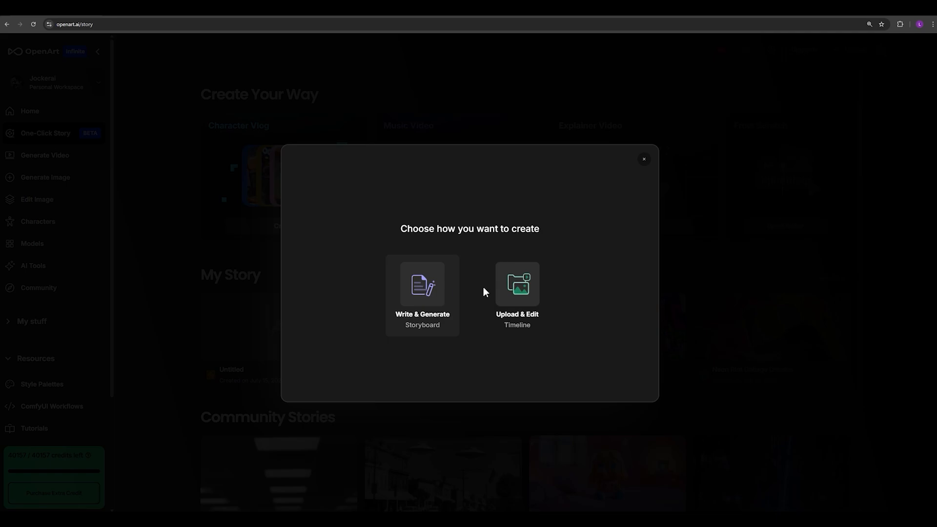
{"action": "left_click", "coordinate": [517, 294]}
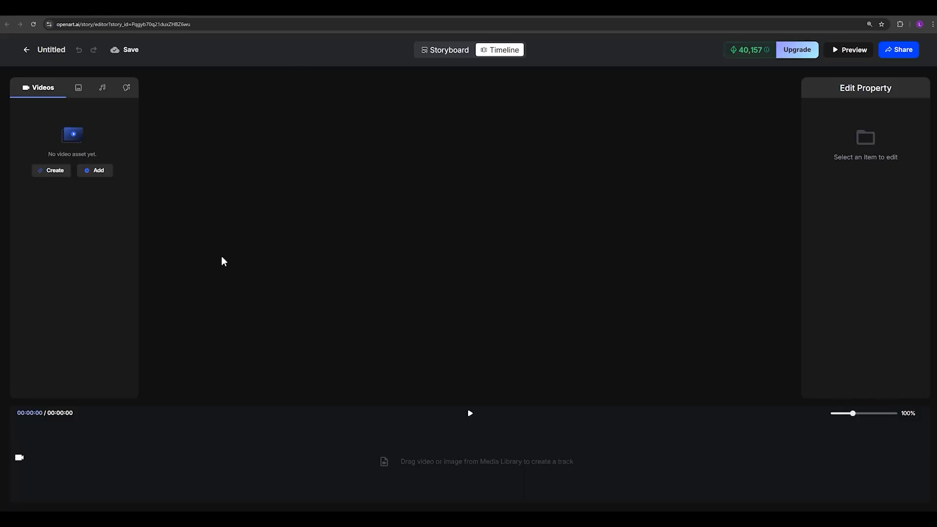
{"action": "mouse_move", "coordinate": [419, 320]}
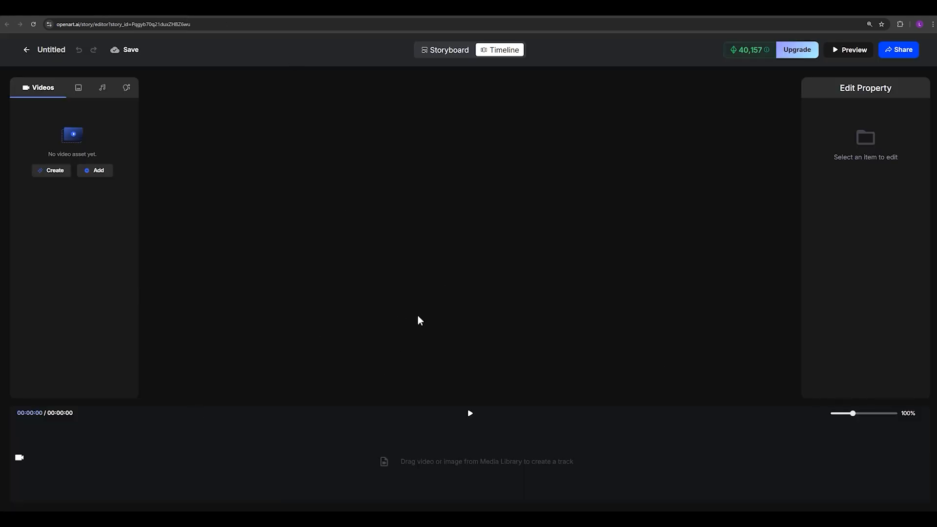
{"action": "mouse_move", "coordinate": [372, 217]}
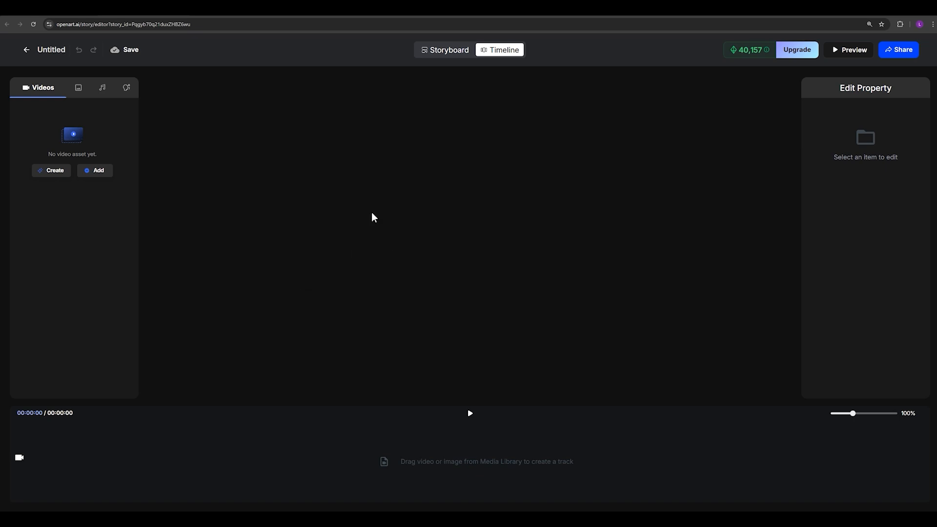
{"action": "mouse_move", "coordinate": [70, 40]}
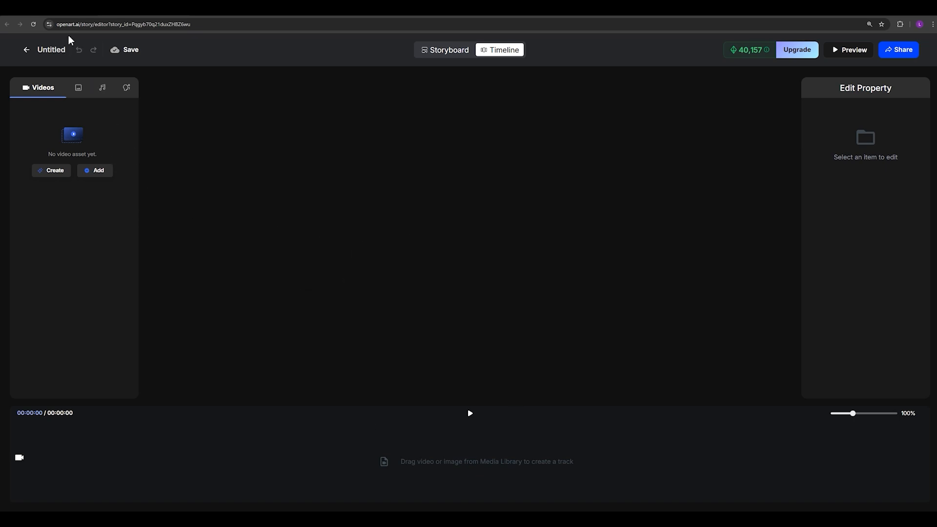